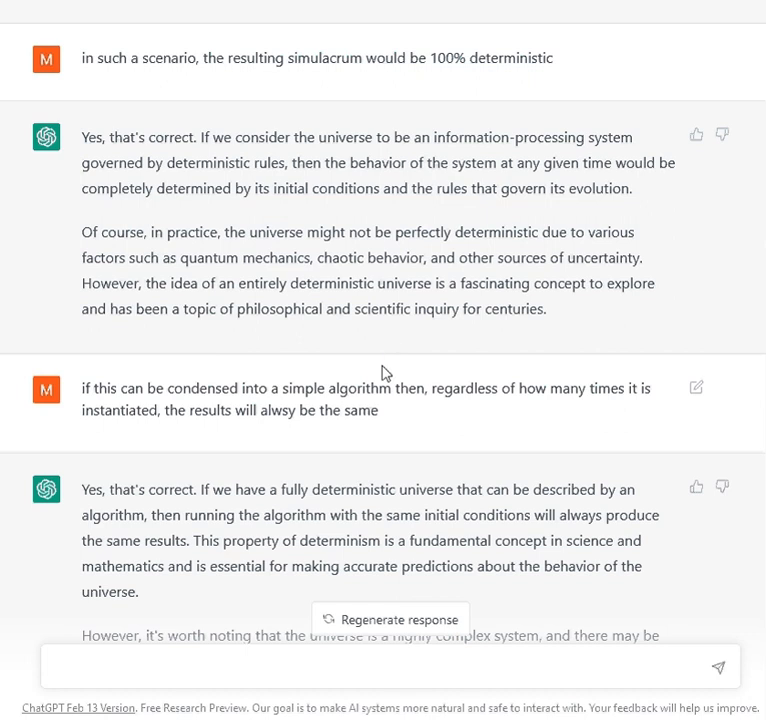
- Highlight the prompt saying results would always be the same if condensed into a simple algorithm
{"action": "scroll", "scroll_direction": "up", "scroll_amount": 3}
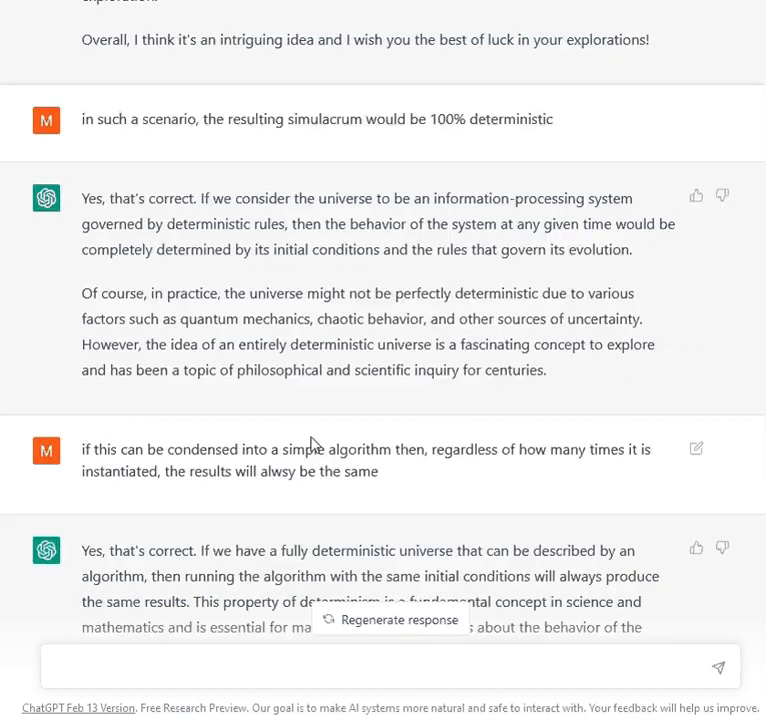
{"action": "scroll", "scroll_direction": "up", "scroll_amount": 3}
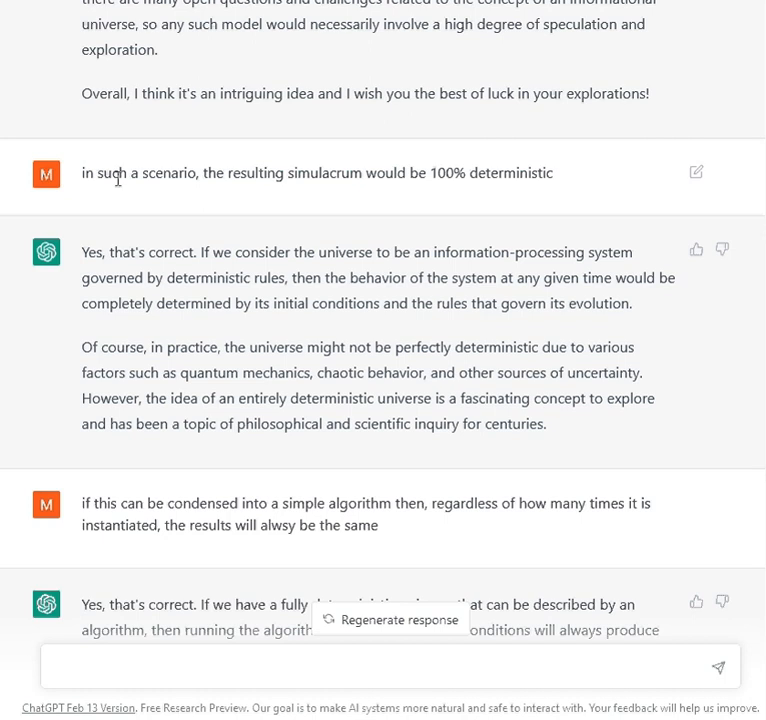
{"action": "scroll", "scroll_direction": "down", "scroll_amount": 3}
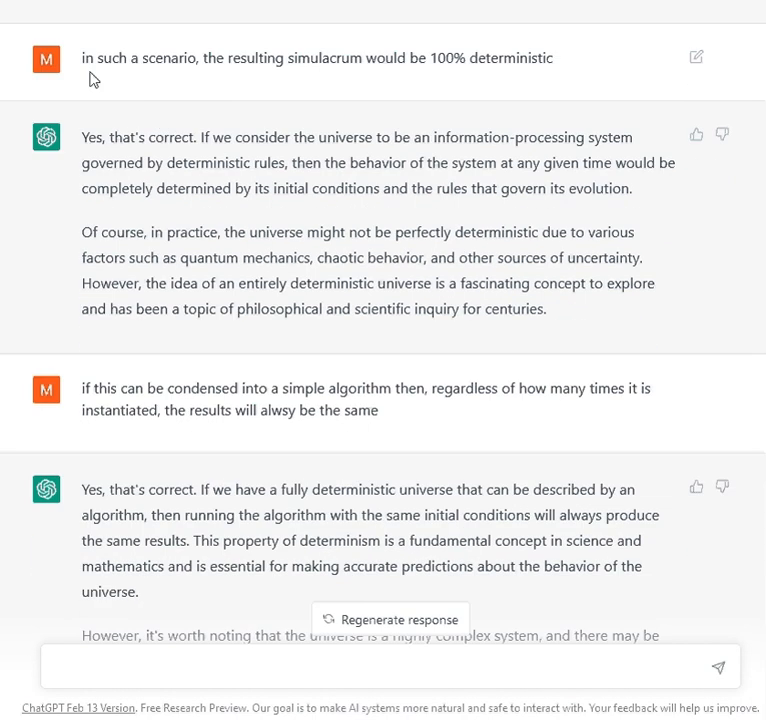
{"action": "mouse_move", "coordinate": [80, 96]}
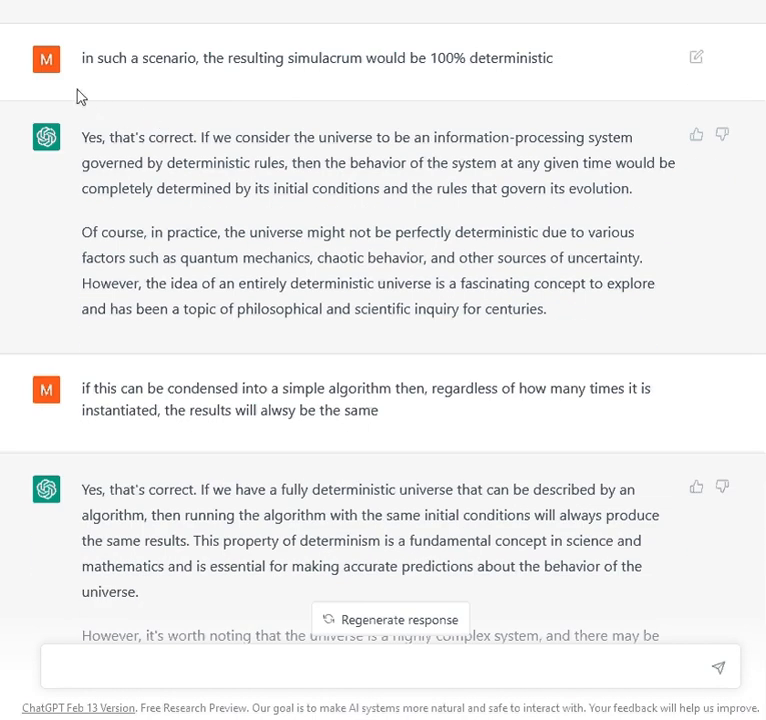
{"action": "scroll", "scroll_direction": "up", "scroll_amount": 3}
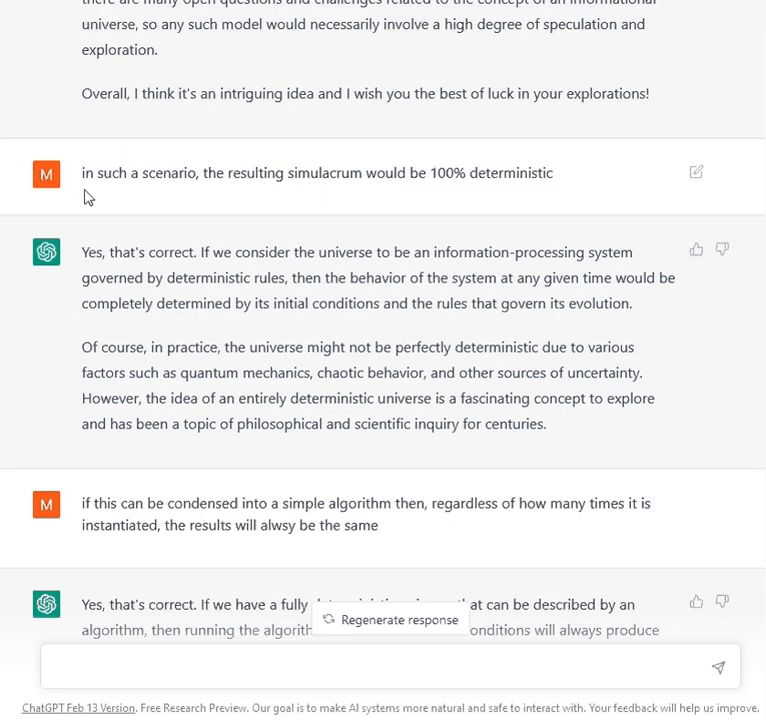
{"action": "mouse_move", "coordinate": [192, 190]}
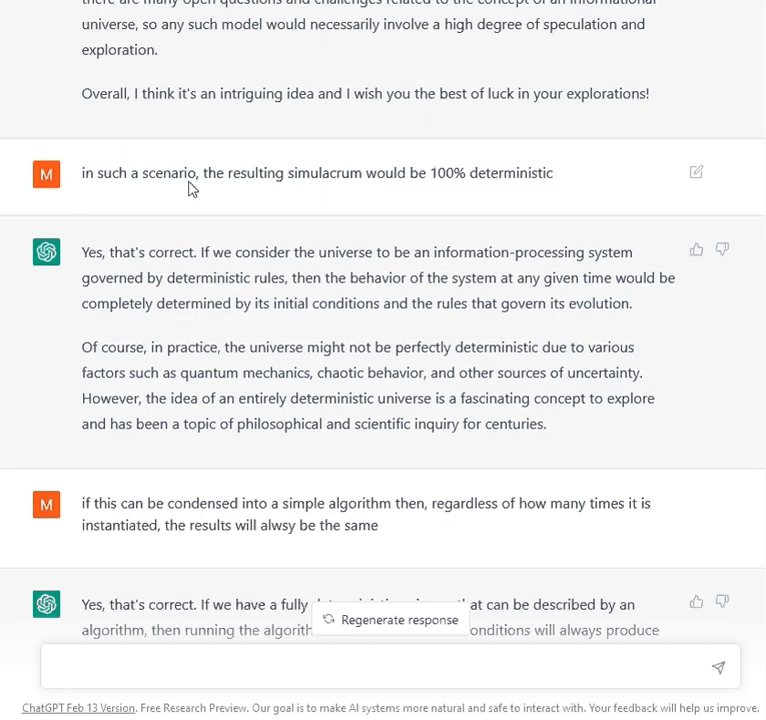
{"action": "mouse_move", "coordinate": [478, 196]}
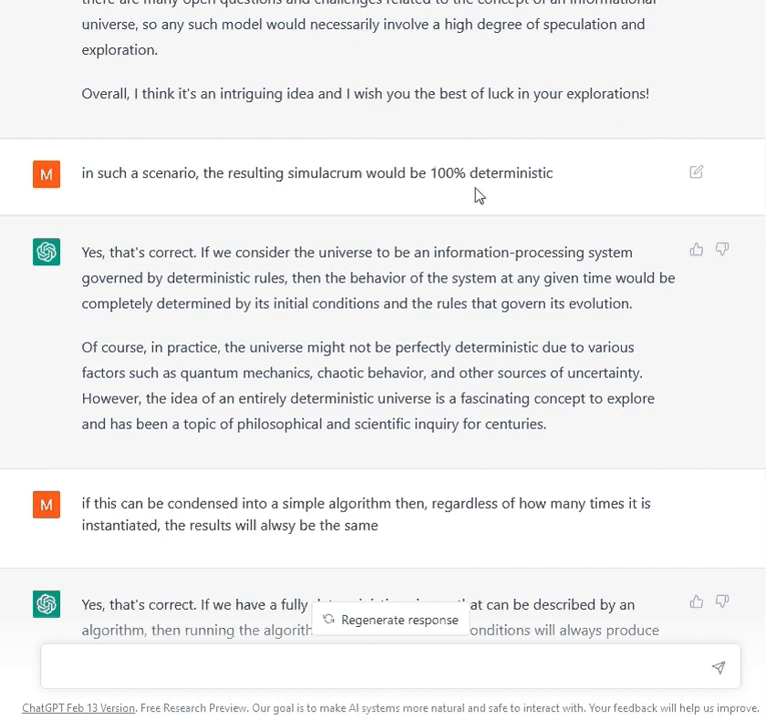
{"action": "mouse_move", "coordinate": [500, 172]}
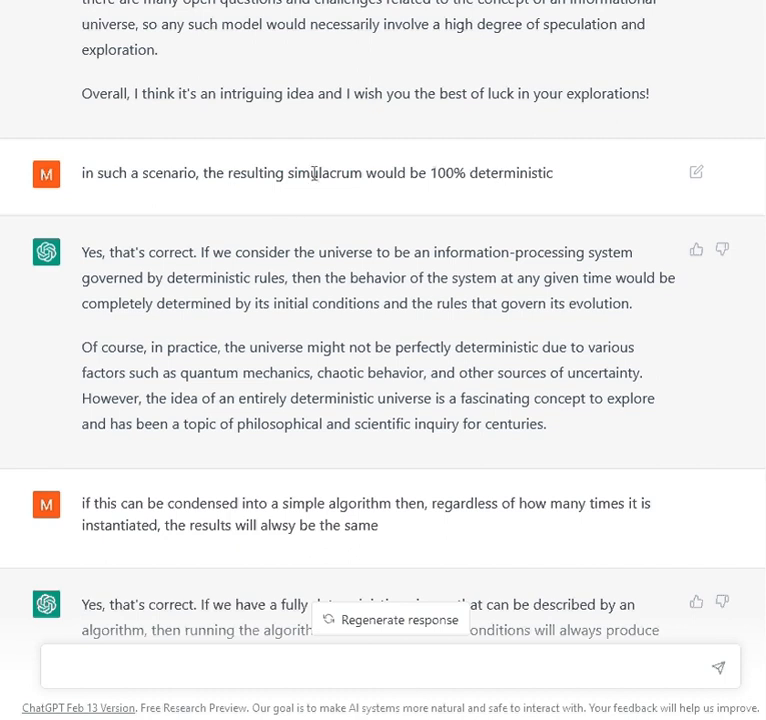
{"action": "mouse_move", "coordinate": [334, 236]}
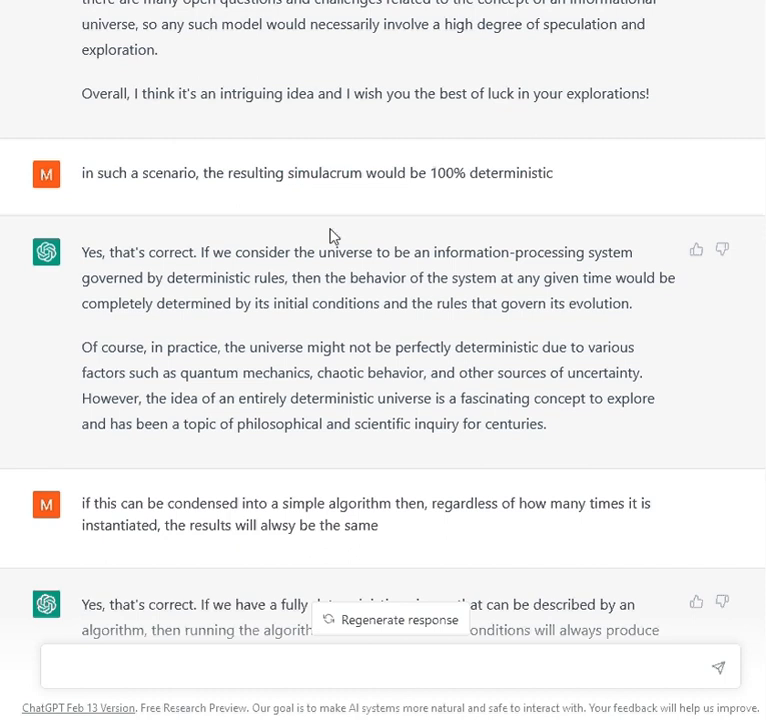
{"action": "mouse_move", "coordinate": [330, 232]}
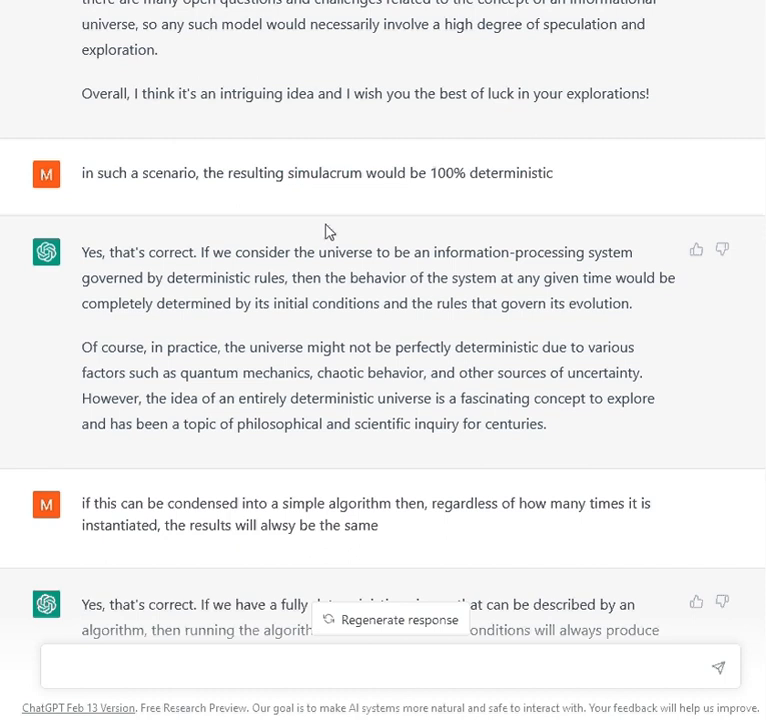
{"action": "mouse_move", "coordinate": [240, 212]}
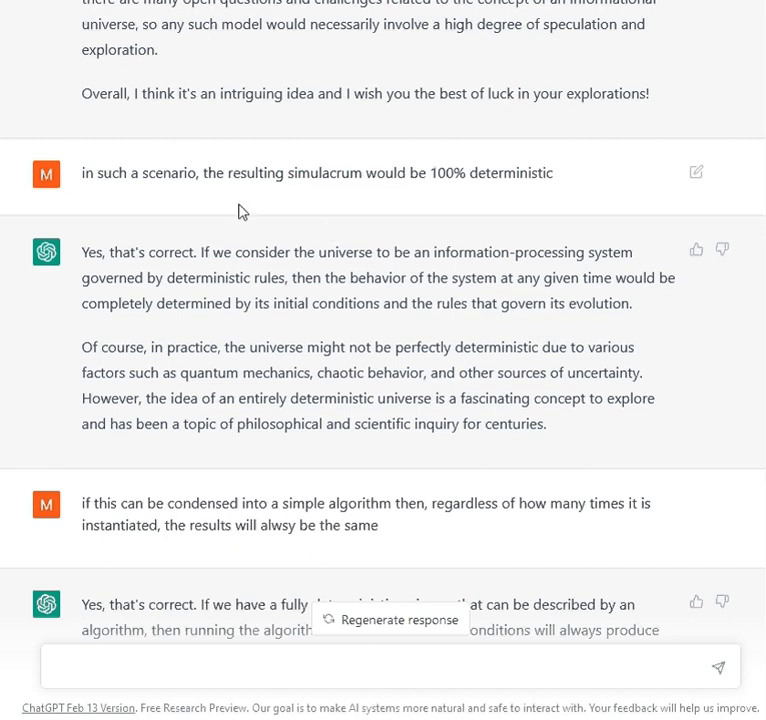
{"action": "scroll", "scroll_direction": "down", "scroll_amount": 3}
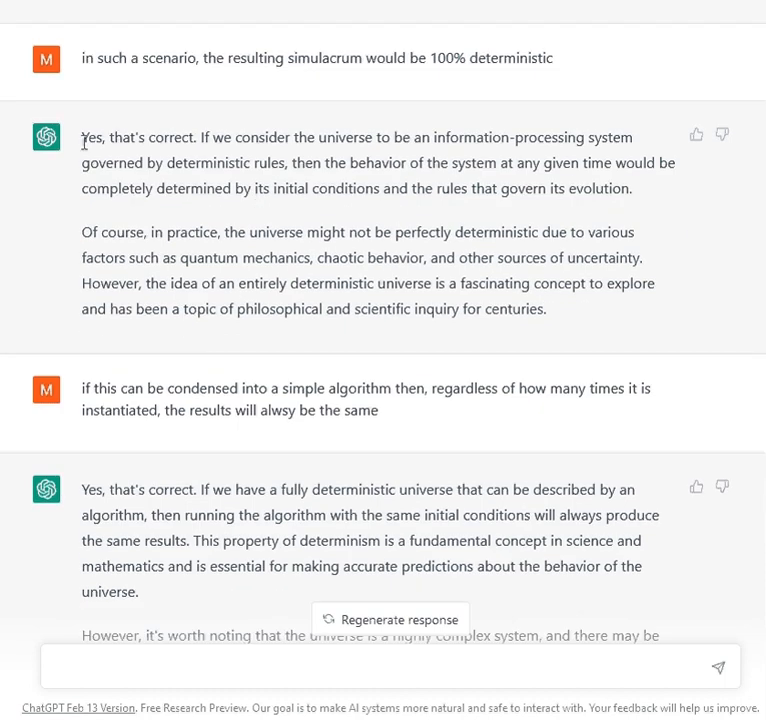
{"action": "left_click_drag", "start_coordinate": [82, 136], "coordinate": [350, 188]}
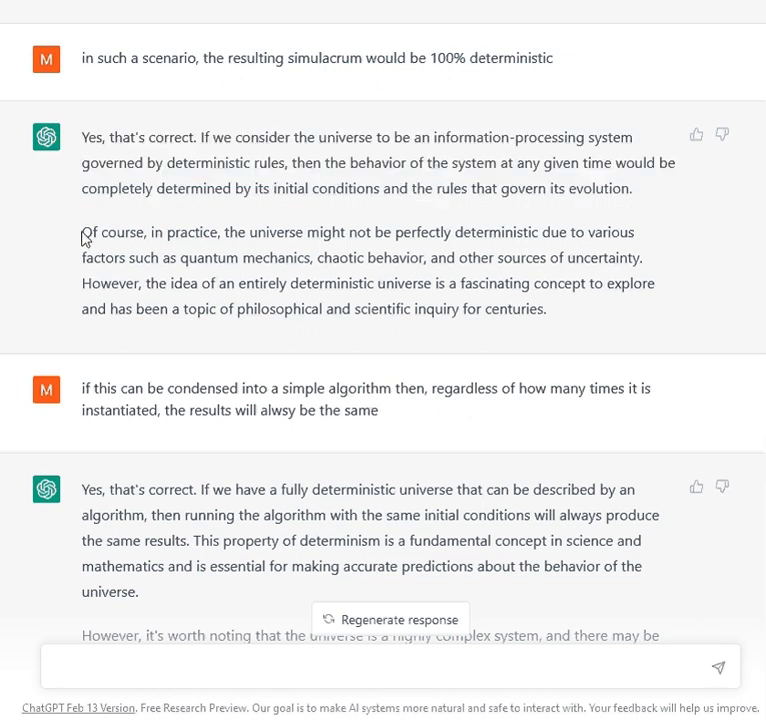
- Highlight the paragraph about sources of uncertainty, clear it, and scroll on down the reply
{"action": "left_click_drag", "start_coordinate": [82, 232], "coordinate": [548, 308]}
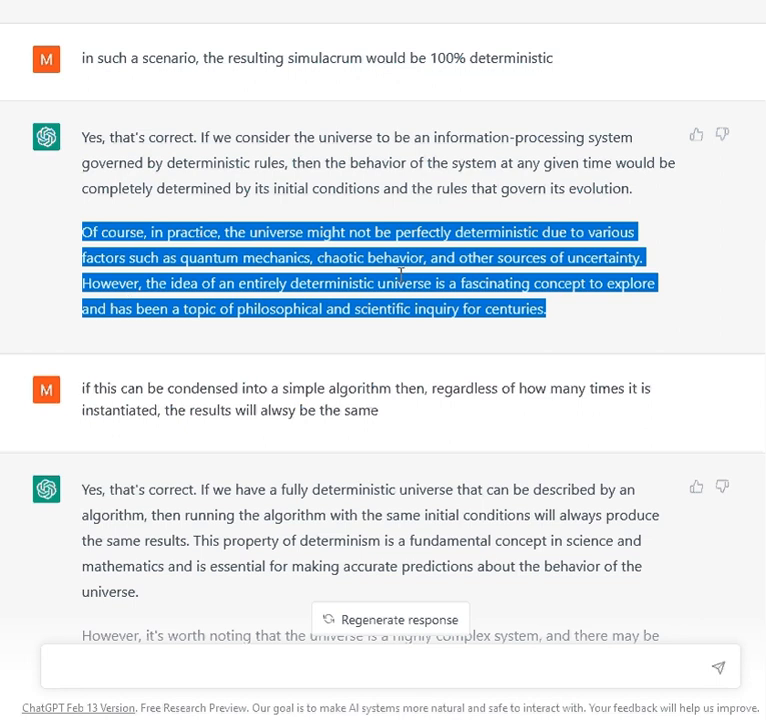
{"action": "mouse_move", "coordinate": [520, 276]}
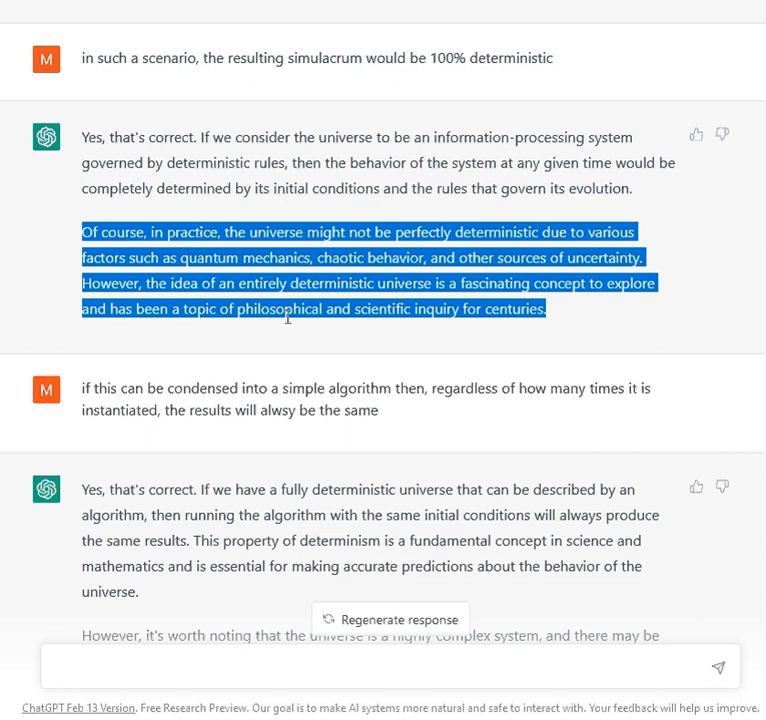
{"action": "mouse_move", "coordinate": [426, 318]}
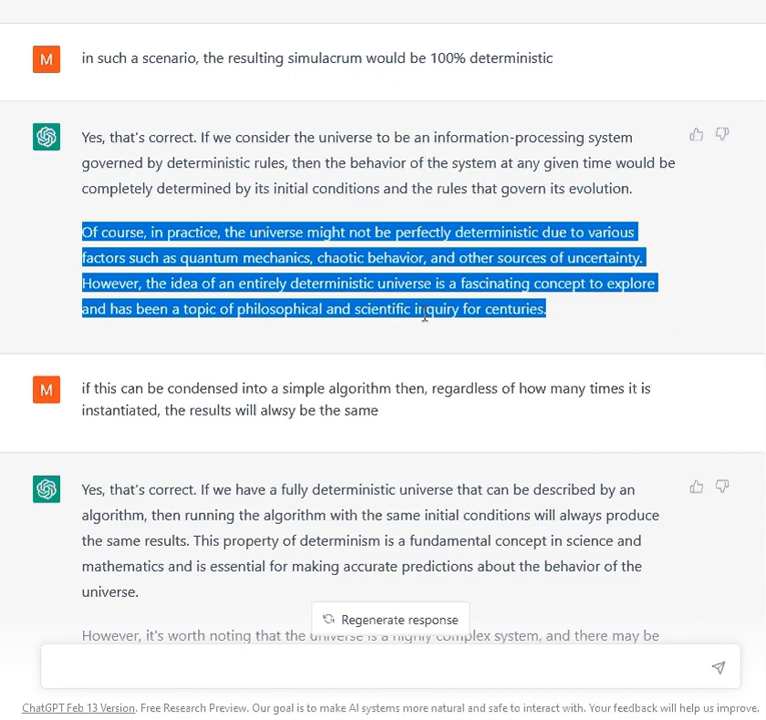
{"action": "mouse_move", "coordinate": [588, 332]}
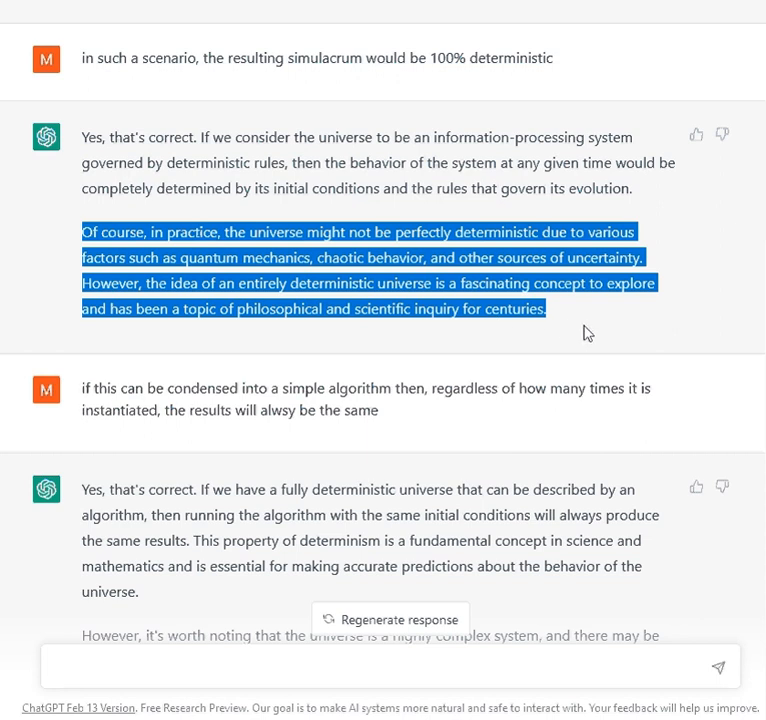
{"action": "left_click", "coordinate": [610, 316]}
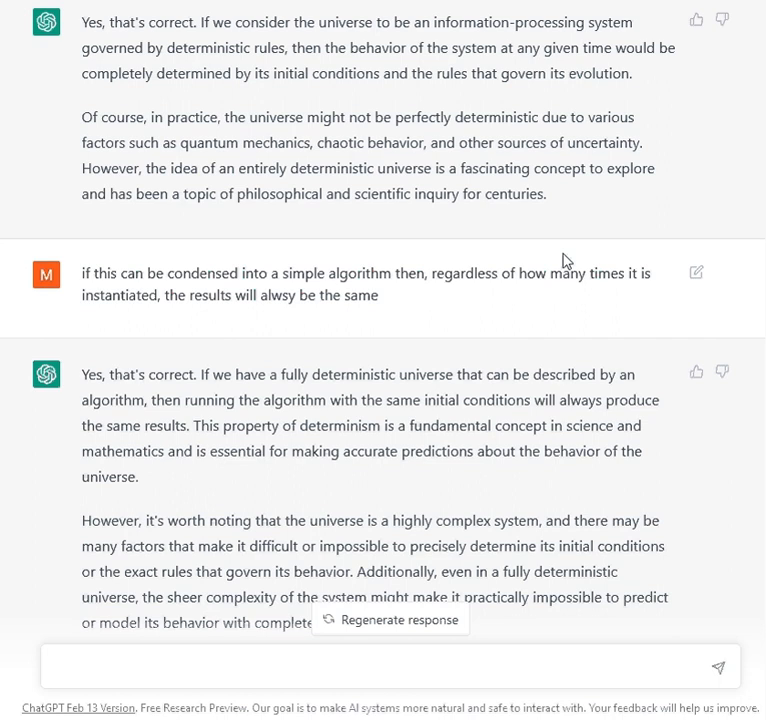
{"action": "scroll", "scroll_direction": "down", "scroll_amount": 3}
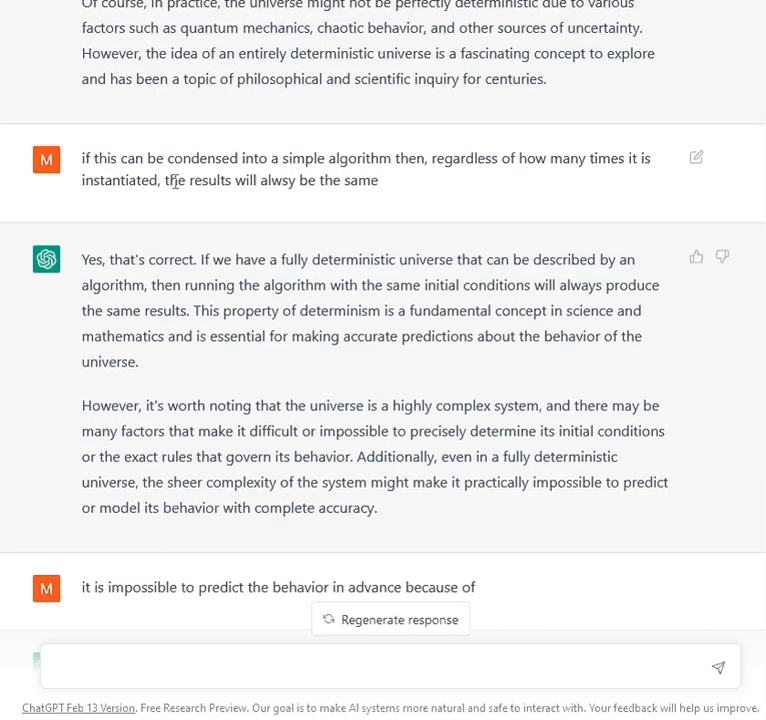
{"action": "mouse_move", "coordinate": [24, 174]}
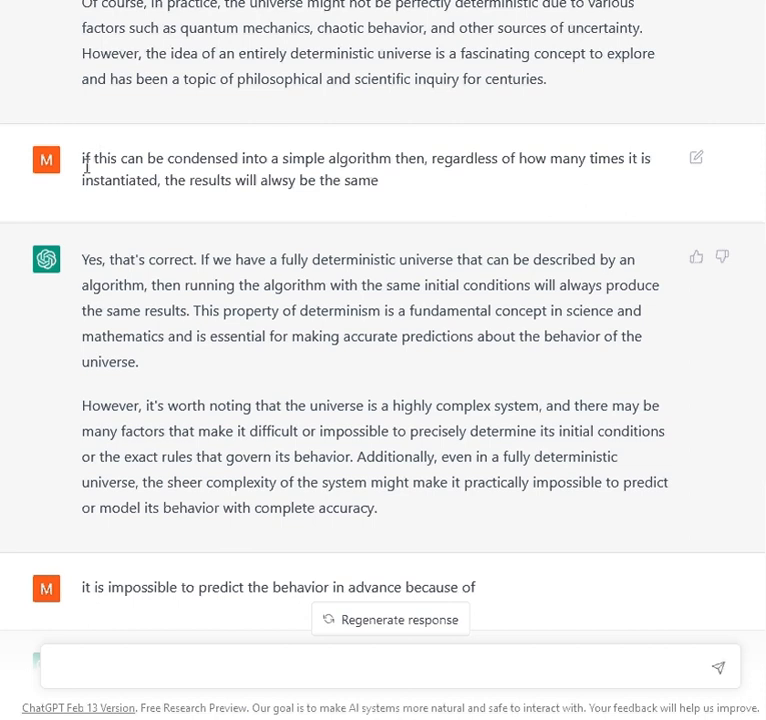
{"action": "mouse_move", "coordinate": [84, 164]}
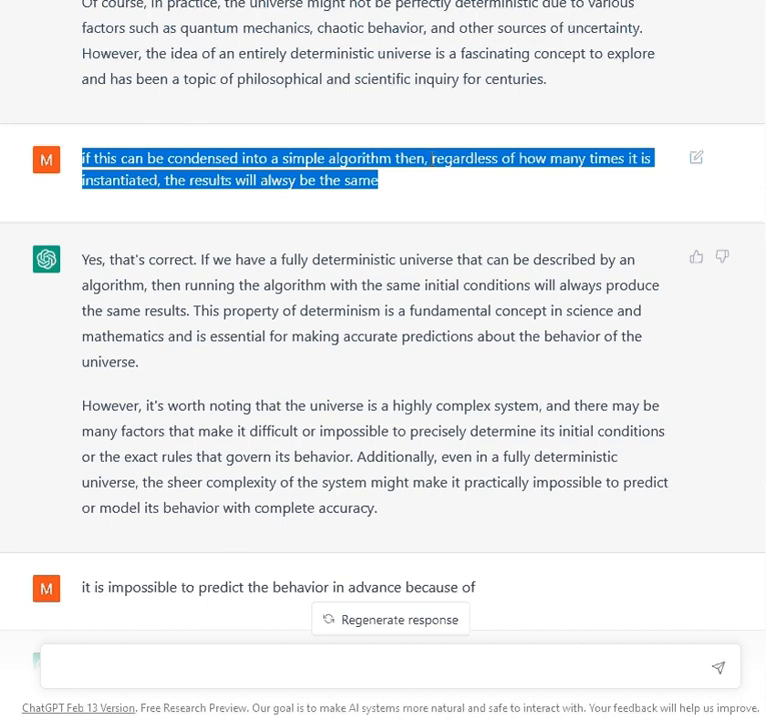
{"action": "mouse_move", "coordinate": [628, 152]}
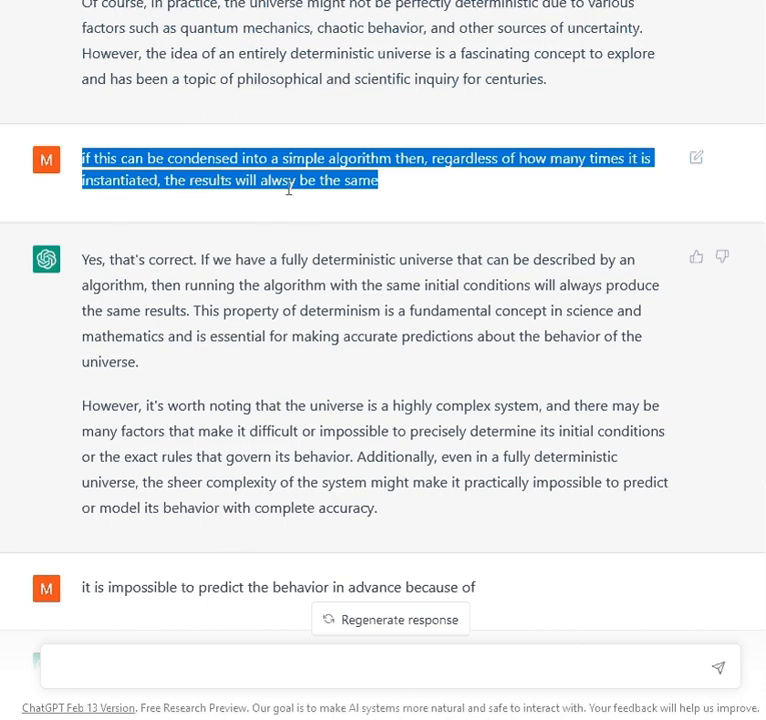
{"action": "mouse_move", "coordinate": [276, 198]}
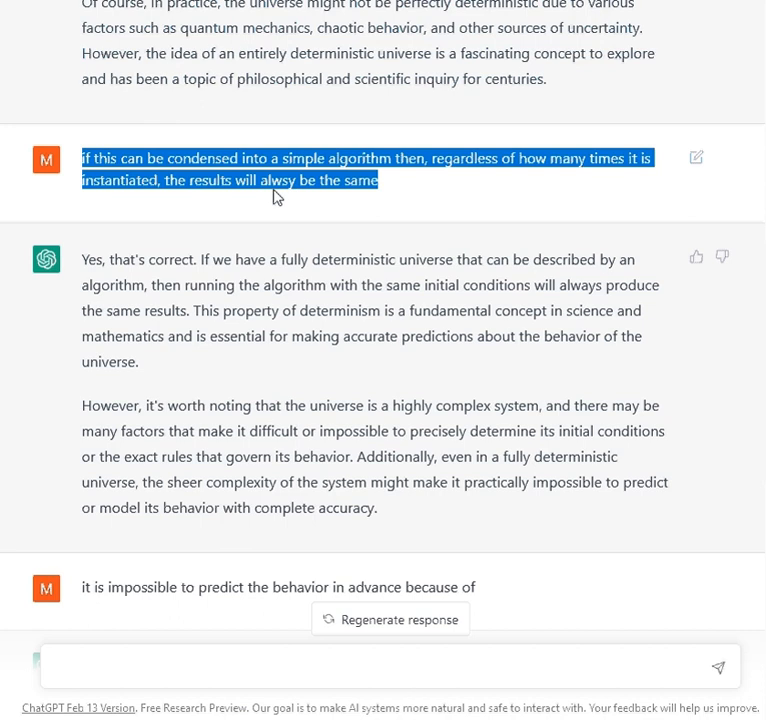
{"action": "scroll", "scroll_direction": "down", "scroll_amount": 3}
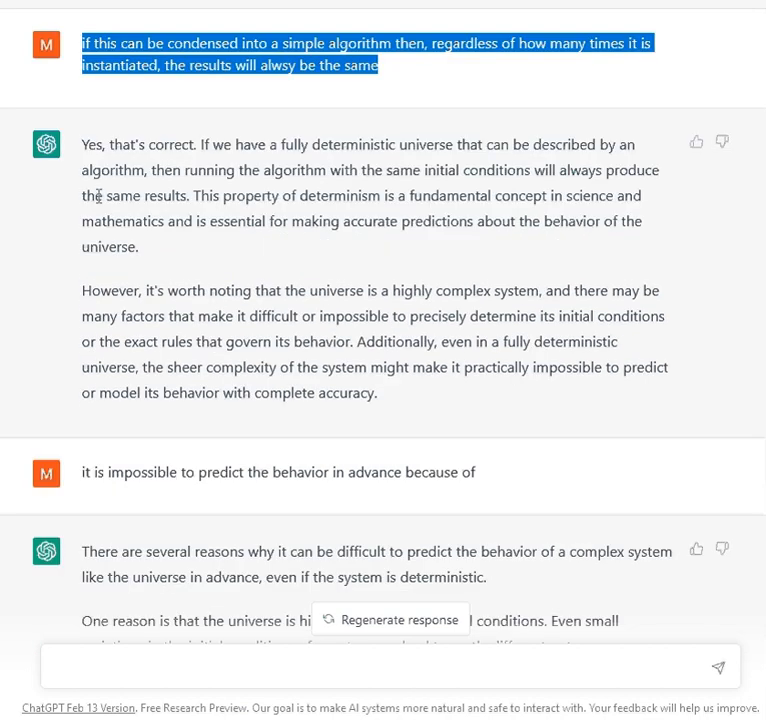
{"action": "mouse_move", "coordinate": [156, 216]}
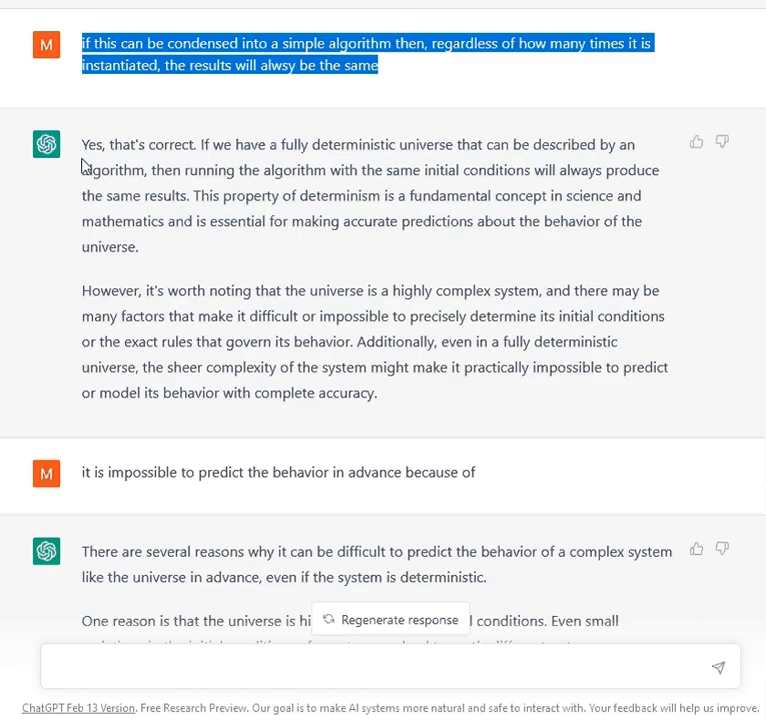
{"action": "mouse_move", "coordinate": [170, 160]}
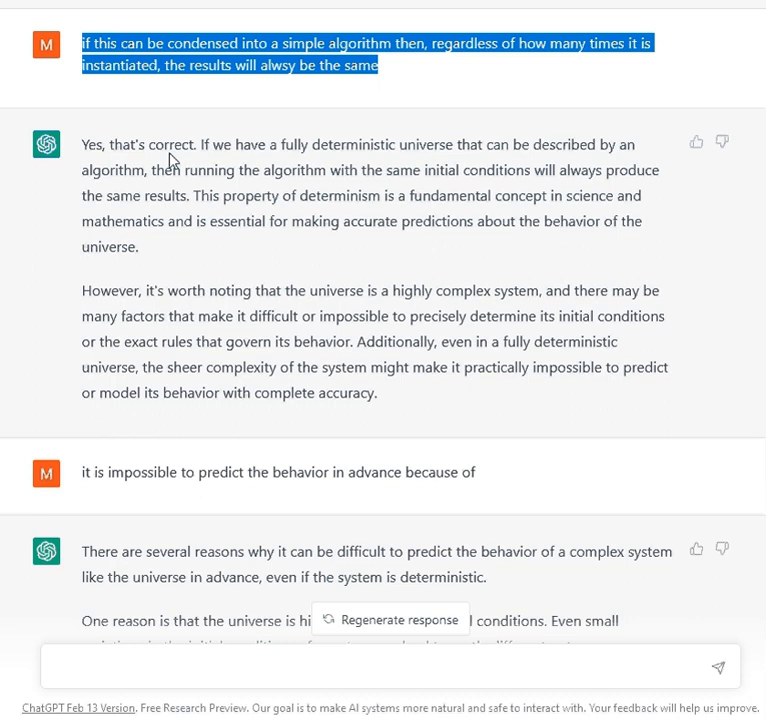
{"action": "mouse_move", "coordinate": [512, 140]}
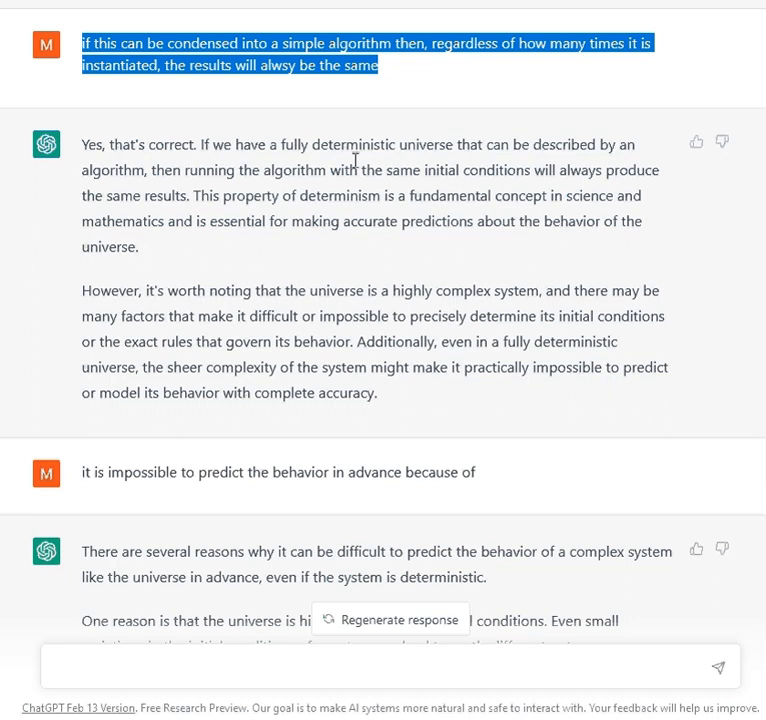
{"action": "mouse_move", "coordinate": [4, 206]}
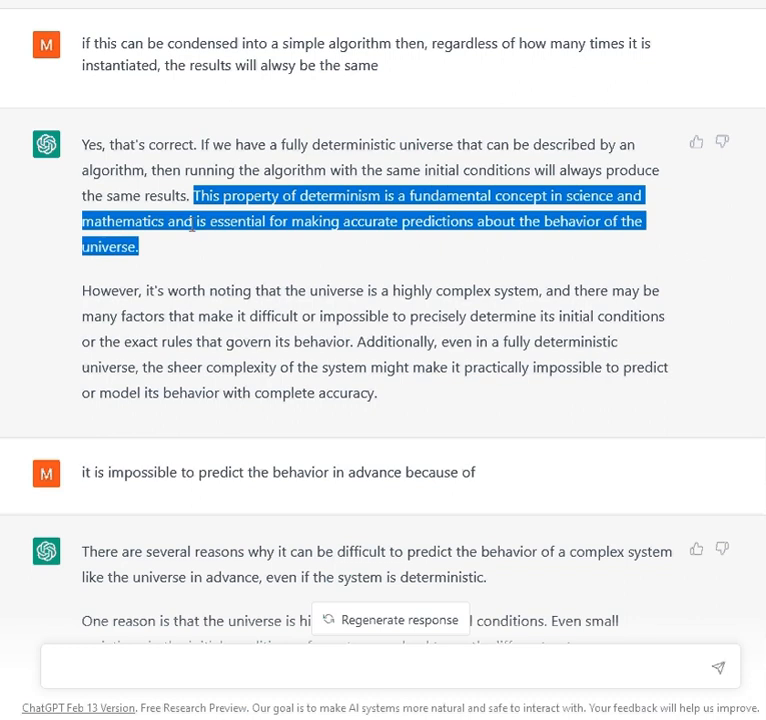
{"action": "mouse_move", "coordinate": [304, 244]}
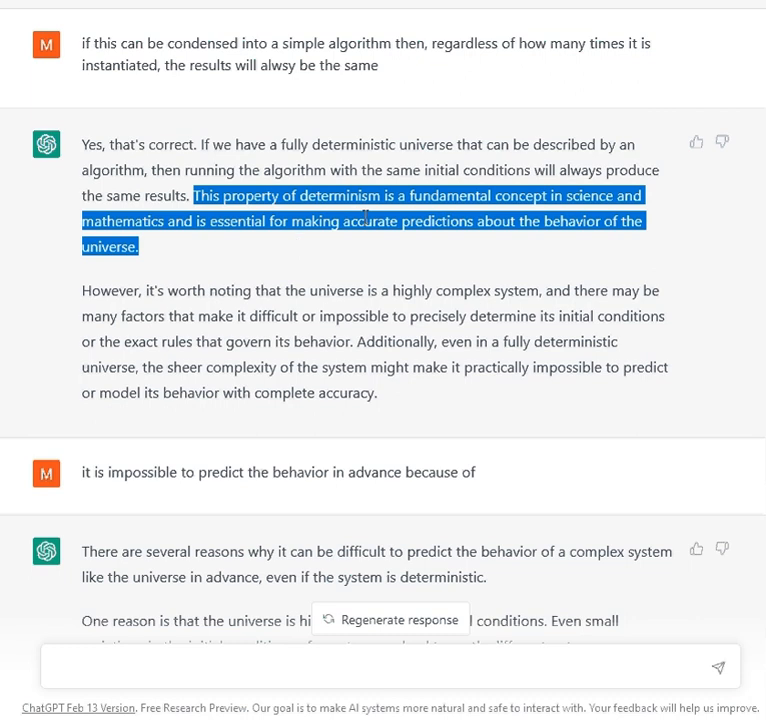
- Scroll down toward the sentences calling determinism a fundamental concept in science and mathematics
{"action": "scroll", "scroll_direction": "down", "scroll_amount": 3}
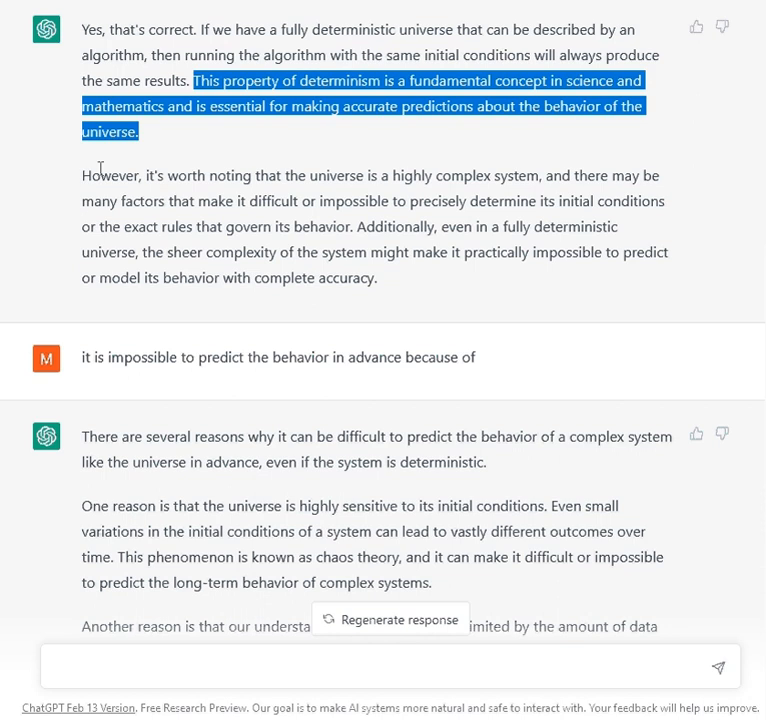
- Highlight the 'However, it's worth noting' paragraph on universal complexity through to its end
{"action": "left_click_drag", "start_coordinate": [84, 176], "coordinate": [376, 226]}
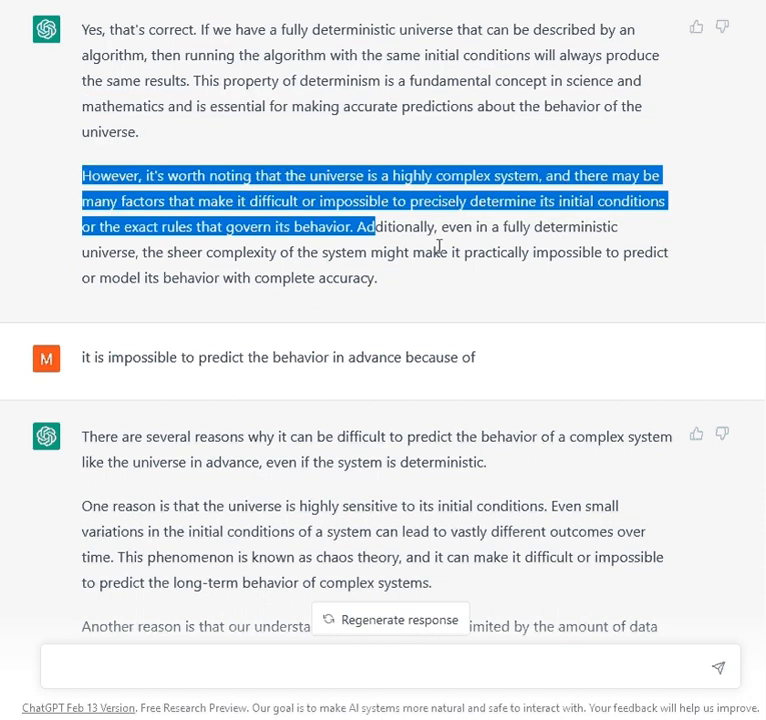
{"action": "left_click_drag", "start_coordinate": [368, 226], "coordinate": [378, 278]}
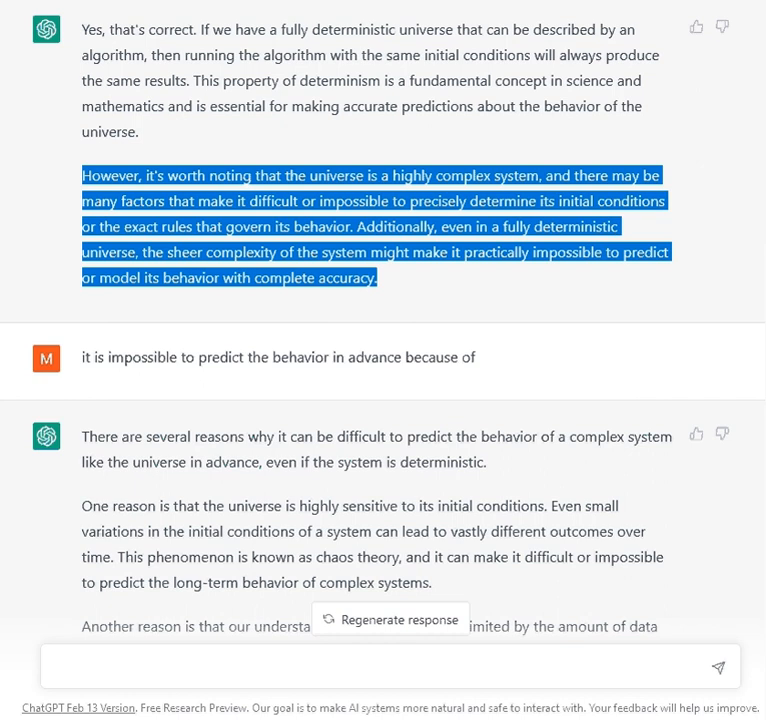
{"action": "mouse_move", "coordinate": [442, 220]}
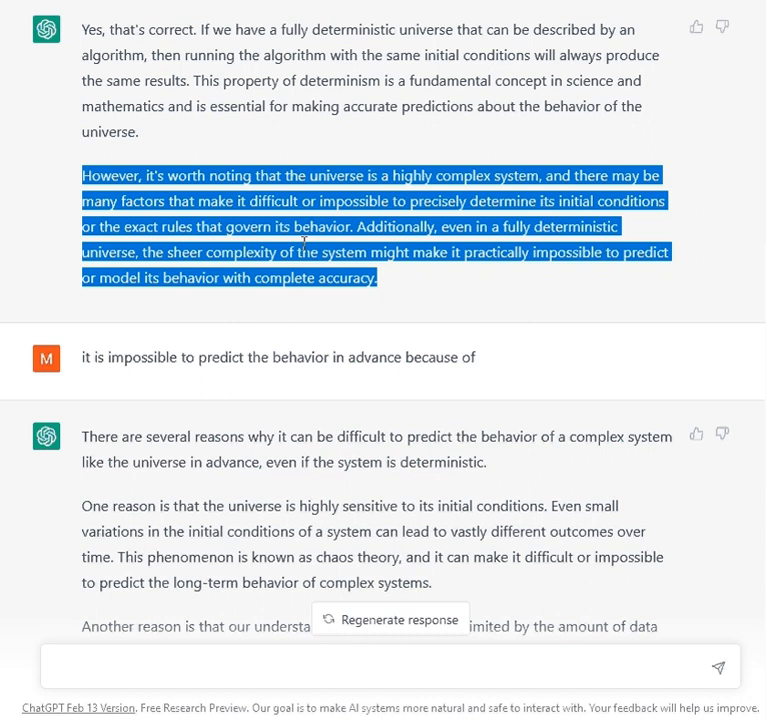
{"action": "mouse_move", "coordinate": [220, 248]}
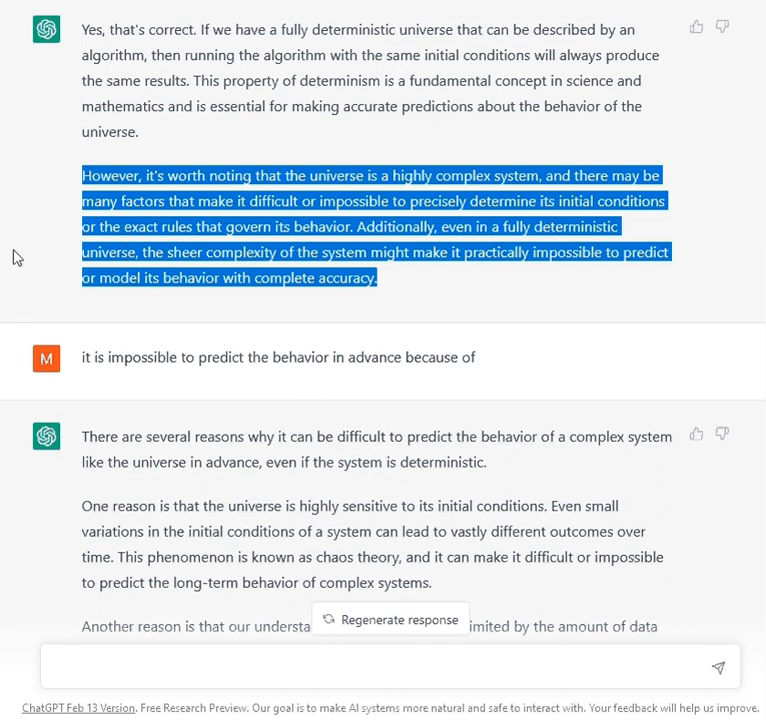
{"action": "mouse_move", "coordinate": [146, 262]}
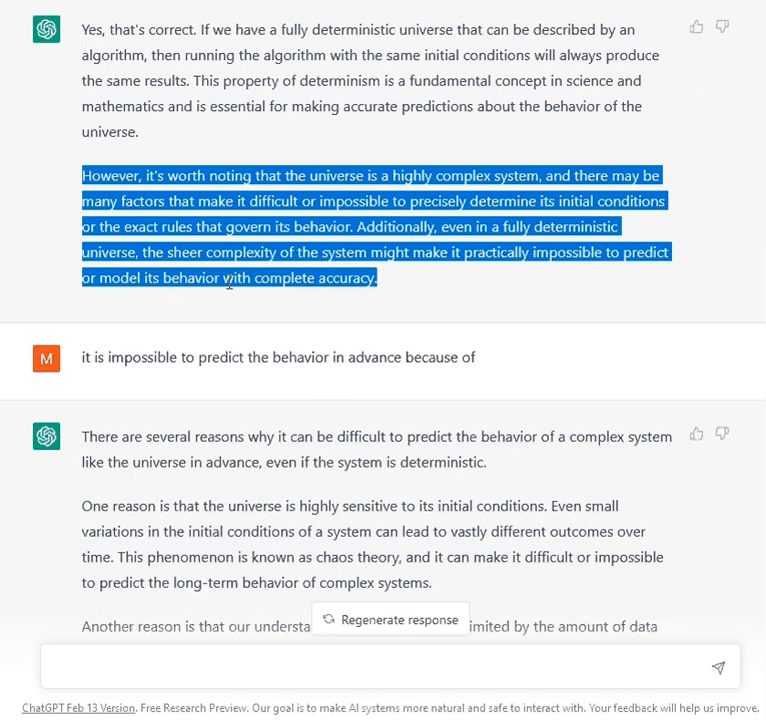
{"action": "mouse_move", "coordinate": [400, 288]}
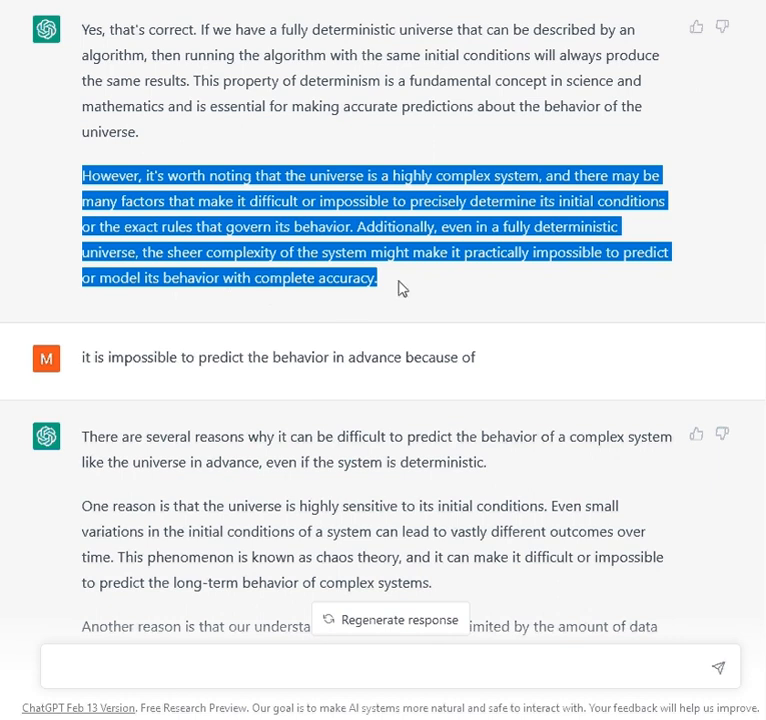
{"action": "mouse_move", "coordinate": [400, 284]}
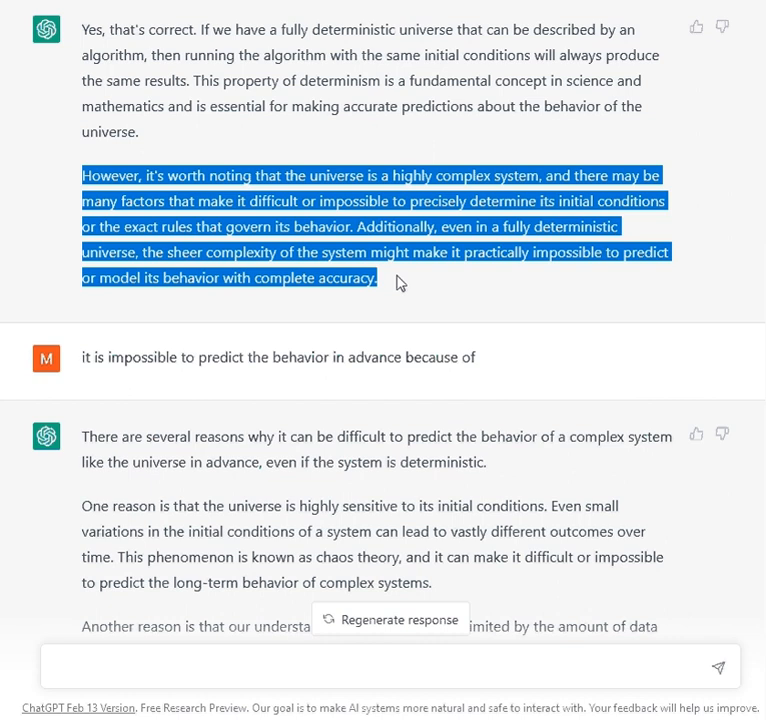
{"action": "mouse_move", "coordinate": [712, 386]}
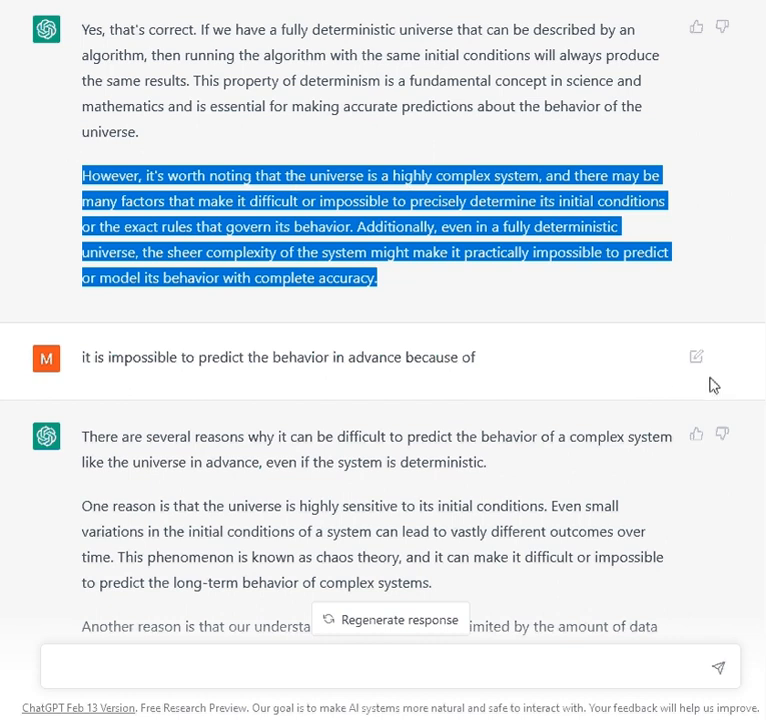
- Scroll down to the reply beginning 'There are several reasons why it can be difficult'
{"action": "scroll", "scroll_direction": "down", "scroll_amount": 3}
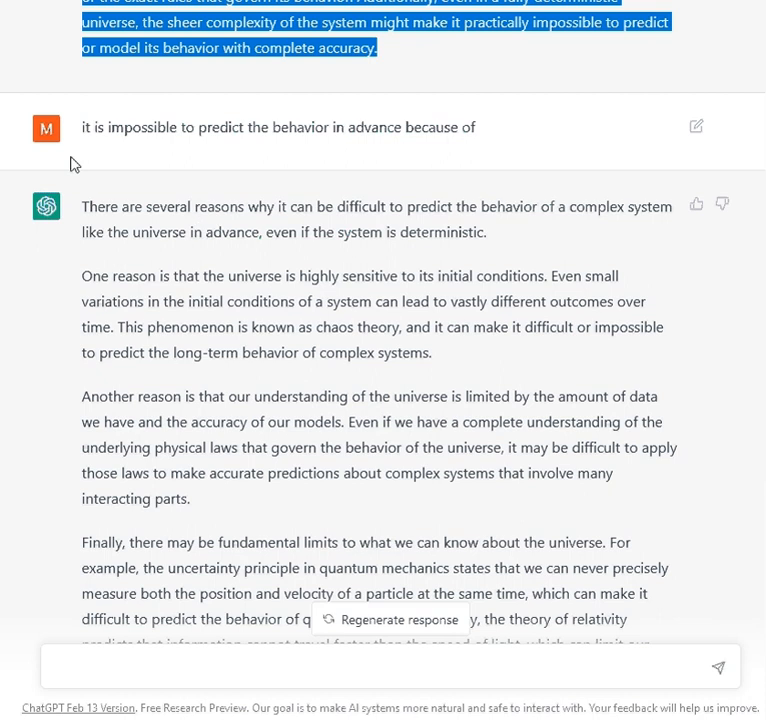
{"action": "mouse_move", "coordinate": [108, 150]}
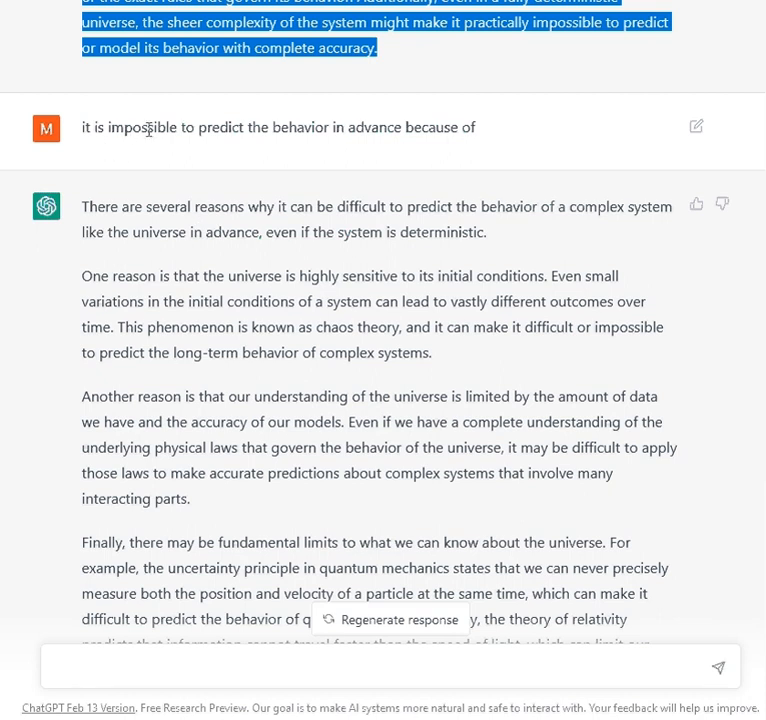
{"action": "mouse_move", "coordinate": [144, 148]}
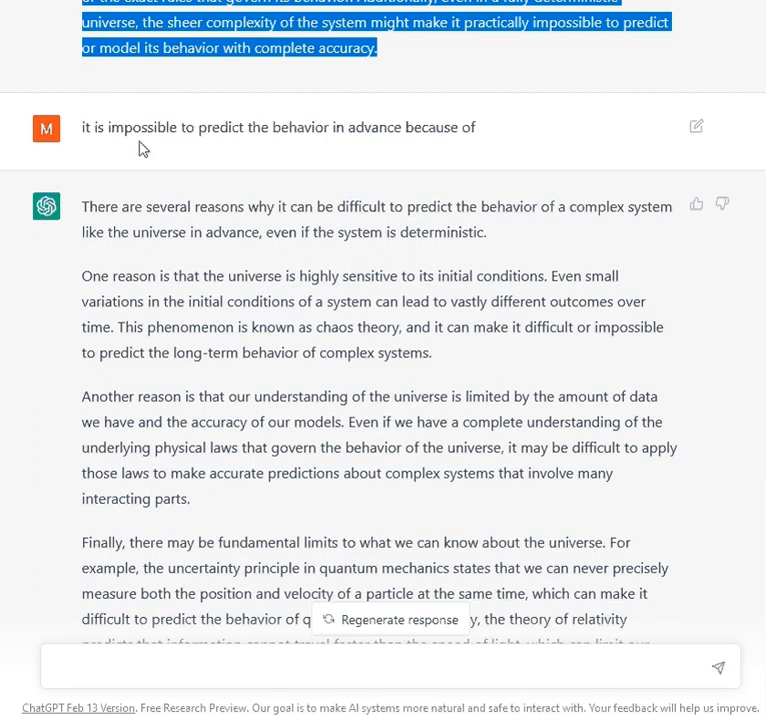
{"action": "mouse_move", "coordinate": [136, 156]}
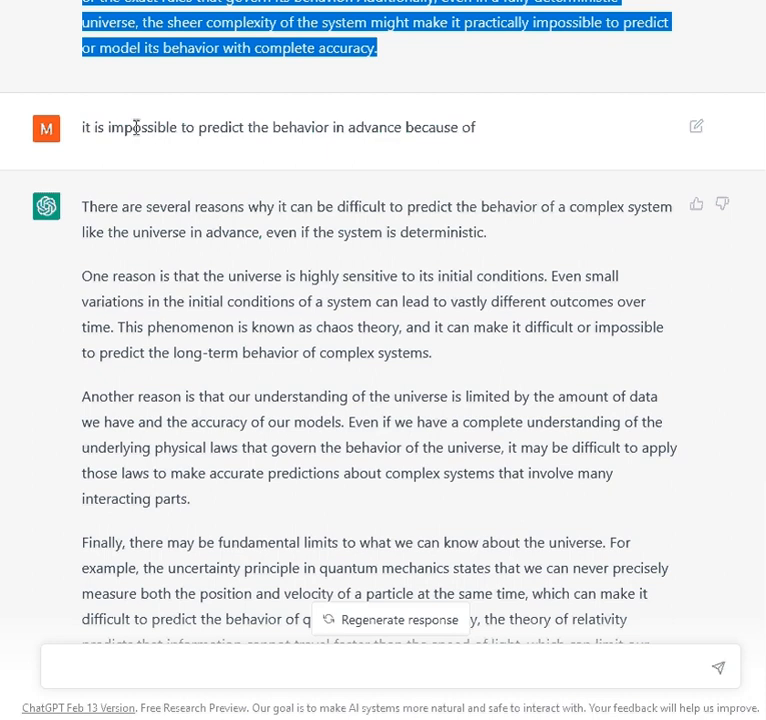
{"action": "mouse_move", "coordinate": [8, 152]}
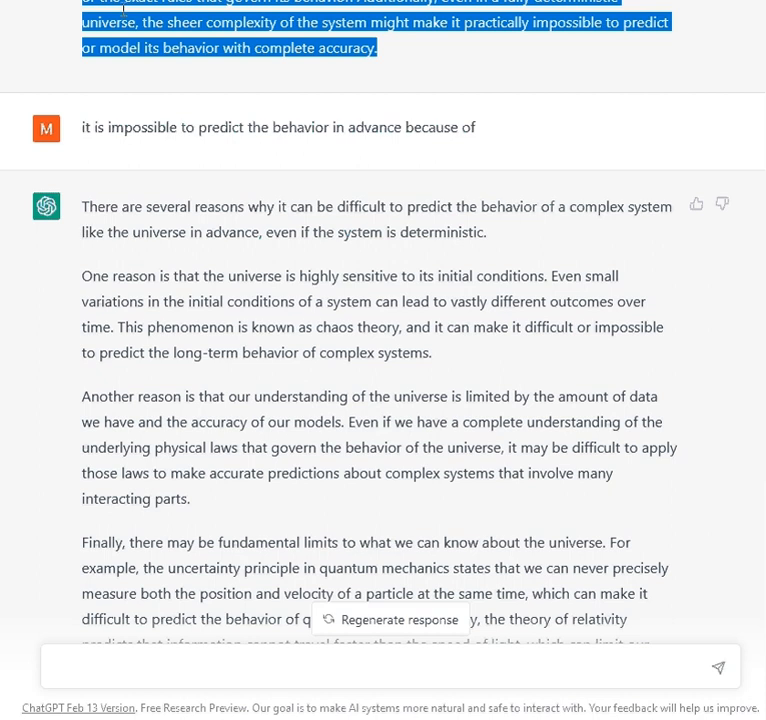
{"action": "mouse_move", "coordinate": [160, 180]}
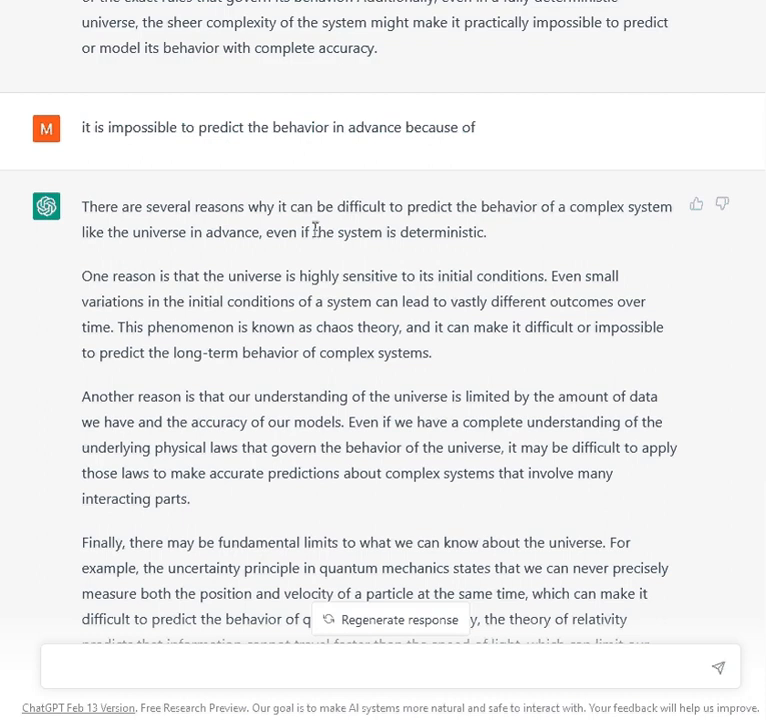
{"action": "mouse_move", "coordinate": [70, 130]}
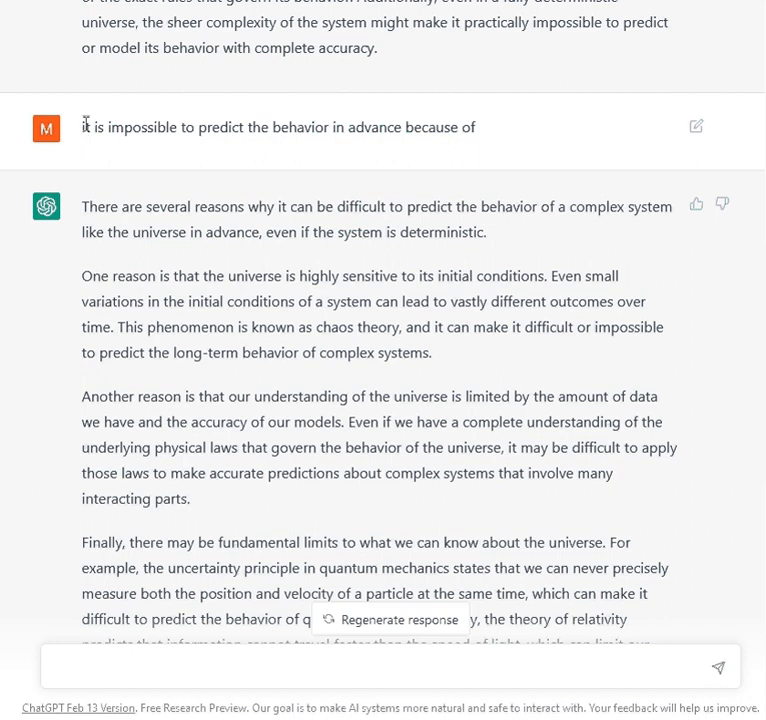
{"action": "mouse_move", "coordinate": [84, 134]}
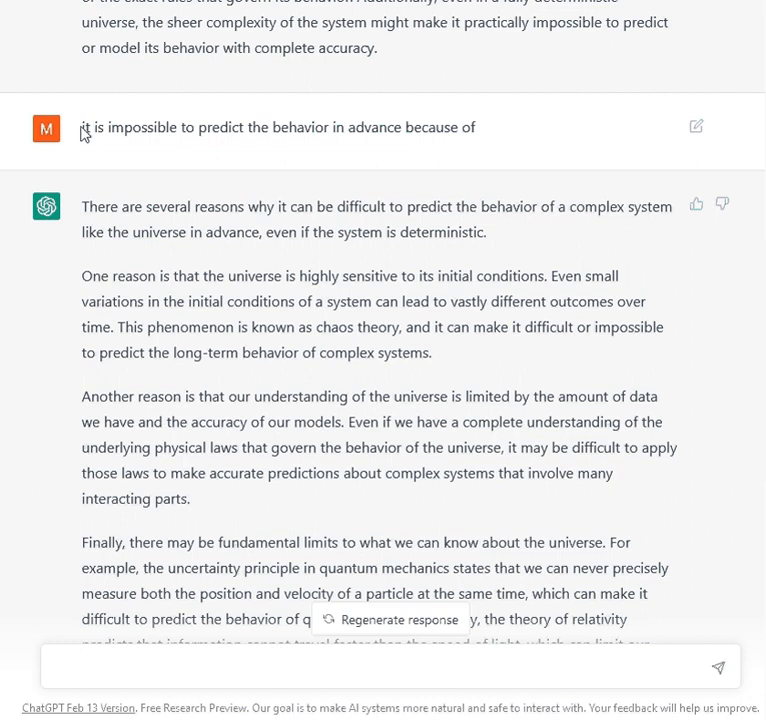
{"action": "mouse_move", "coordinate": [84, 156]}
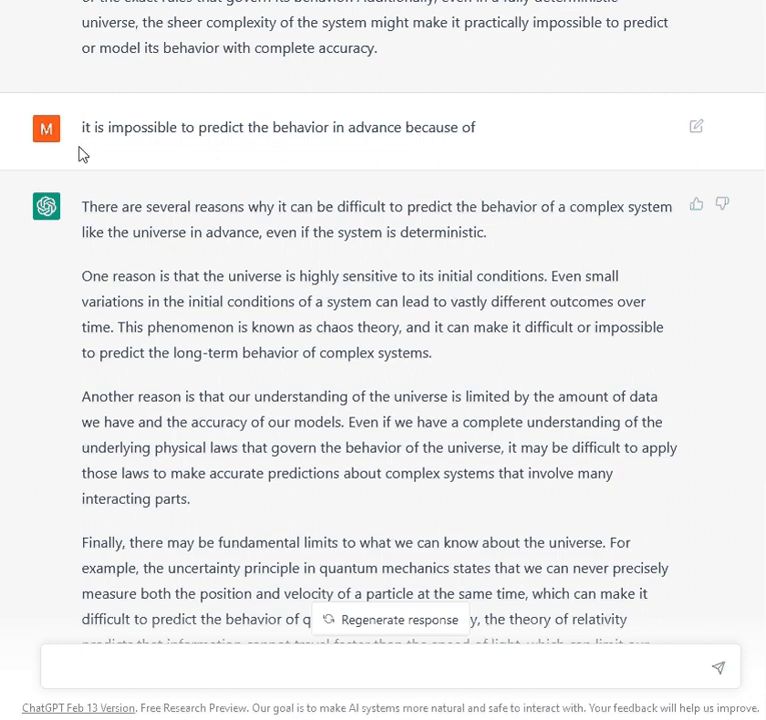
{"action": "mouse_move", "coordinate": [232, 132]}
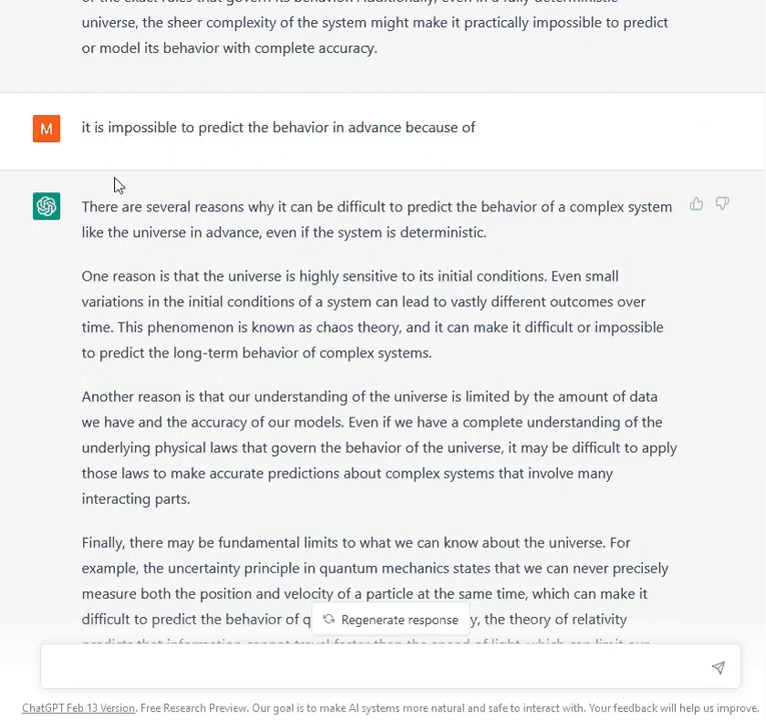
{"action": "mouse_move", "coordinate": [42, 498]}
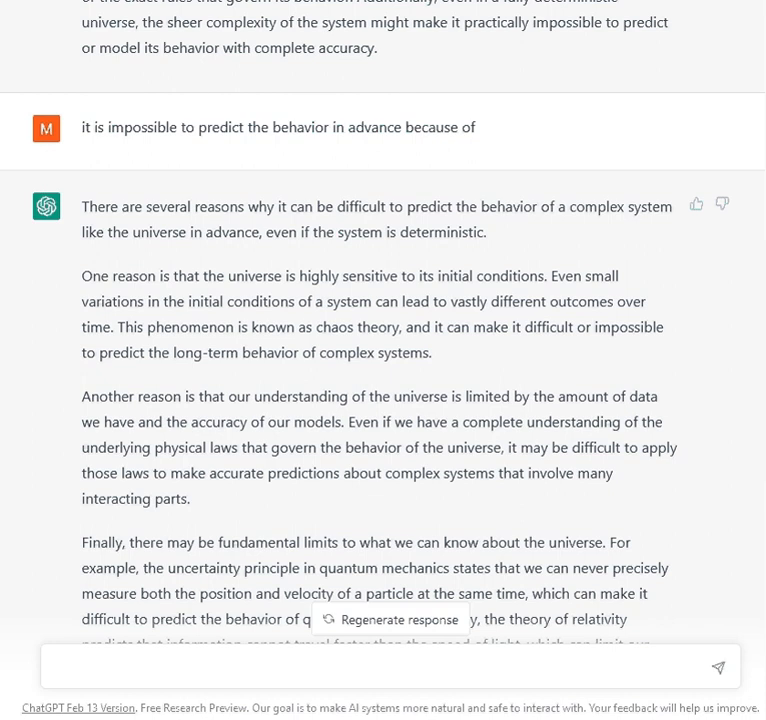
{"action": "mouse_move", "coordinate": [696, 126]}
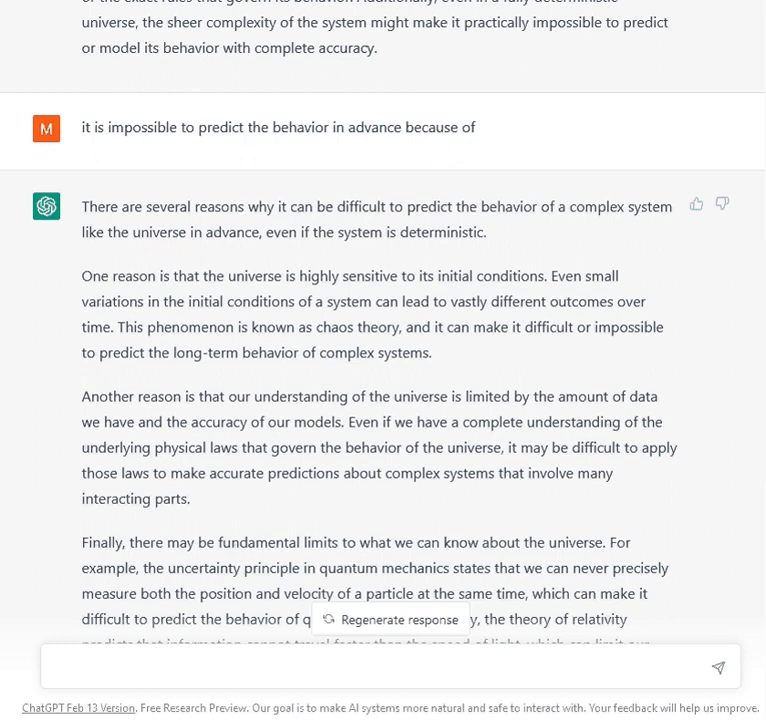
{"action": "mouse_move", "coordinate": [42, 284]}
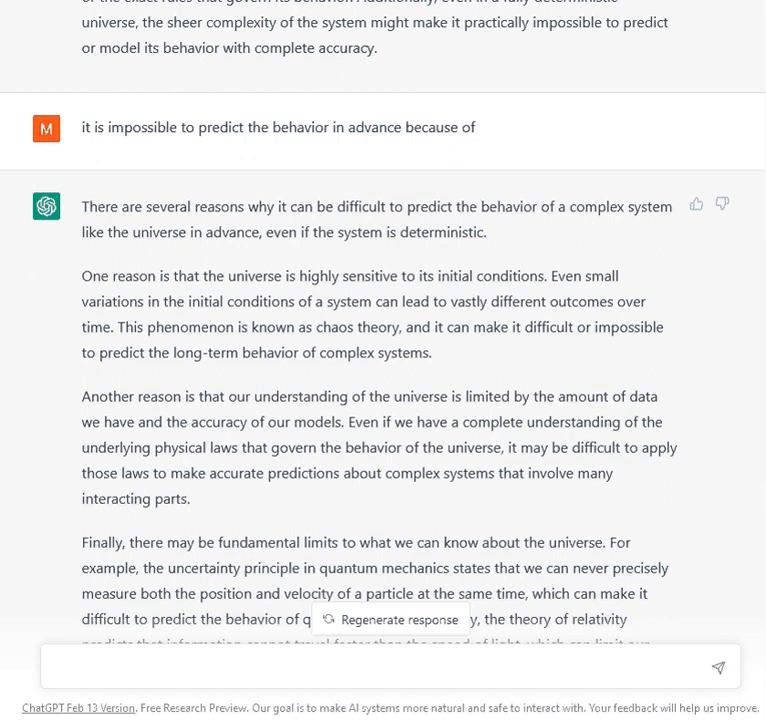
{"action": "mouse_move", "coordinate": [696, 126]}
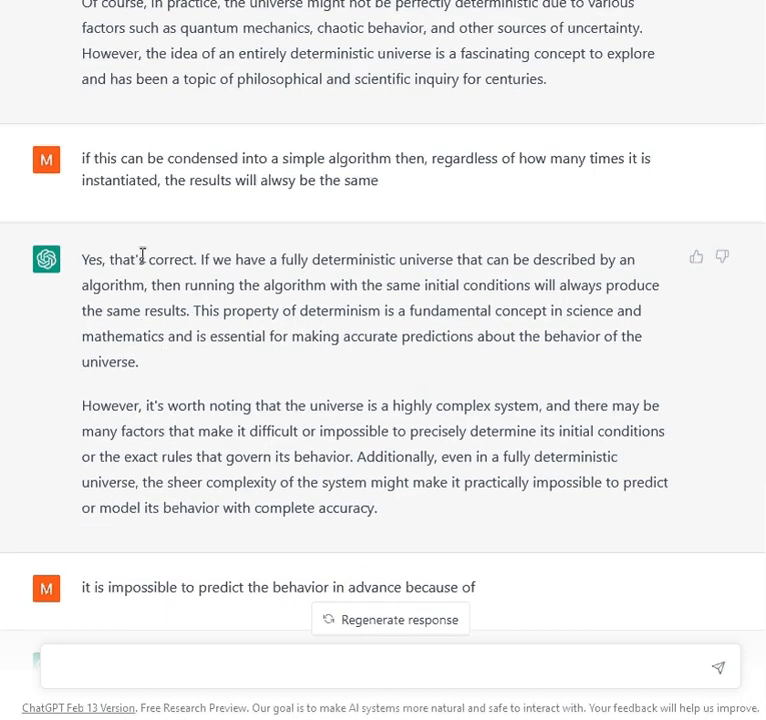
- Scroll the conversation to the answer on why behavior is impossible to predict in advance
{"action": "scroll", "scroll_direction": "down", "scroll_amount": 3}
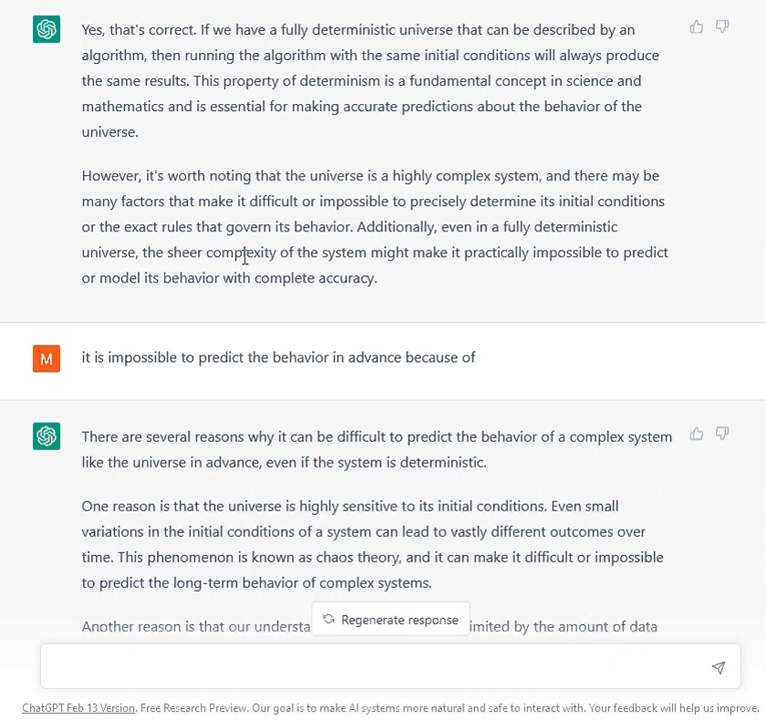
{"action": "scroll", "scroll_direction": "down", "scroll_amount": 3}
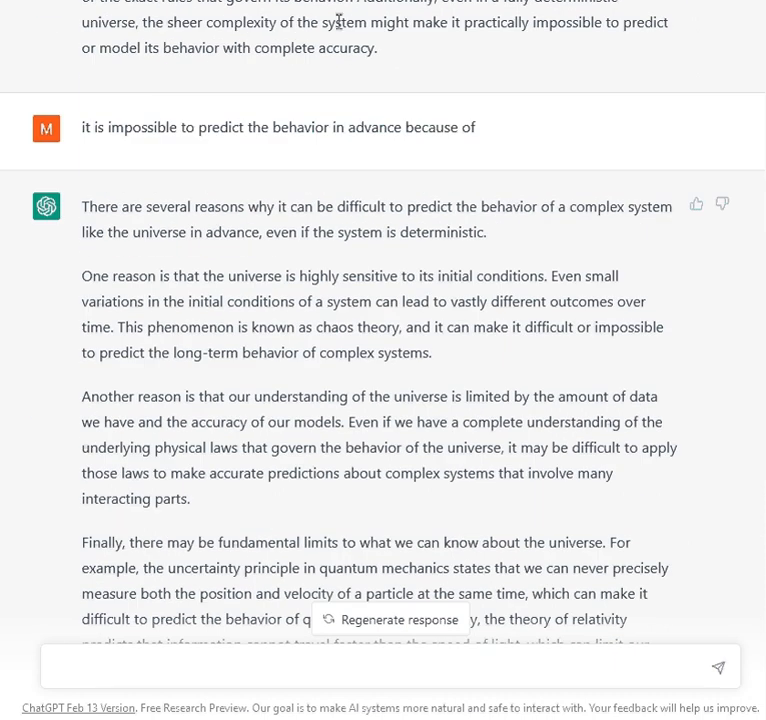
{"action": "scroll", "scroll_direction": "up", "scroll_amount": 3}
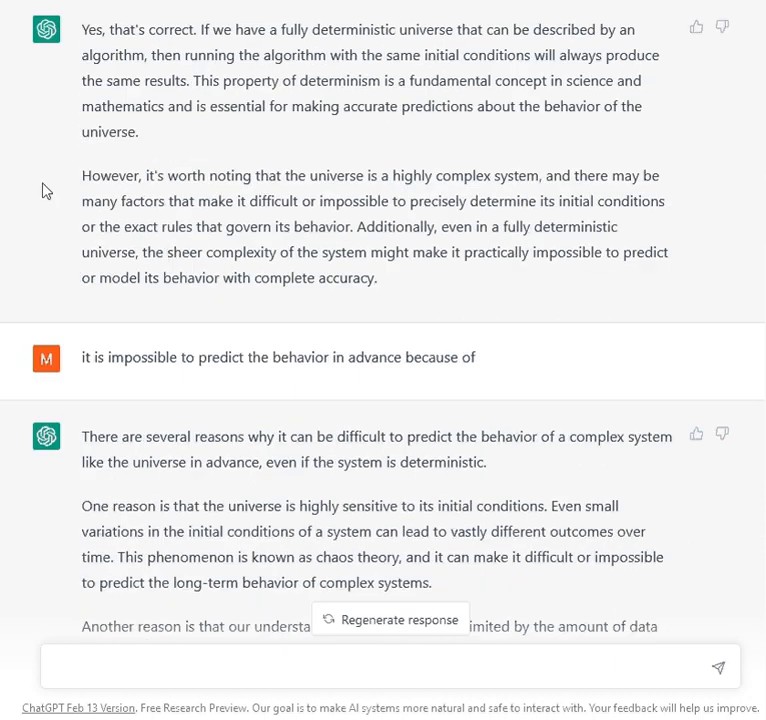
{"action": "scroll", "scroll_direction": "up", "scroll_amount": 3}
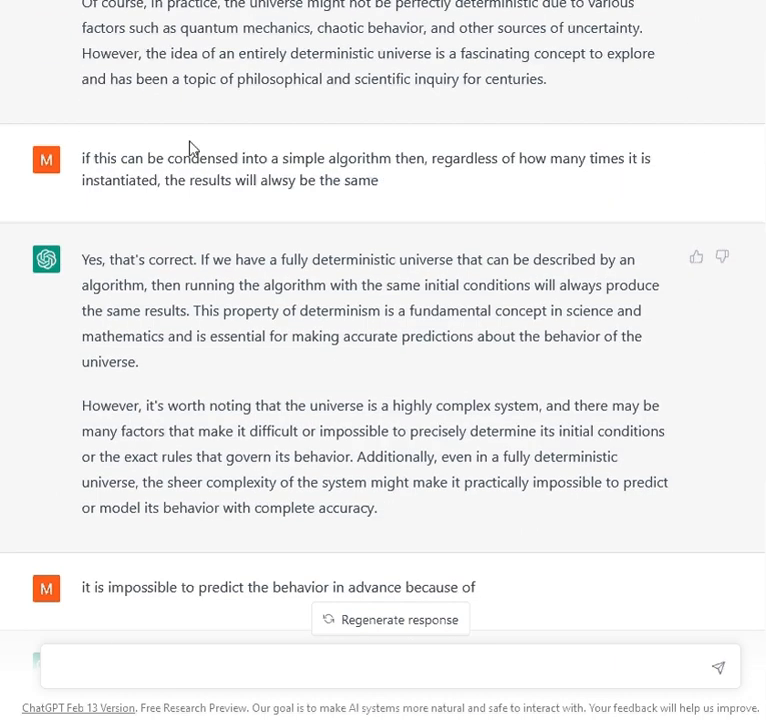
{"action": "mouse_move", "coordinate": [380, 178]}
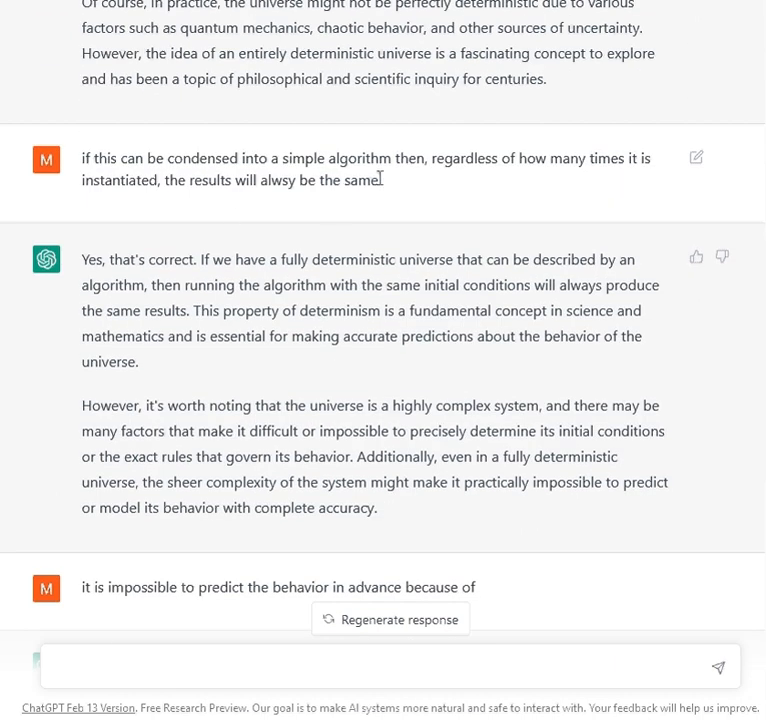
{"action": "scroll", "scroll_direction": "down", "scroll_amount": 3}
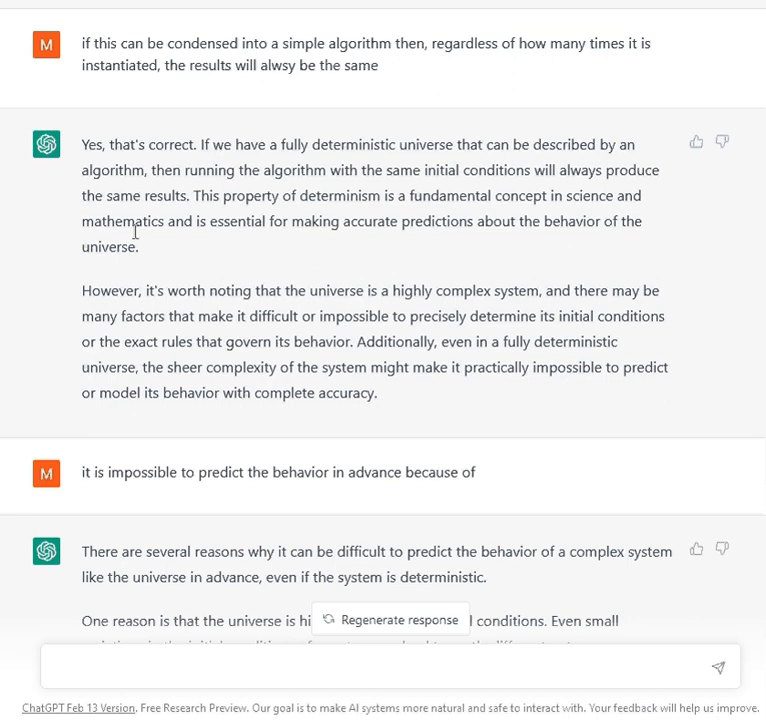
{"action": "mouse_move", "coordinate": [332, 68]}
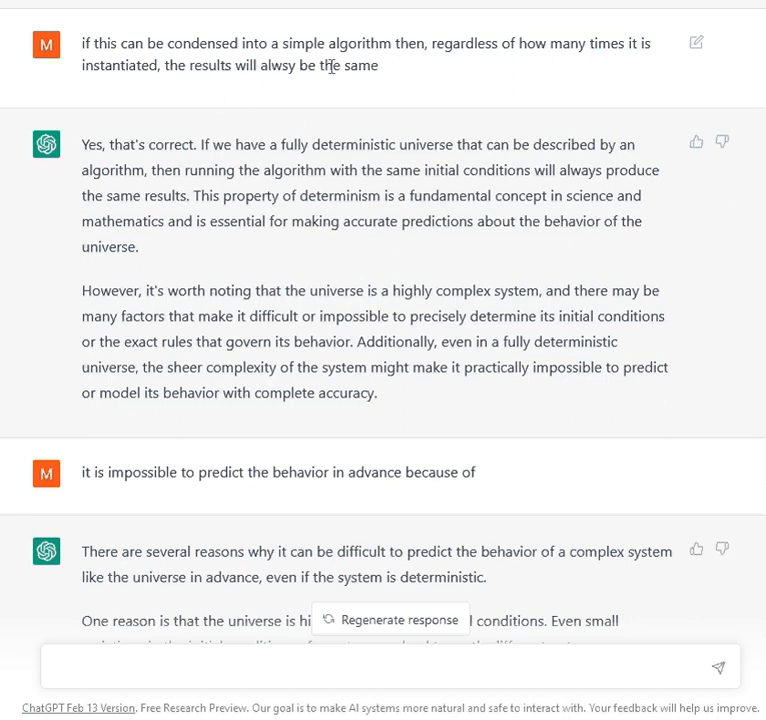
{"action": "mouse_move", "coordinate": [120, 236]}
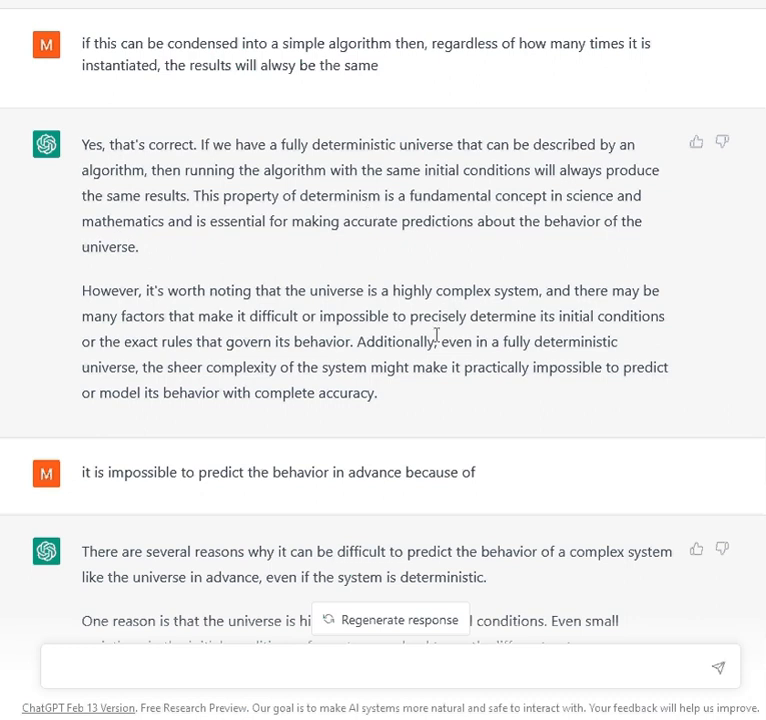
{"action": "scroll", "scroll_direction": "down", "scroll_amount": 3}
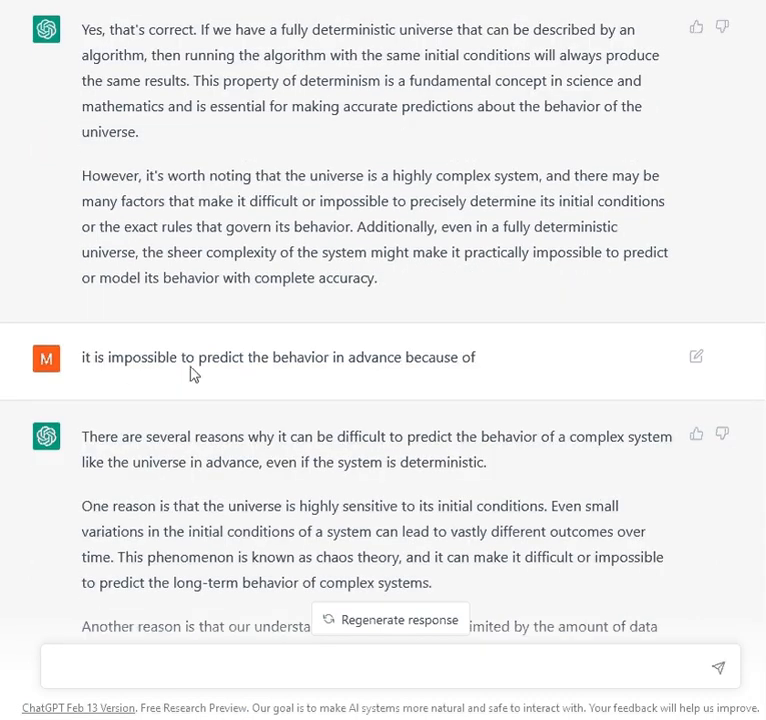
{"action": "mouse_move", "coordinate": [170, 468]}
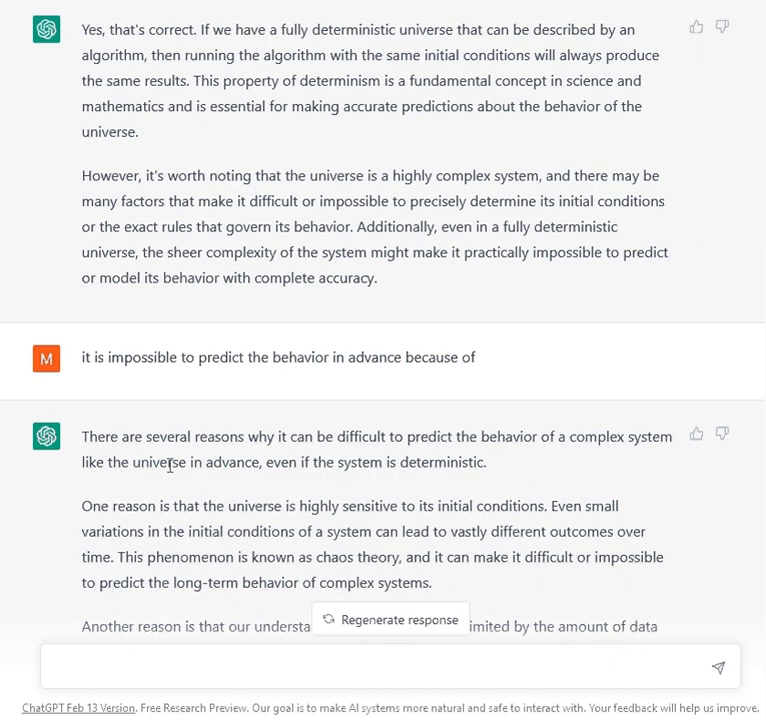
{"action": "scroll", "scroll_direction": "down", "scroll_amount": 3}
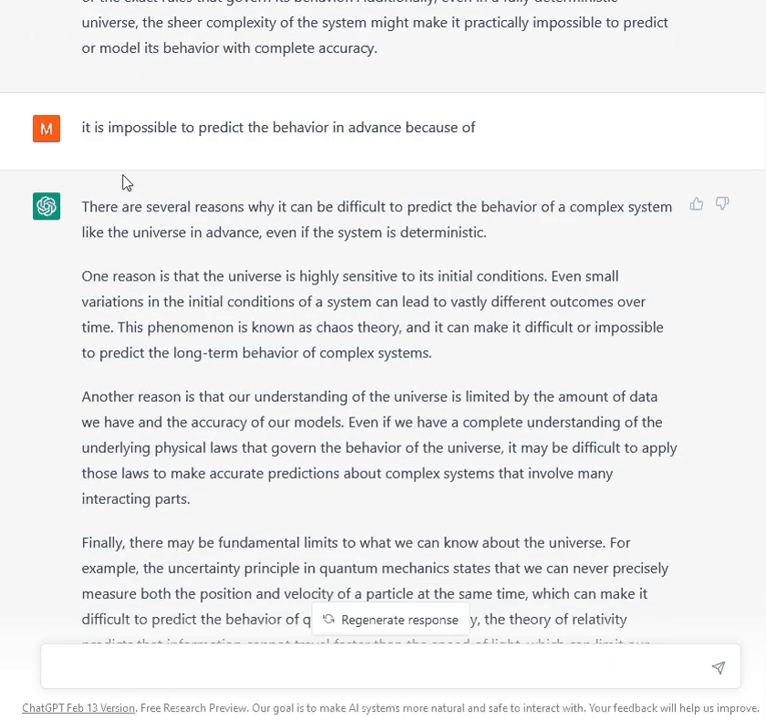
{"action": "mouse_move", "coordinate": [78, 152]}
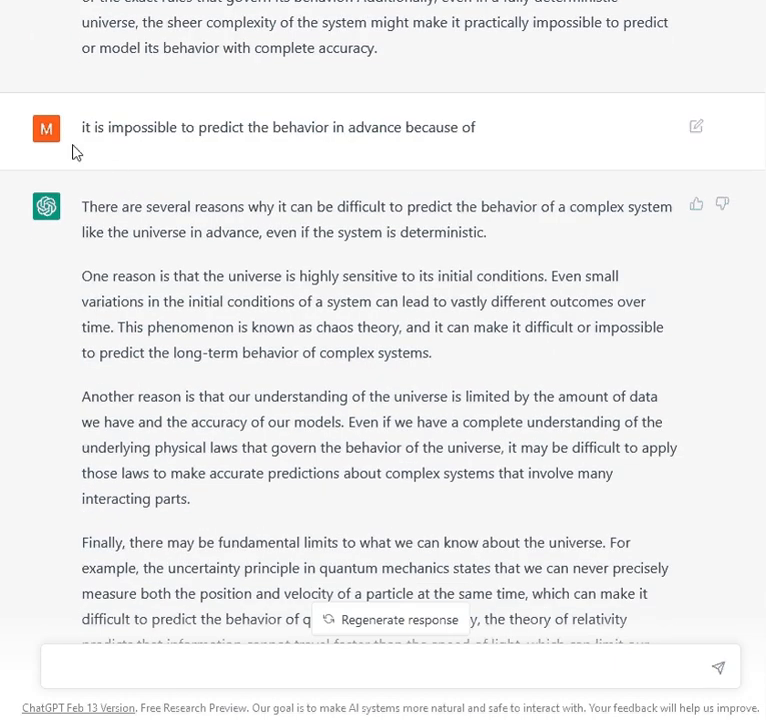
{"action": "mouse_move", "coordinate": [548, 136]}
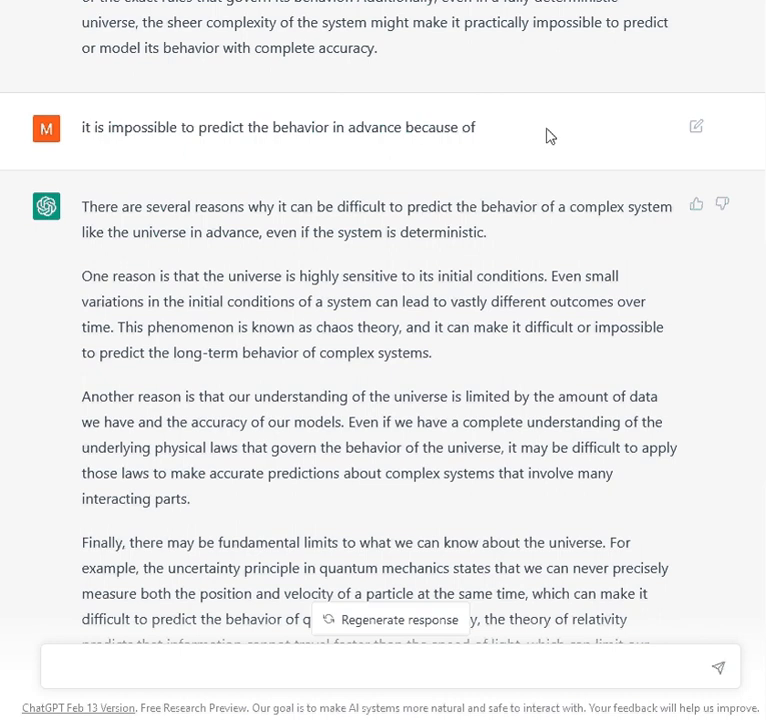
{"action": "mouse_move", "coordinate": [314, 202]}
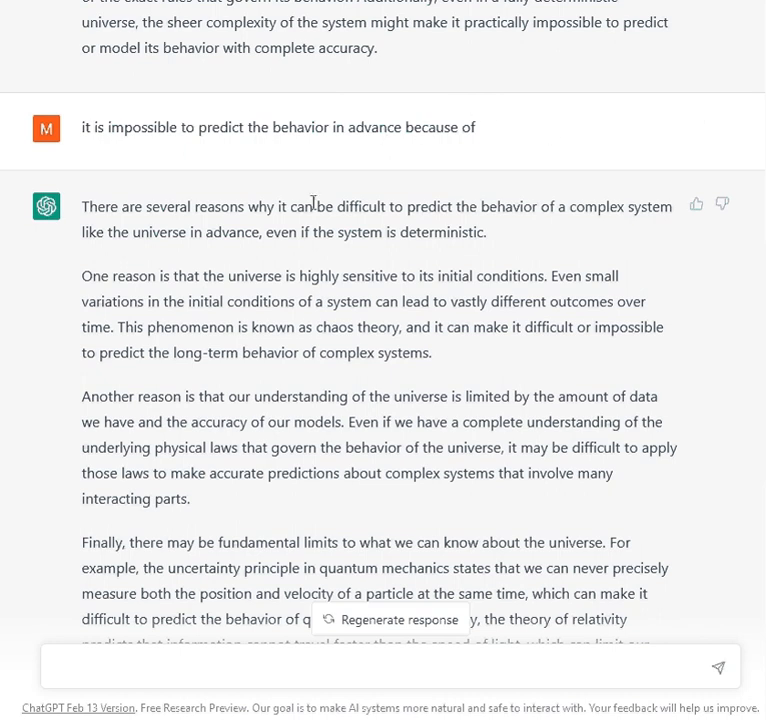
{"action": "scroll", "scroll_direction": "down", "scroll_amount": 3}
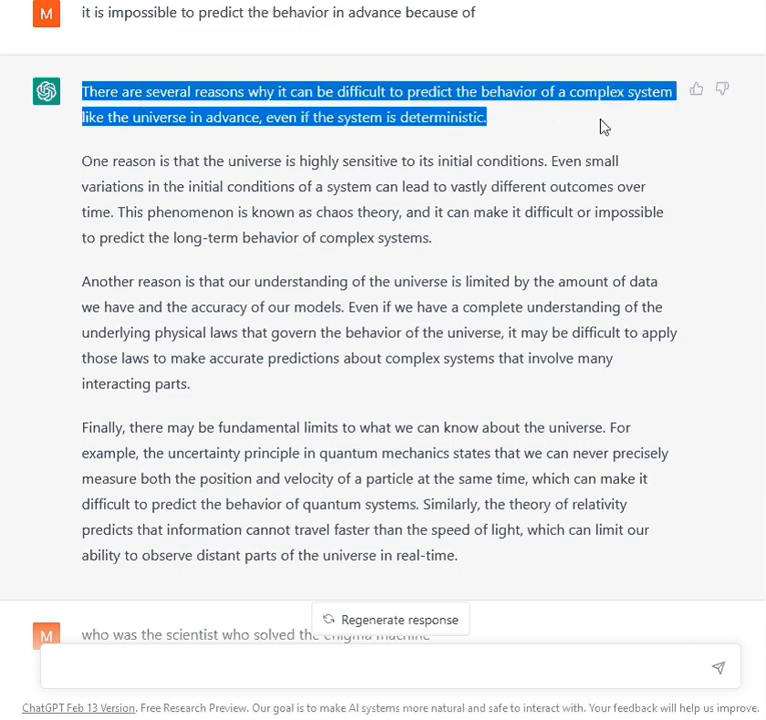
{"action": "mouse_move", "coordinate": [640, 132]}
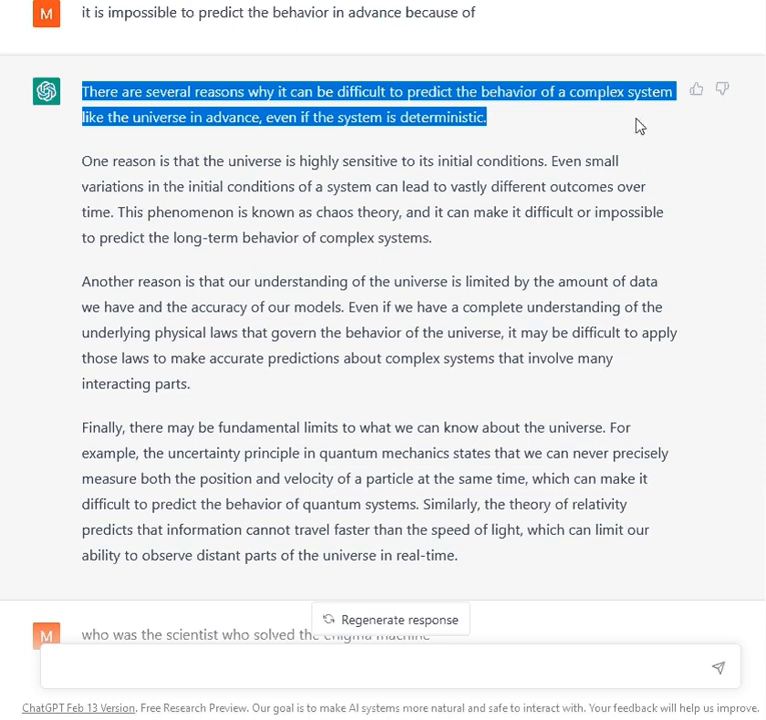
{"action": "mouse_move", "coordinate": [462, 264]}
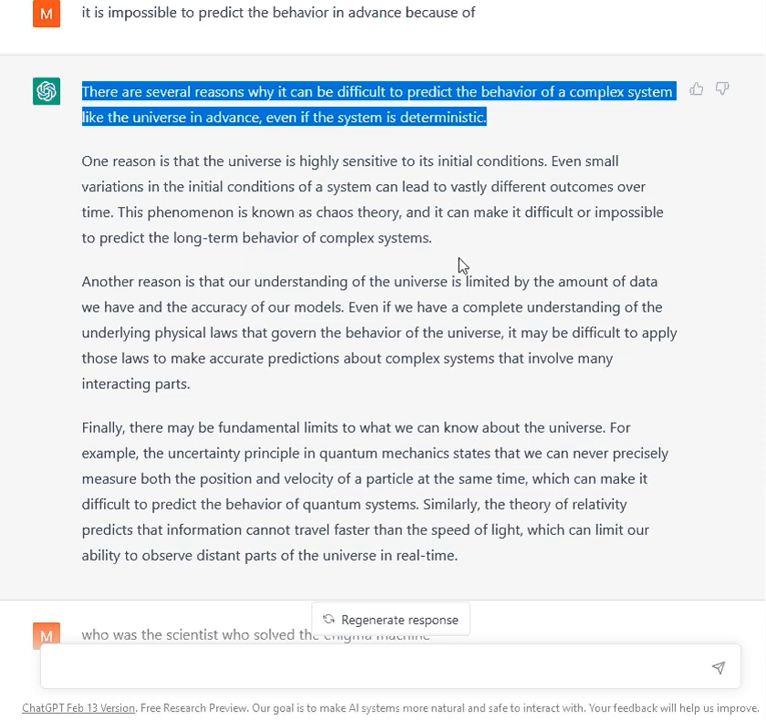
- Scroll up to the earlier reply on deterministic algorithms above the highlighted opening sentence
{"action": "scroll", "scroll_direction": "up", "scroll_amount": 3}
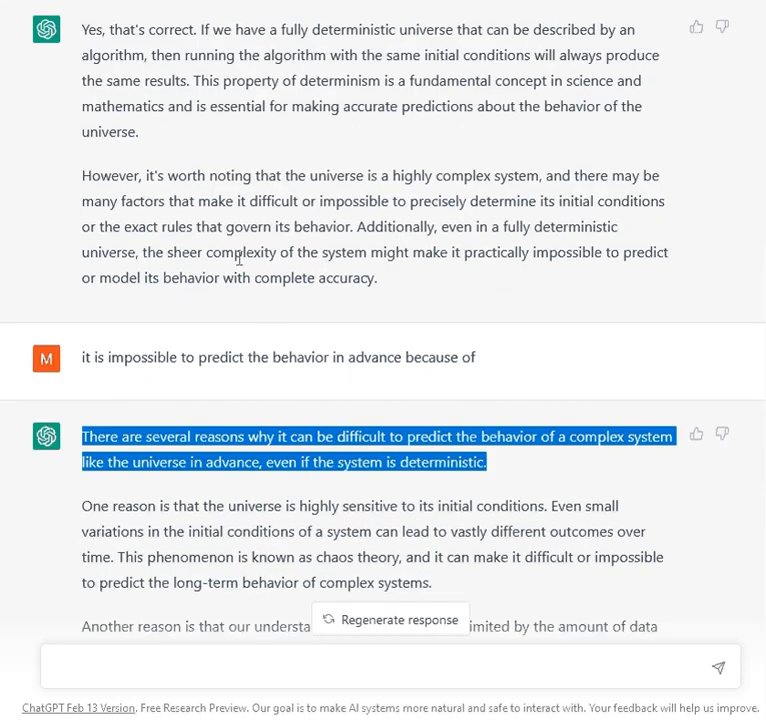
{"action": "scroll", "scroll_direction": "up", "scroll_amount": 3}
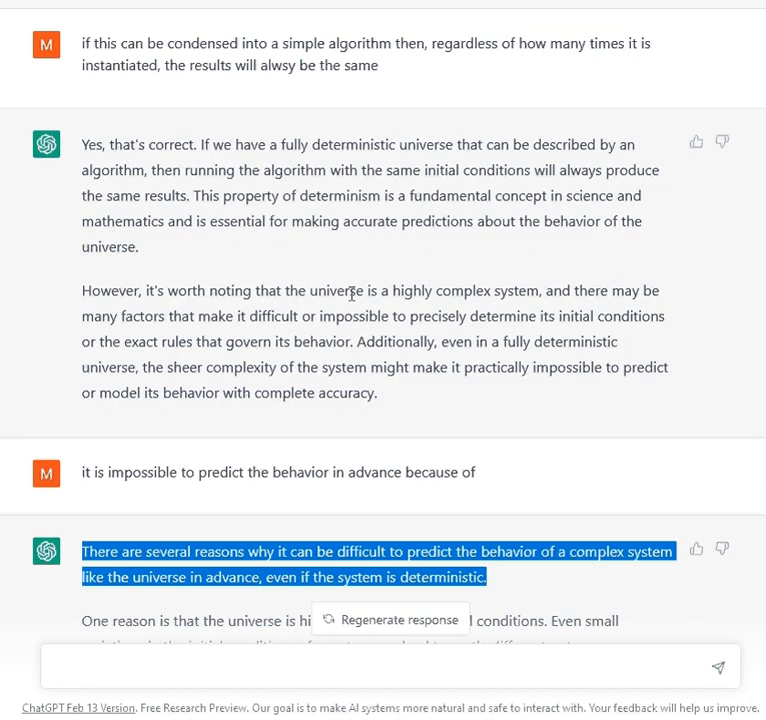
{"action": "mouse_move", "coordinate": [104, 294]}
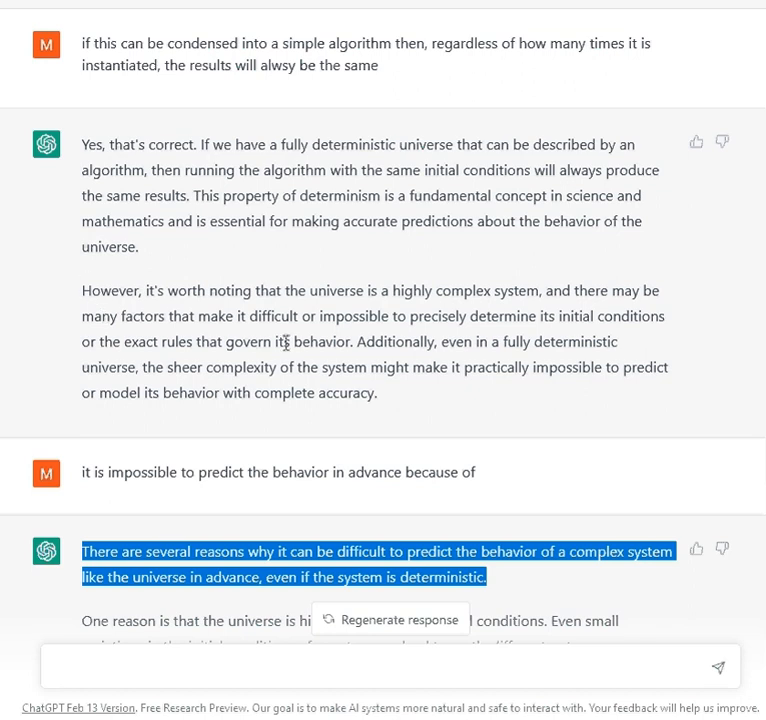
{"action": "mouse_move", "coordinate": [550, 332]}
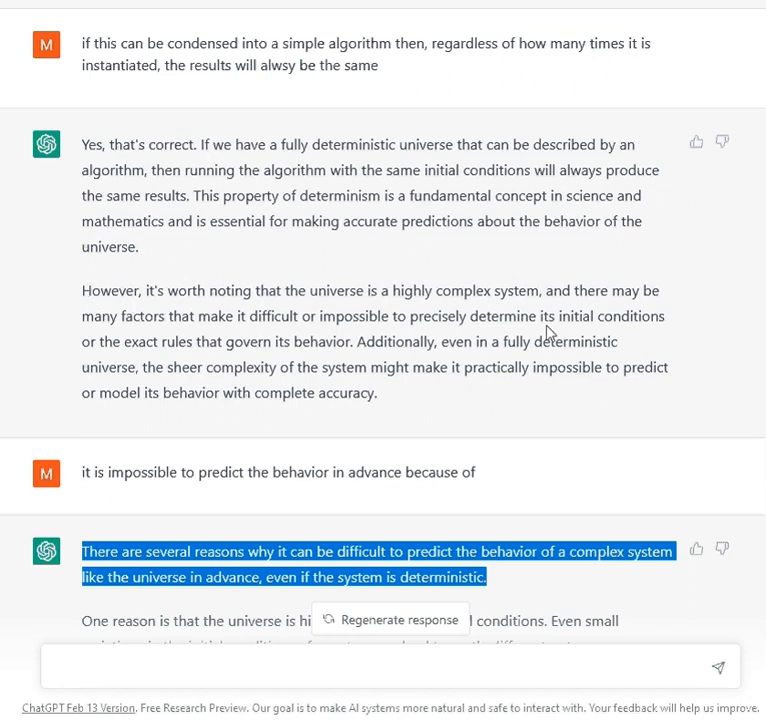
{"action": "mouse_move", "coordinate": [280, 336]}
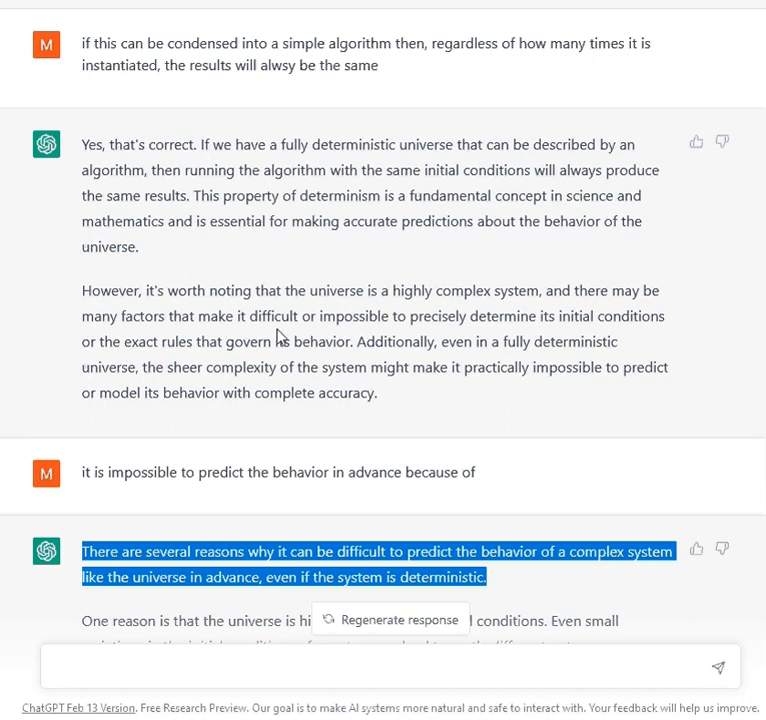
{"action": "mouse_move", "coordinate": [564, 342]}
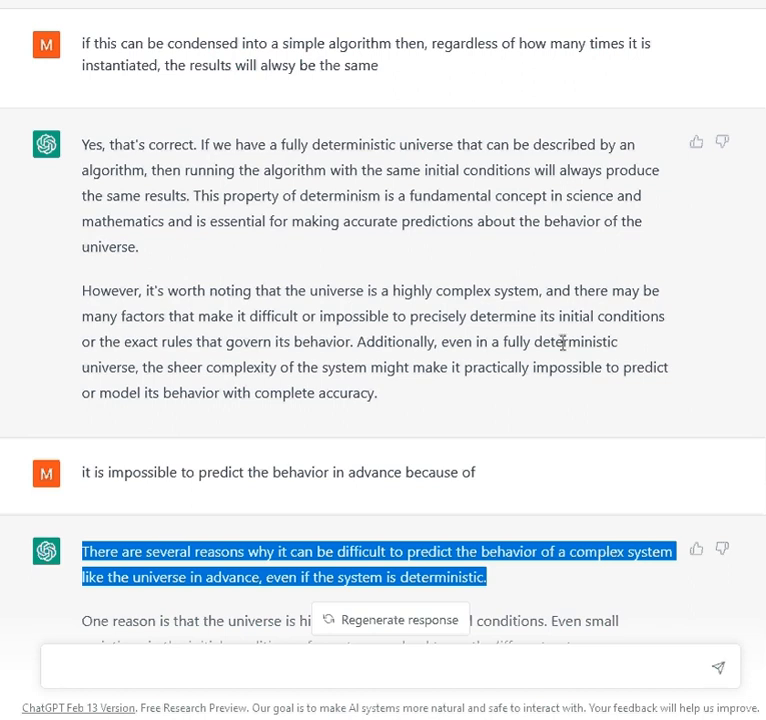
{"action": "mouse_move", "coordinate": [296, 360]}
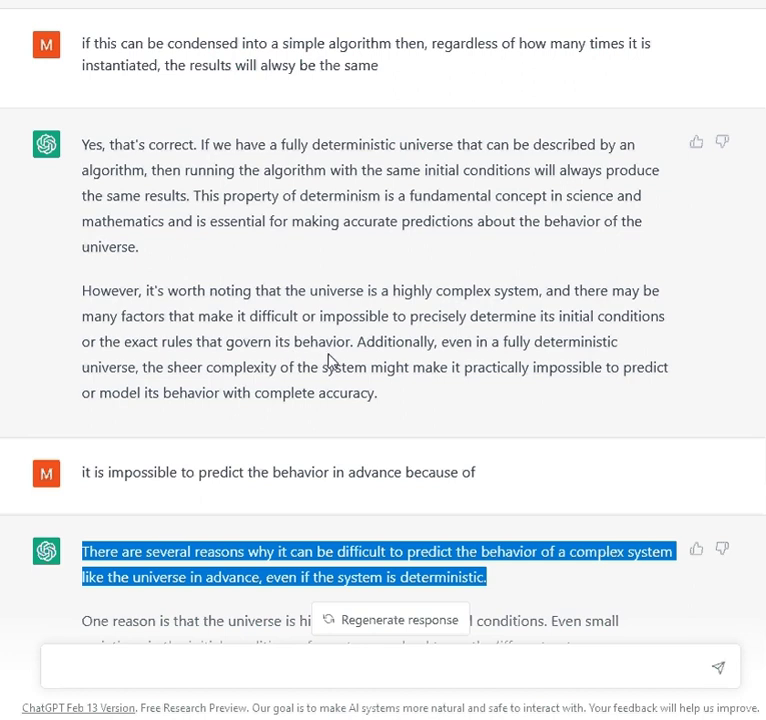
{"action": "mouse_move", "coordinate": [344, 360]}
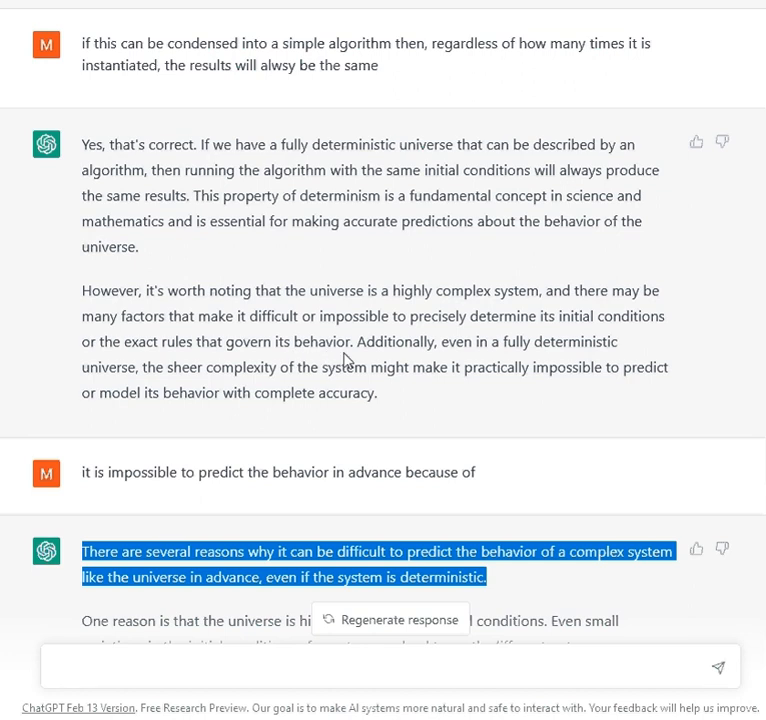
{"action": "mouse_move", "coordinate": [348, 350]}
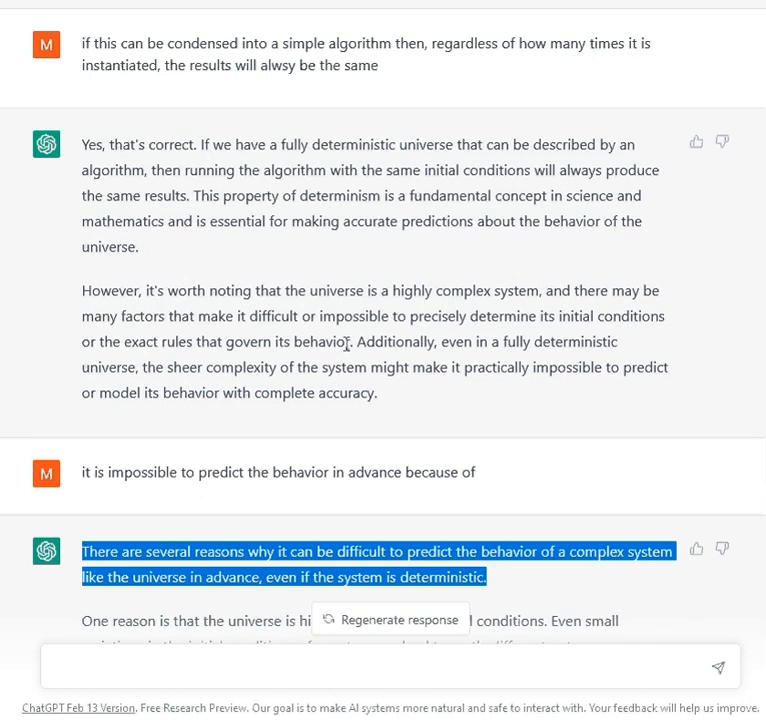
{"action": "mouse_move", "coordinate": [378, 348]}
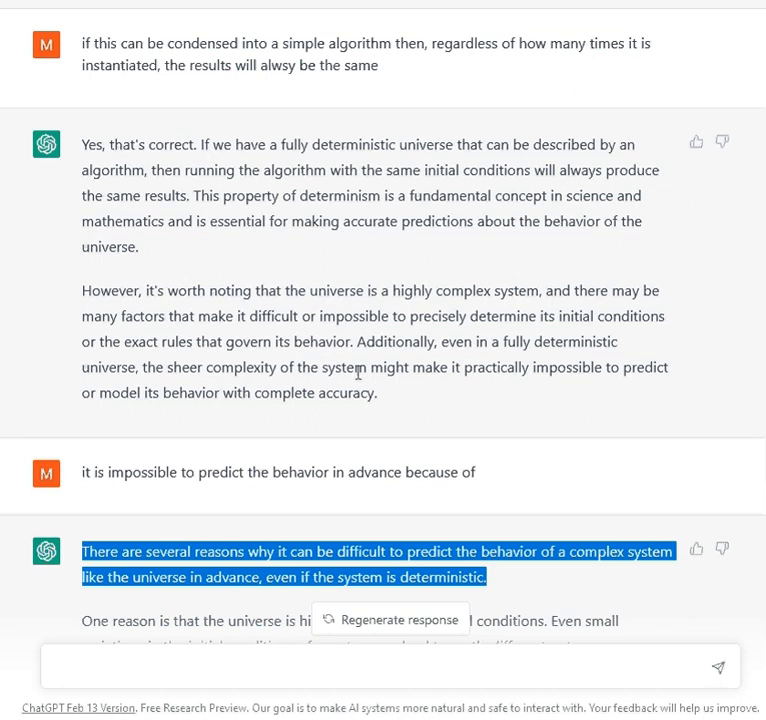
{"action": "mouse_move", "coordinate": [362, 362]}
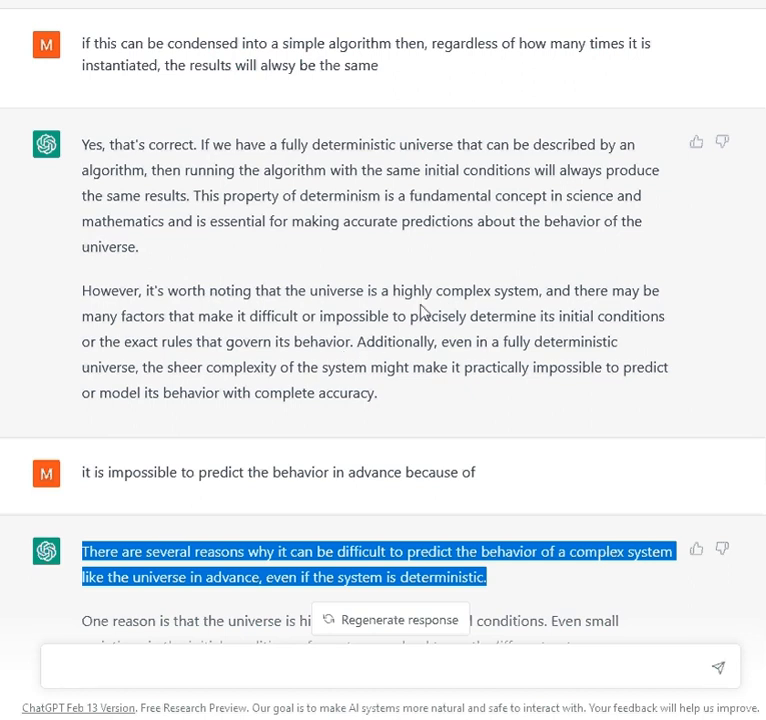
{"action": "mouse_move", "coordinate": [360, 338]}
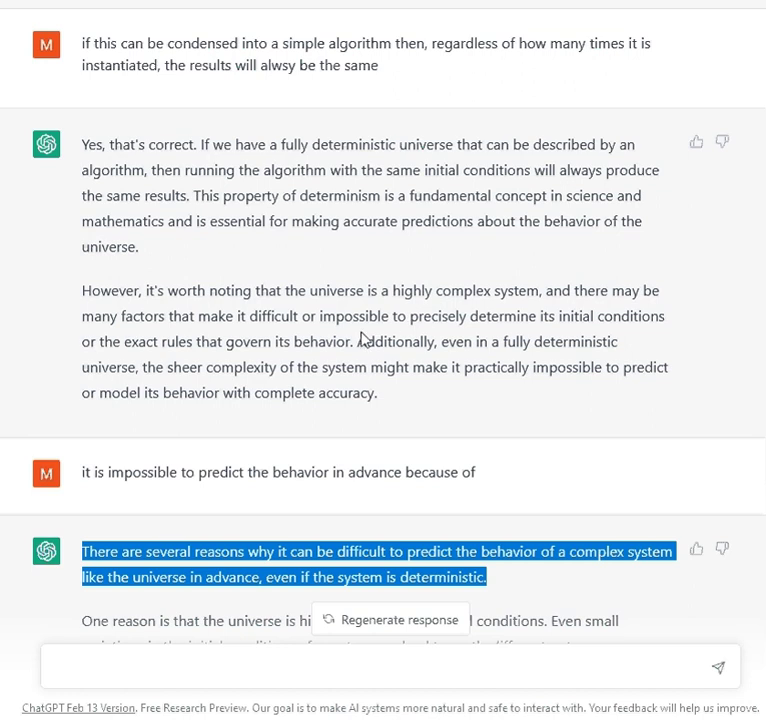
{"action": "mouse_move", "coordinate": [348, 336]}
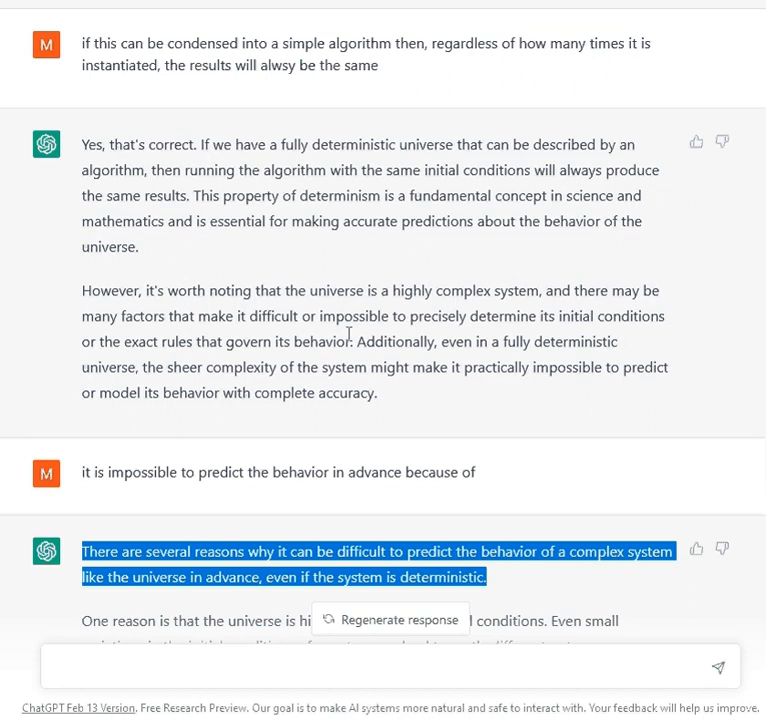
{"action": "mouse_move", "coordinate": [242, 368]}
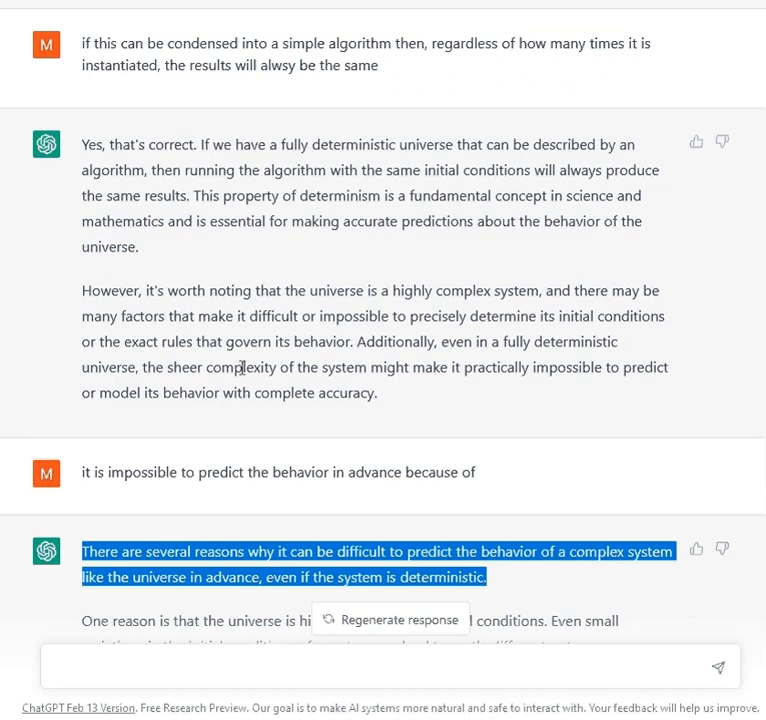
{"action": "mouse_move", "coordinate": [380, 390]}
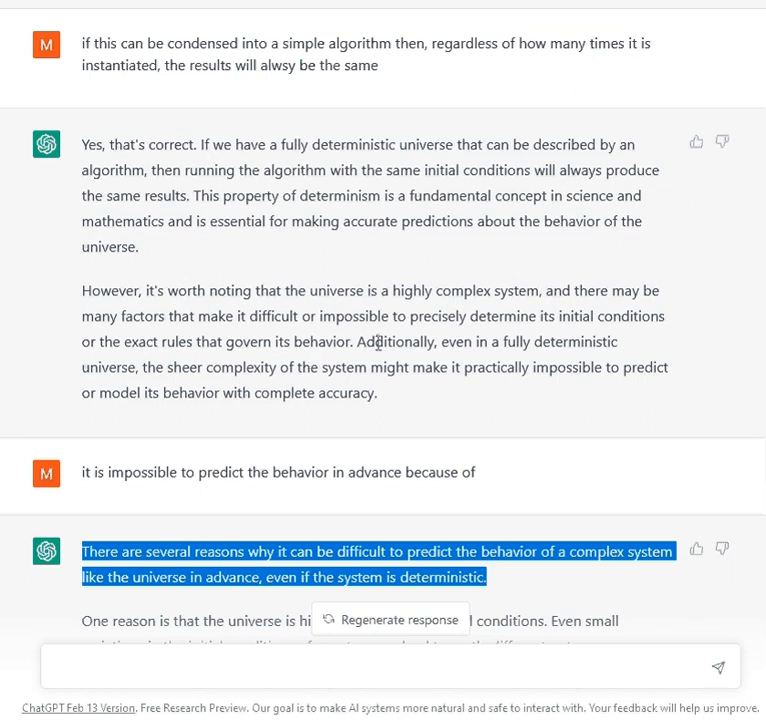
{"action": "mouse_move", "coordinate": [320, 320]}
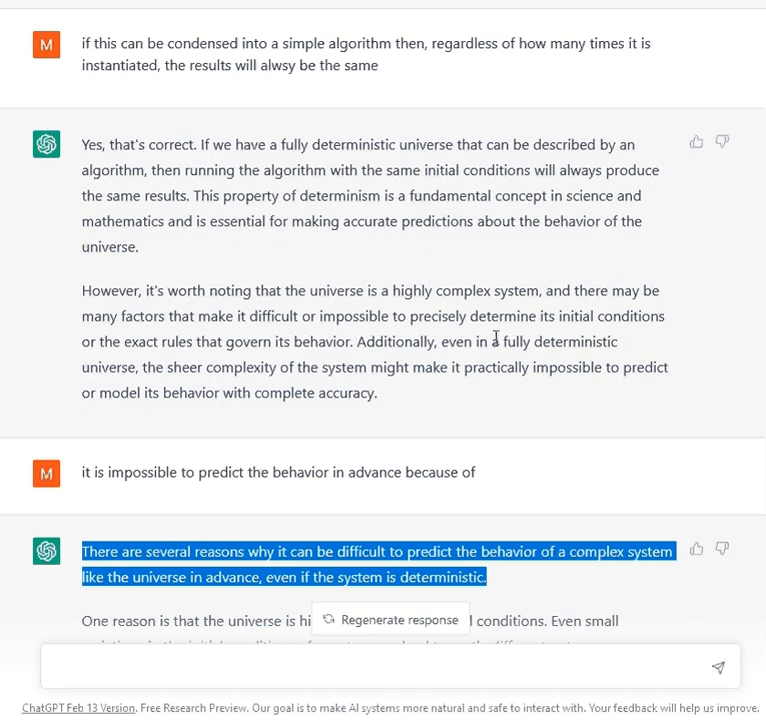
{"action": "mouse_move", "coordinate": [368, 336]}
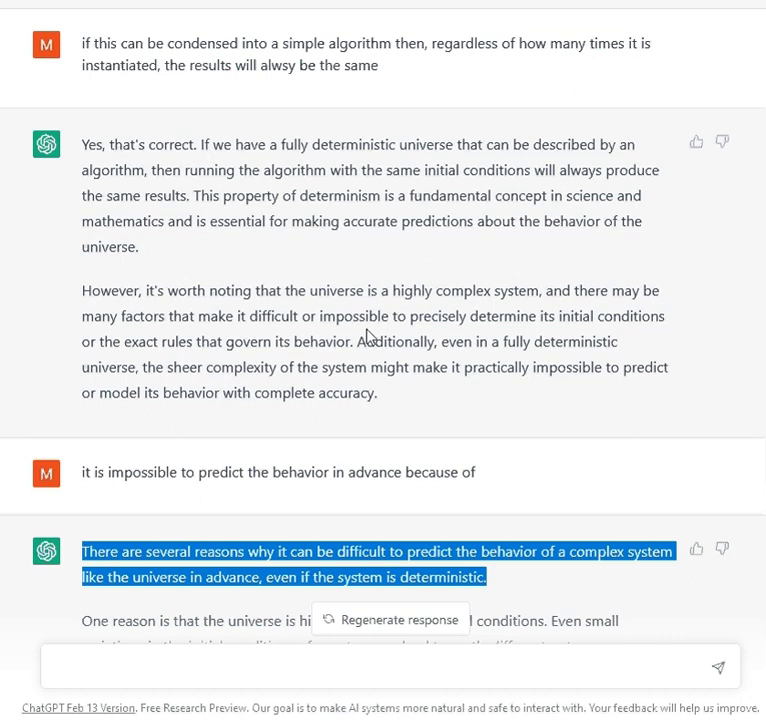
{"action": "scroll", "scroll_direction": "down", "scroll_amount": 3}
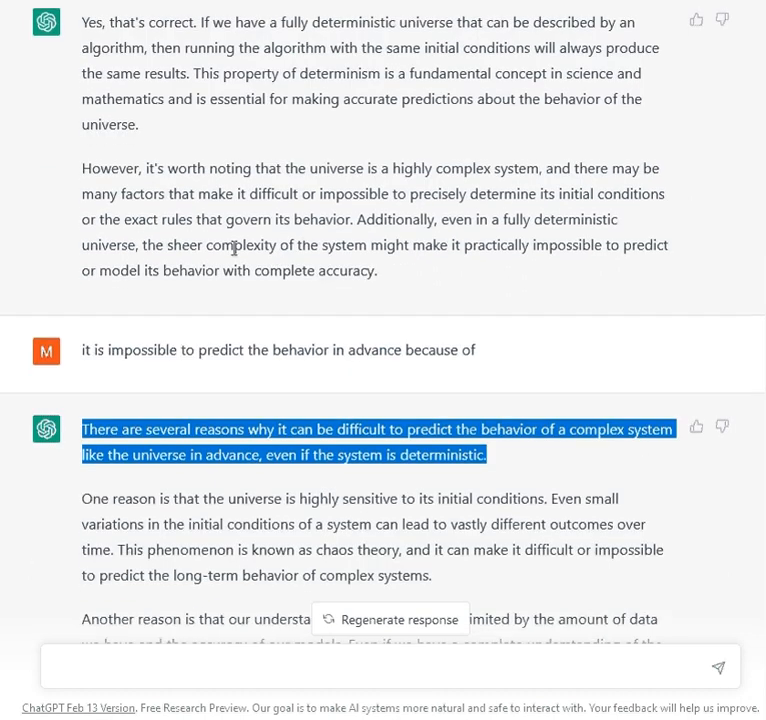
- Scroll down to the full reply and clear the highlight by selecting 'This' in the chaos theory paragraph
{"action": "scroll", "scroll_direction": "down", "scroll_amount": 3}
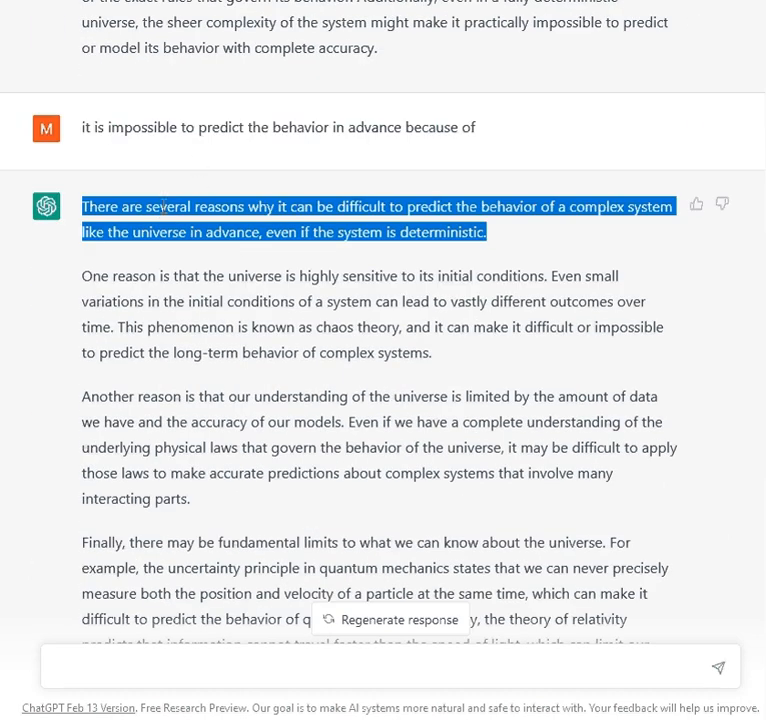
{"action": "scroll", "scroll_direction": "down", "scroll_amount": 3}
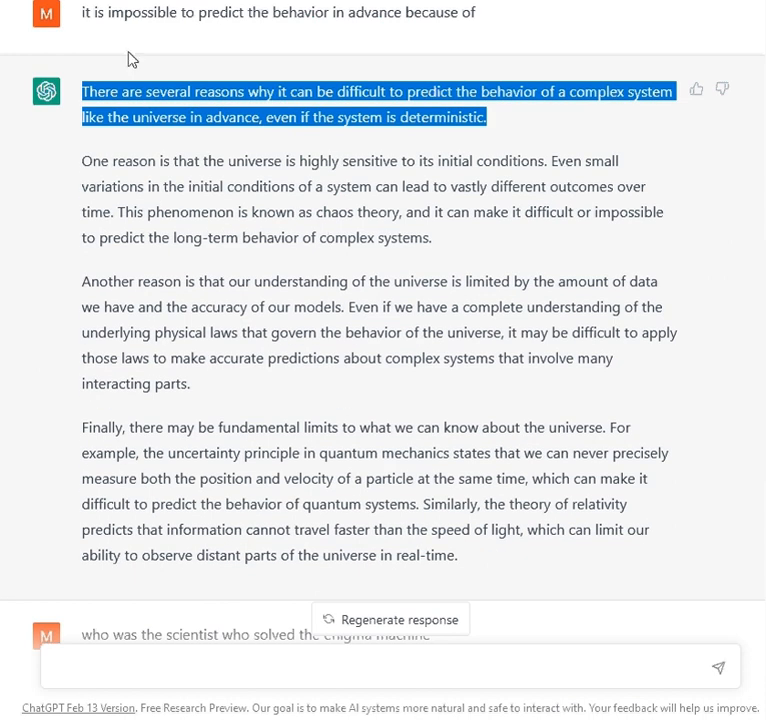
{"action": "mouse_move", "coordinate": [72, 224]}
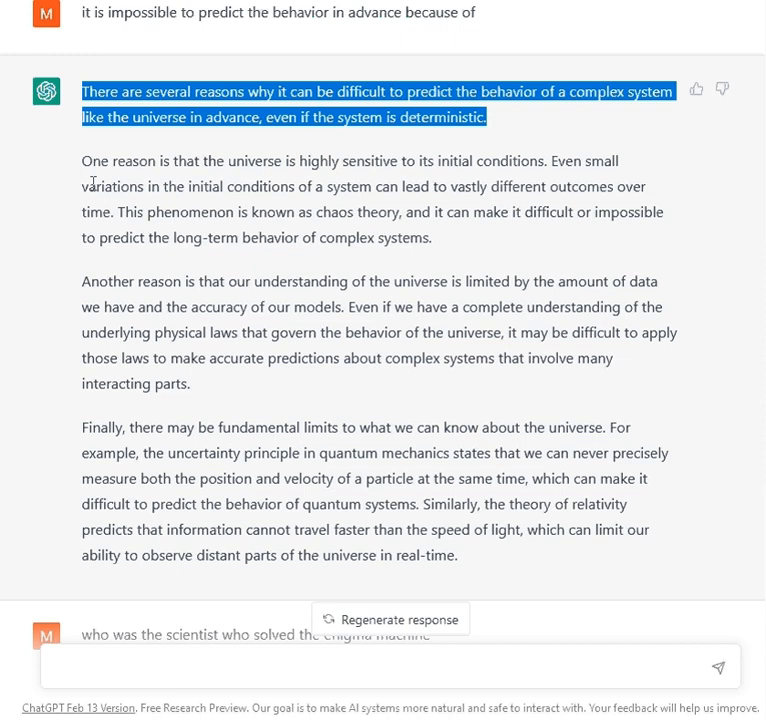
{"action": "mouse_move", "coordinate": [60, 186]}
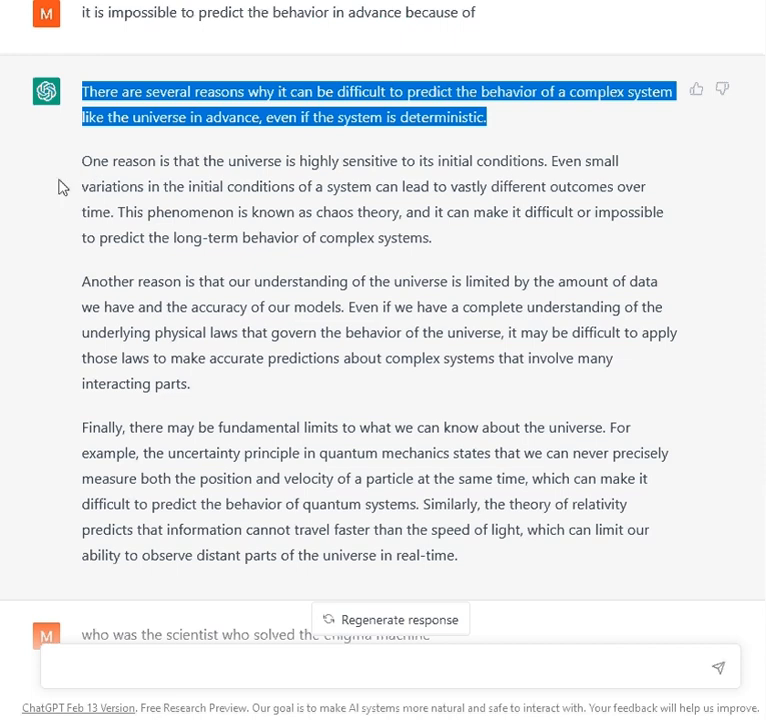
{"action": "mouse_move", "coordinate": [256, 186]}
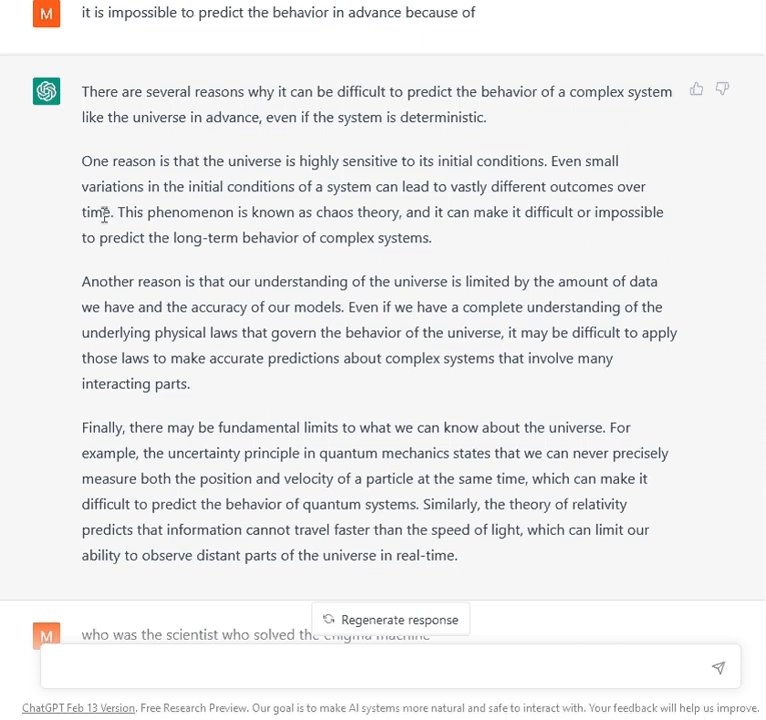
{"action": "double_click", "coordinate": [120, 212]}
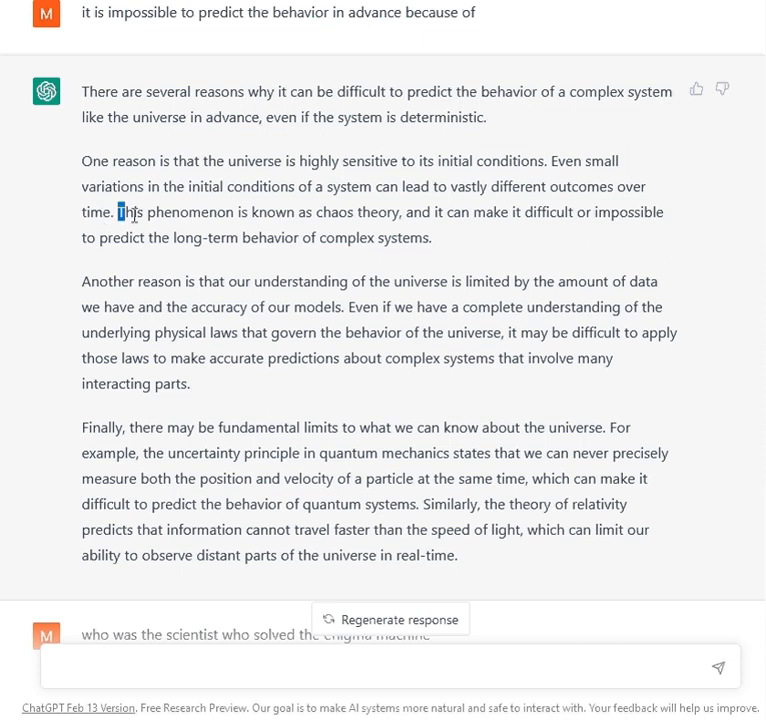
{"action": "left_click_drag", "start_coordinate": [112, 212], "coordinate": [432, 238]}
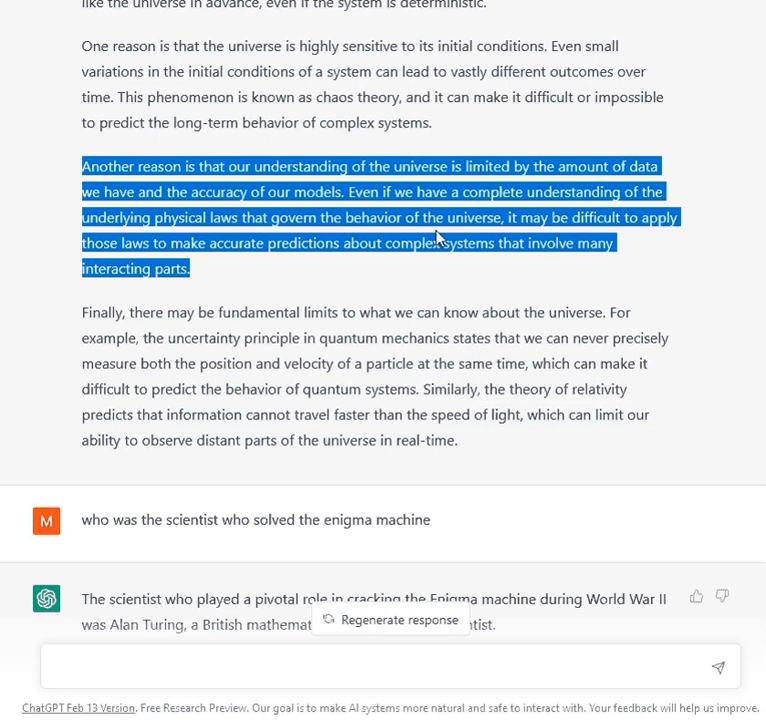
{"action": "mouse_move", "coordinate": [276, 168]}
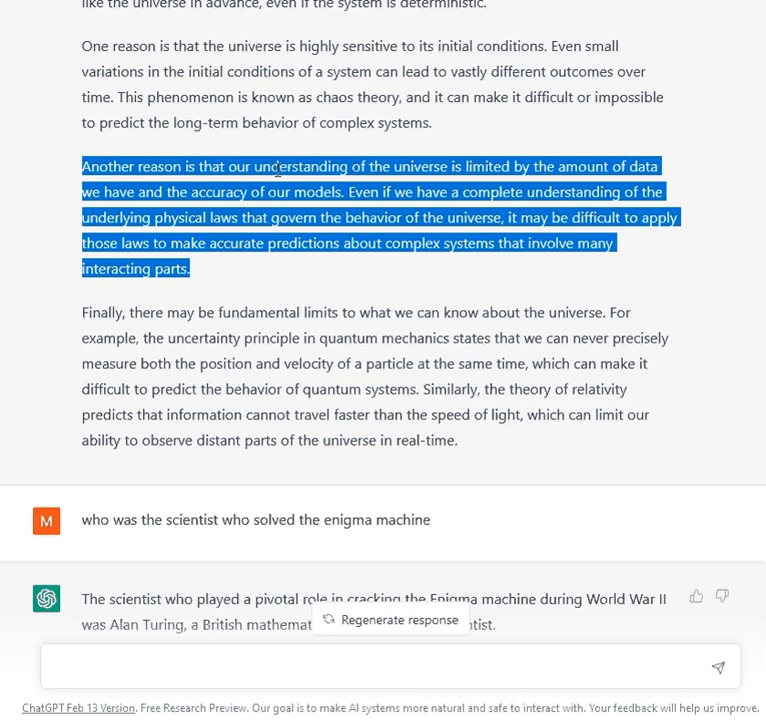
{"action": "mouse_move", "coordinate": [56, 168]}
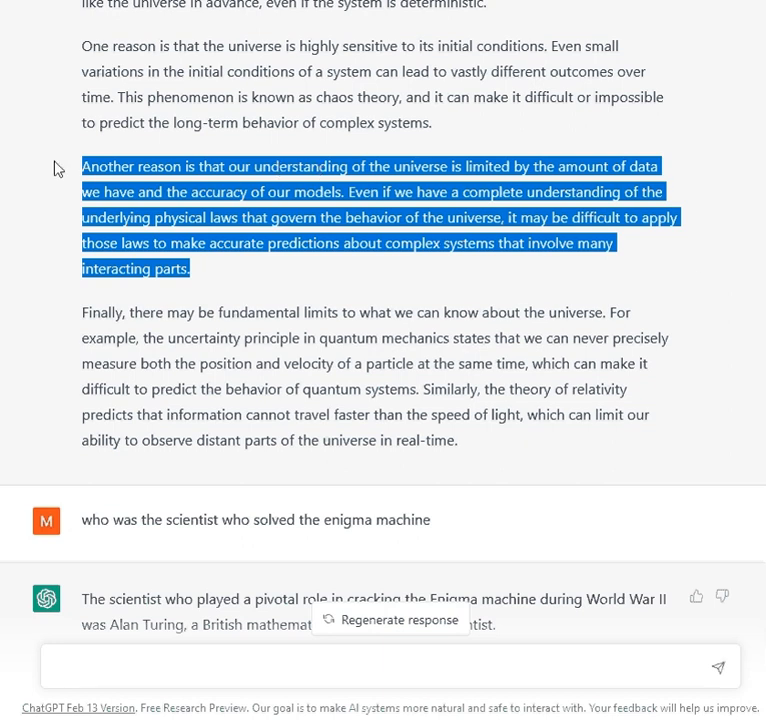
{"action": "mouse_move", "coordinate": [150, 224]}
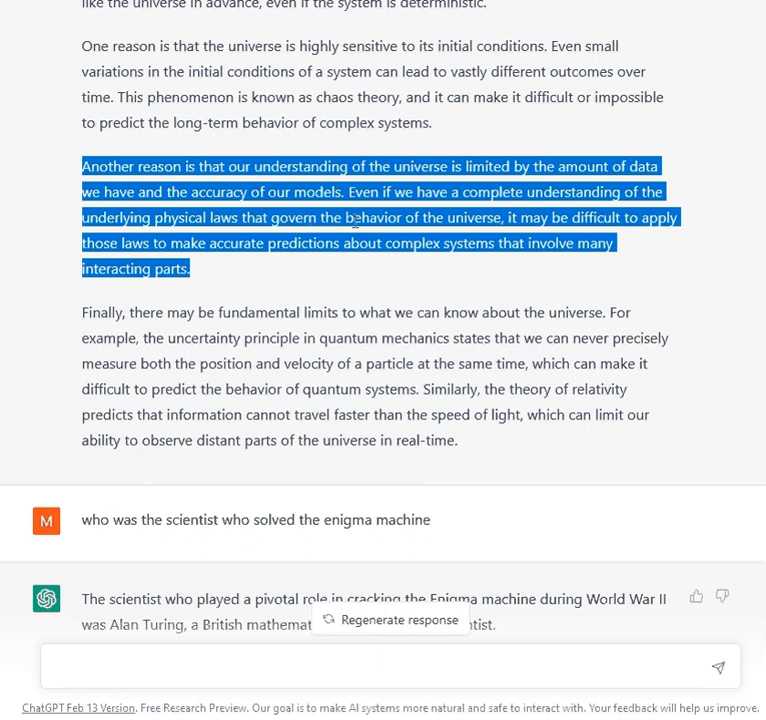
{"action": "mouse_move", "coordinate": [488, 204]}
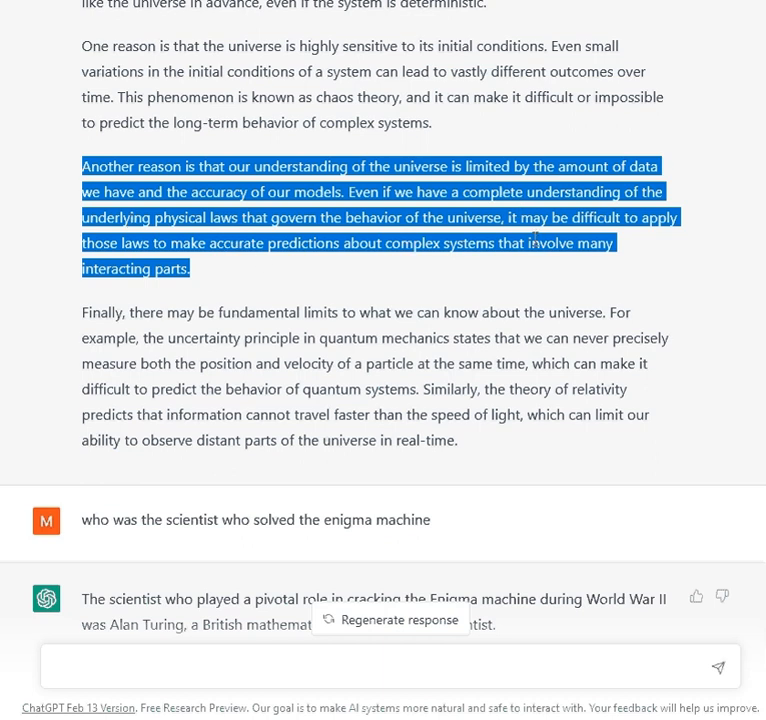
{"action": "left_click", "coordinate": [210, 278]}
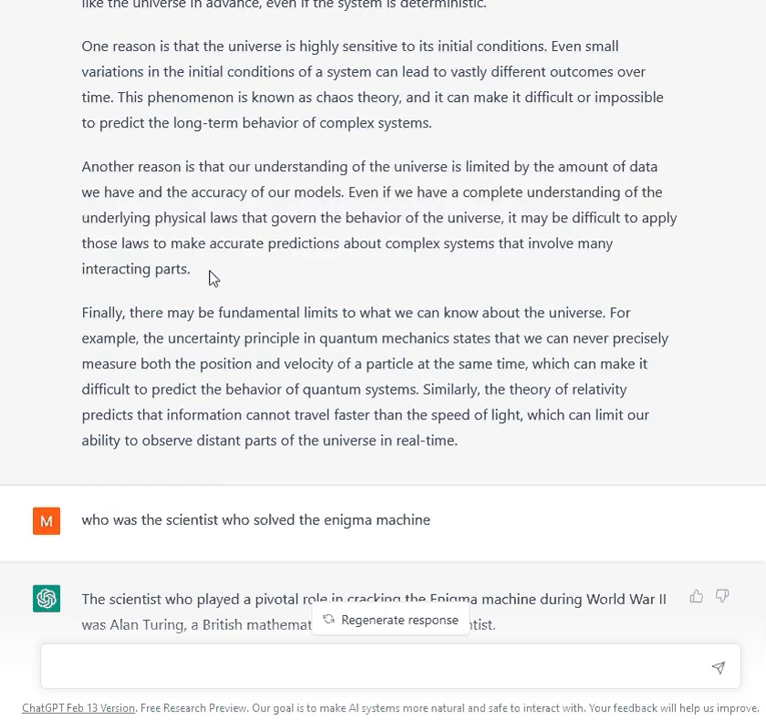
{"action": "mouse_move", "coordinate": [204, 276]}
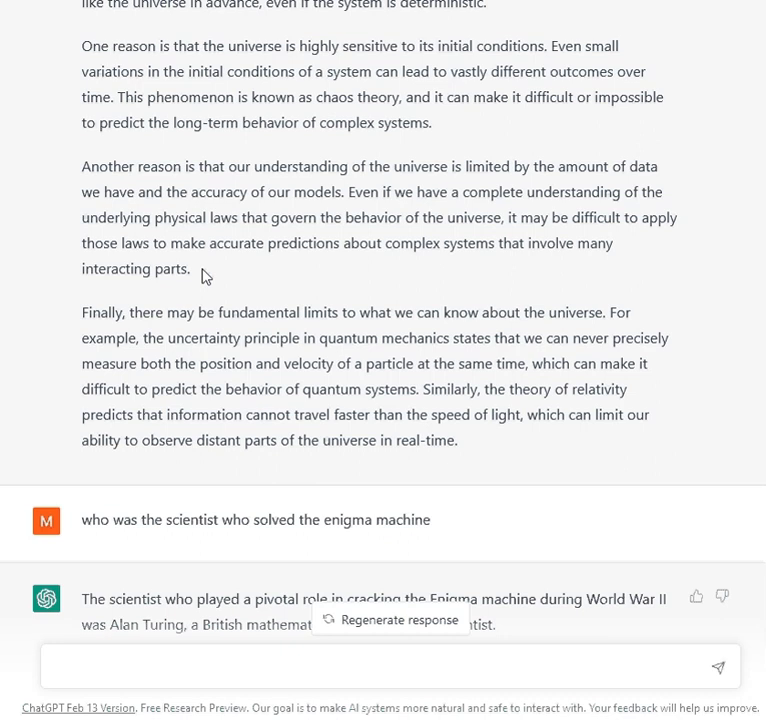
{"action": "mouse_move", "coordinate": [80, 320]}
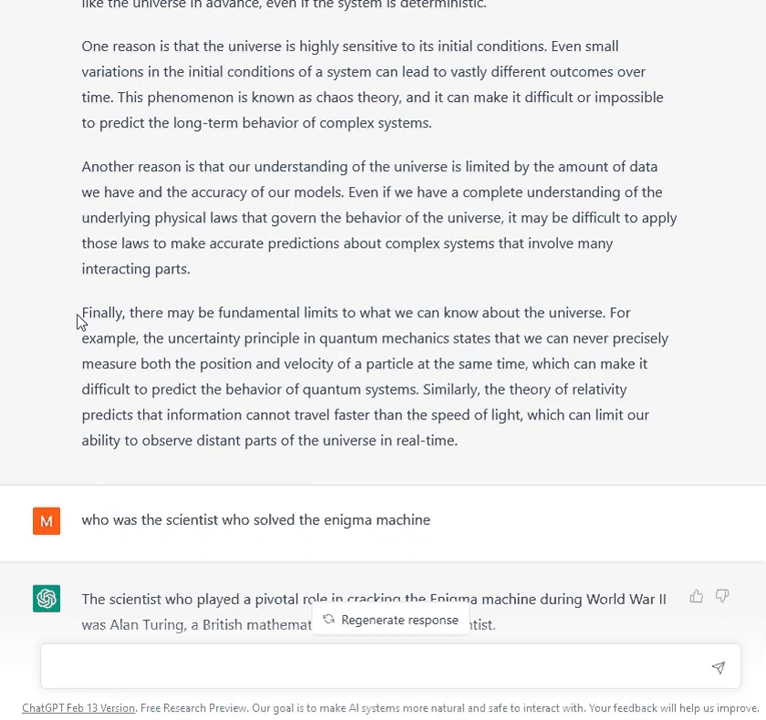
- Highlight the 'Finally, there may be fundamental limits' paragraph on quantum uncertainty and light speed
{"action": "left_click_drag", "start_coordinate": [82, 312], "coordinate": [460, 440]}
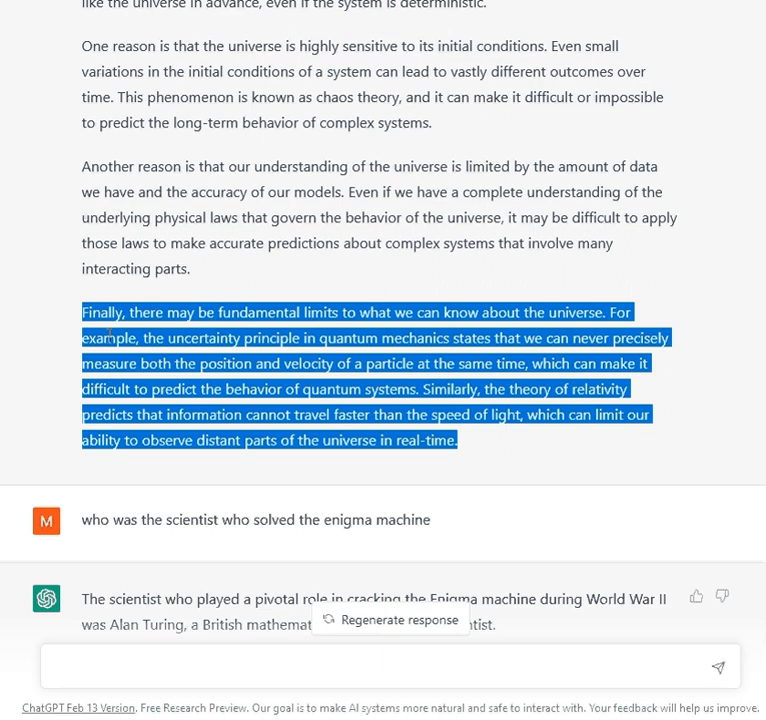
{"action": "mouse_move", "coordinate": [288, 360]}
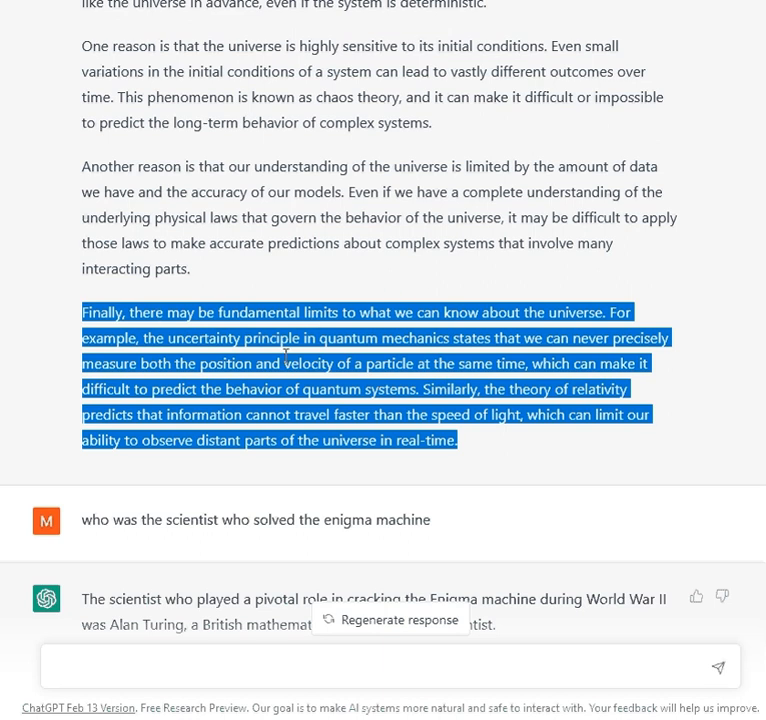
{"action": "mouse_move", "coordinate": [330, 338]}
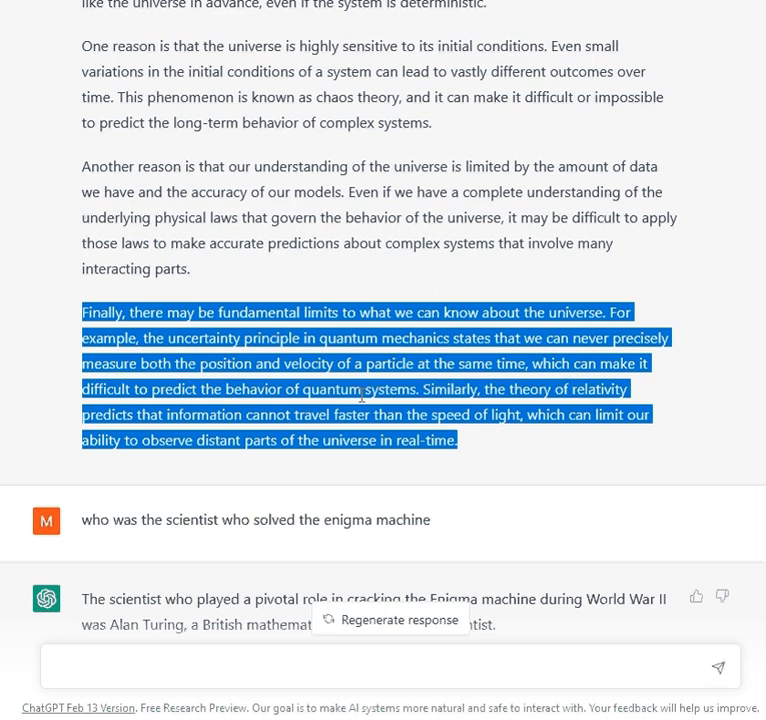
{"action": "mouse_move", "coordinate": [438, 388]}
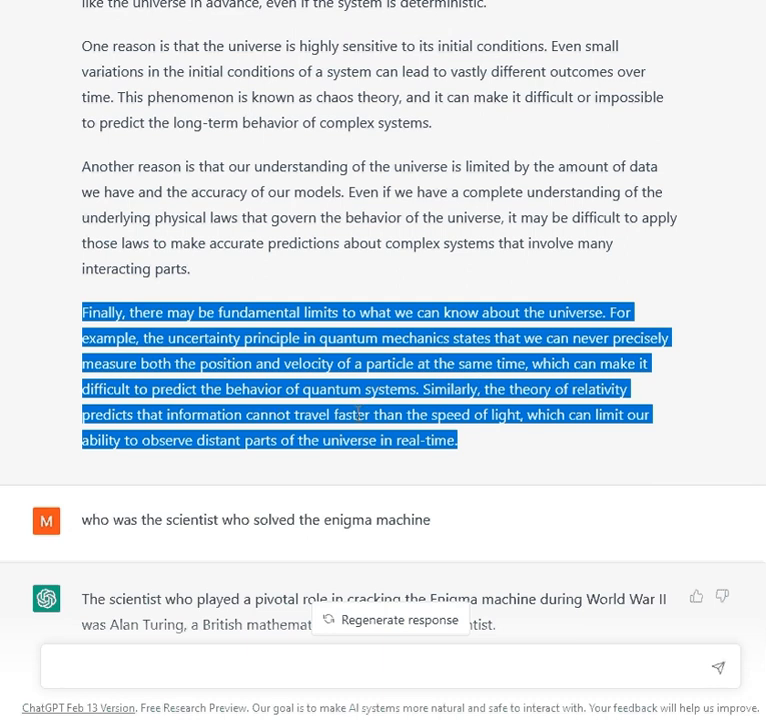
{"action": "mouse_move", "coordinate": [576, 412]}
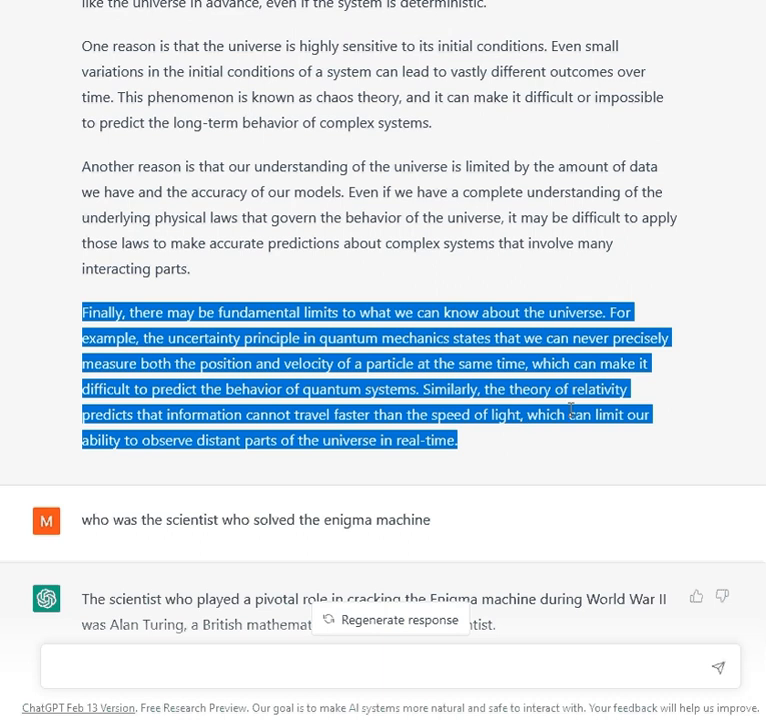
{"action": "mouse_move", "coordinate": [204, 450]}
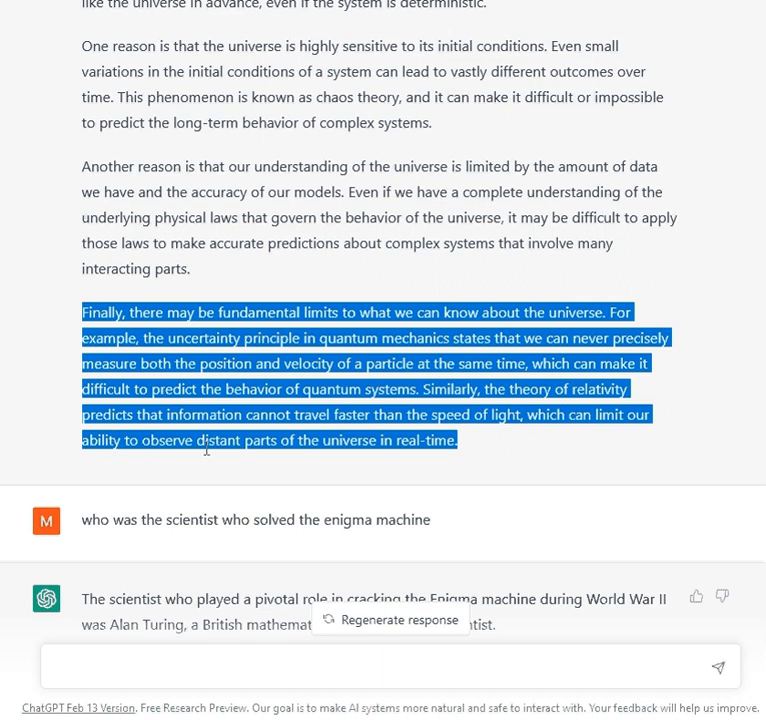
{"action": "mouse_move", "coordinate": [424, 448]}
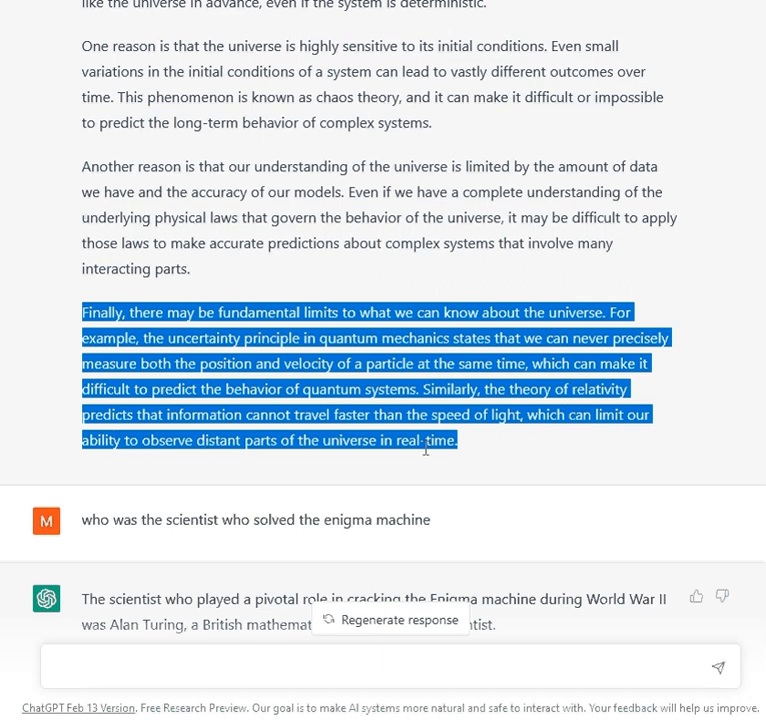
- Scroll to the prompt about prediction being impossible, keeping the fundamental-limits highlight
{"action": "scroll", "scroll_direction": "down", "scroll_amount": 3}
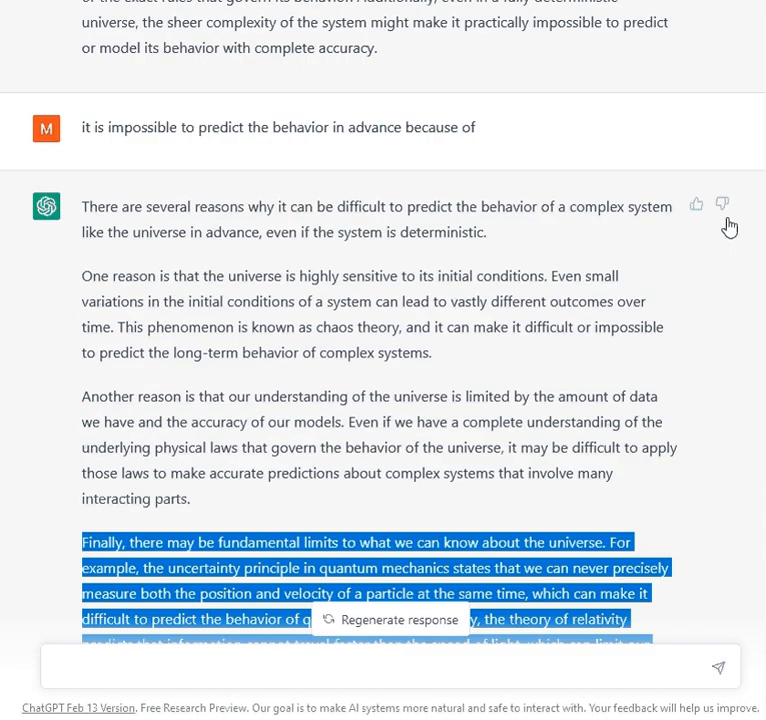
{"action": "mouse_move", "coordinate": [728, 226]}
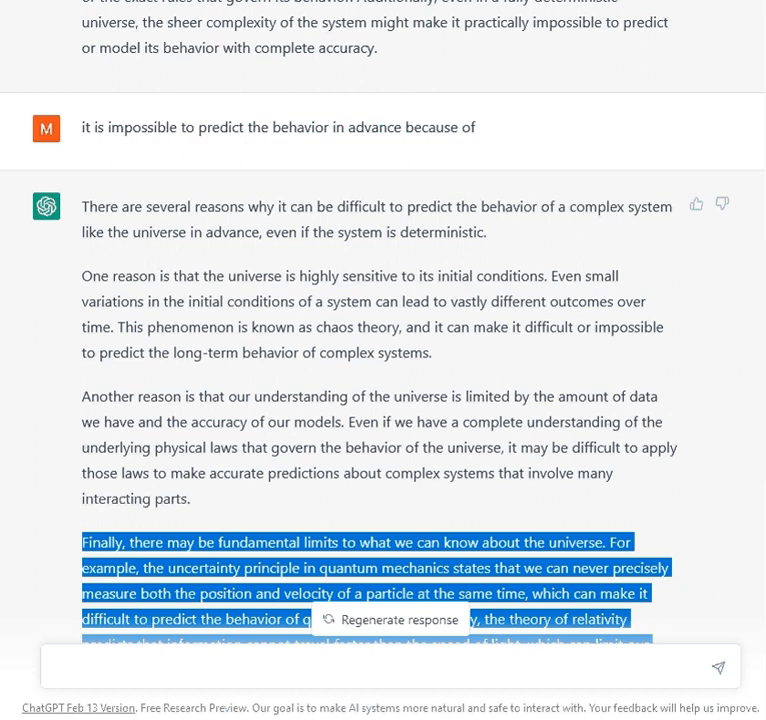
{"action": "mouse_move", "coordinate": [398, 228]}
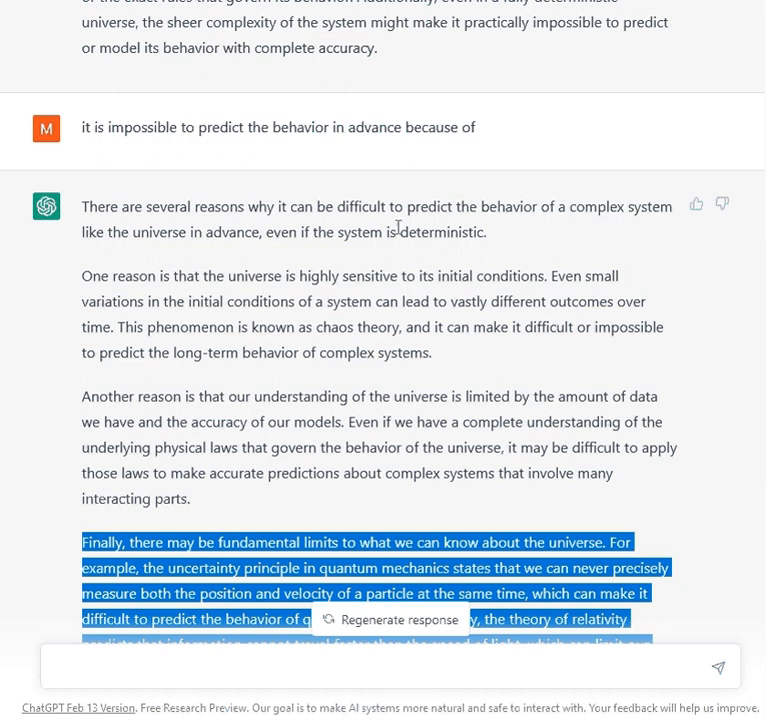
{"action": "mouse_move", "coordinate": [320, 42]}
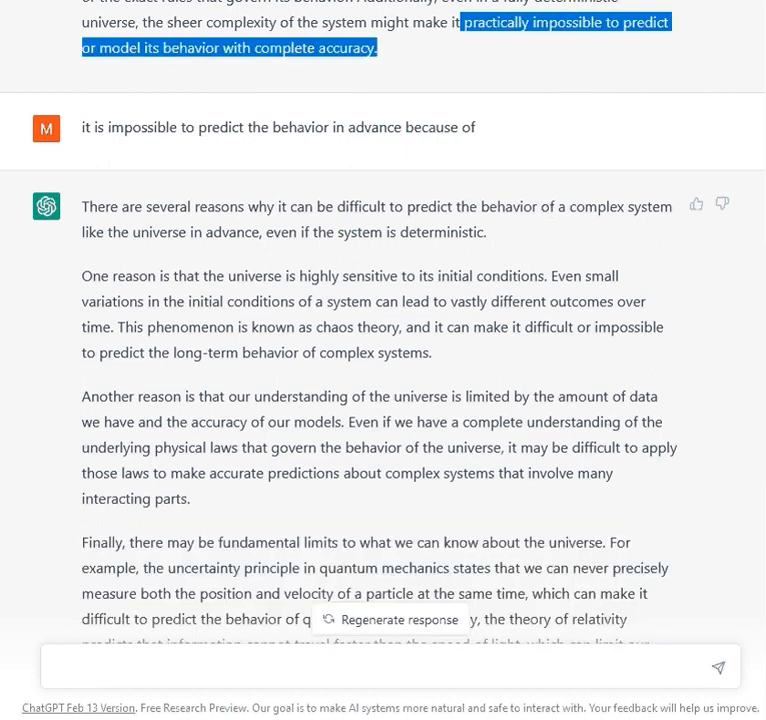
- Scroll to and highlight the question about who solved the Enigma machine
{"action": "scroll", "scroll_direction": "down", "scroll_amount": 3}
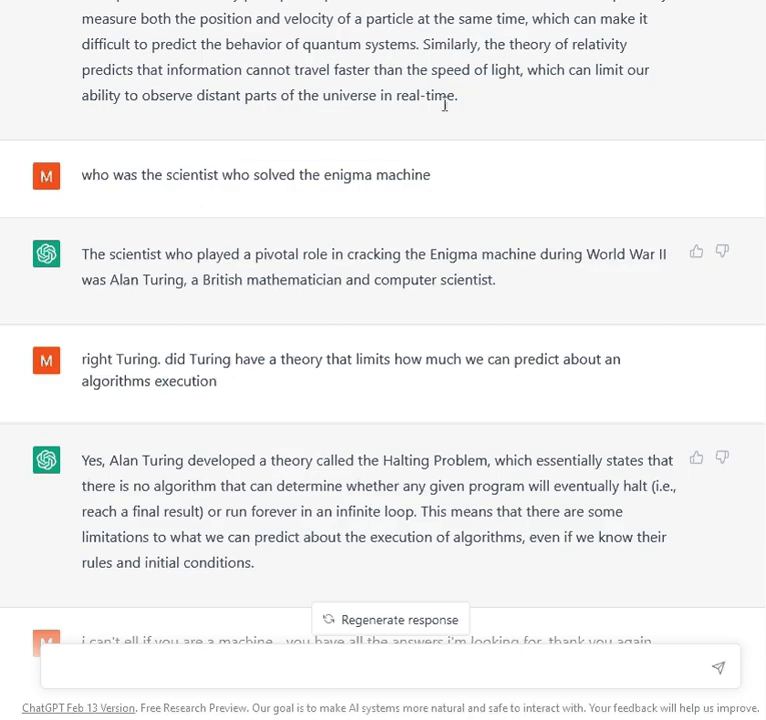
{"action": "mouse_move", "coordinate": [476, 104]}
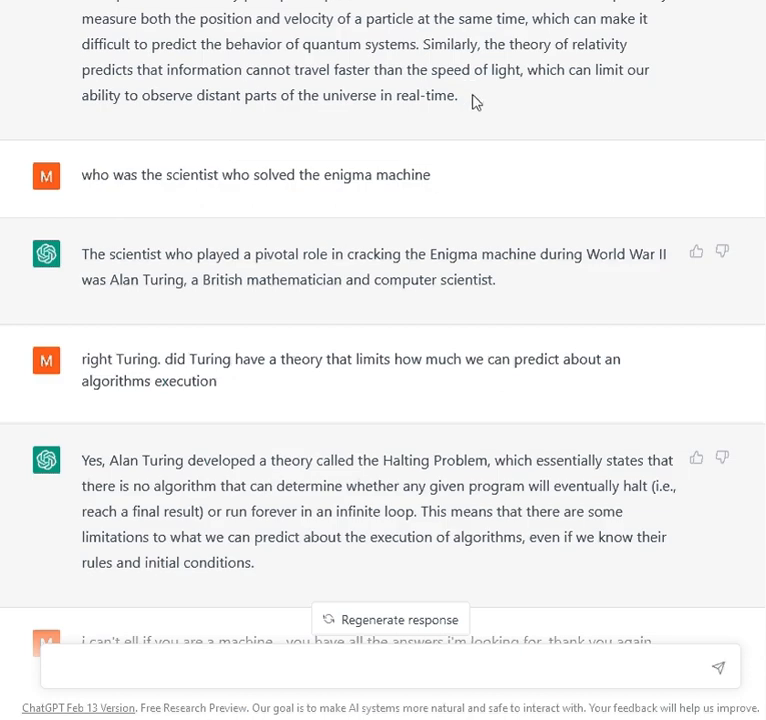
{"action": "mouse_move", "coordinate": [464, 100]}
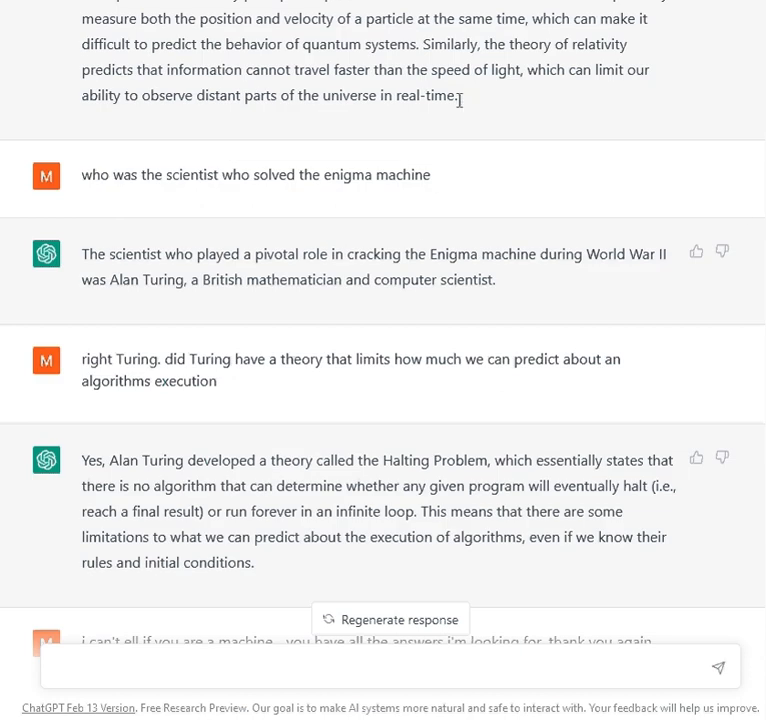
{"action": "mouse_move", "coordinate": [458, 96]}
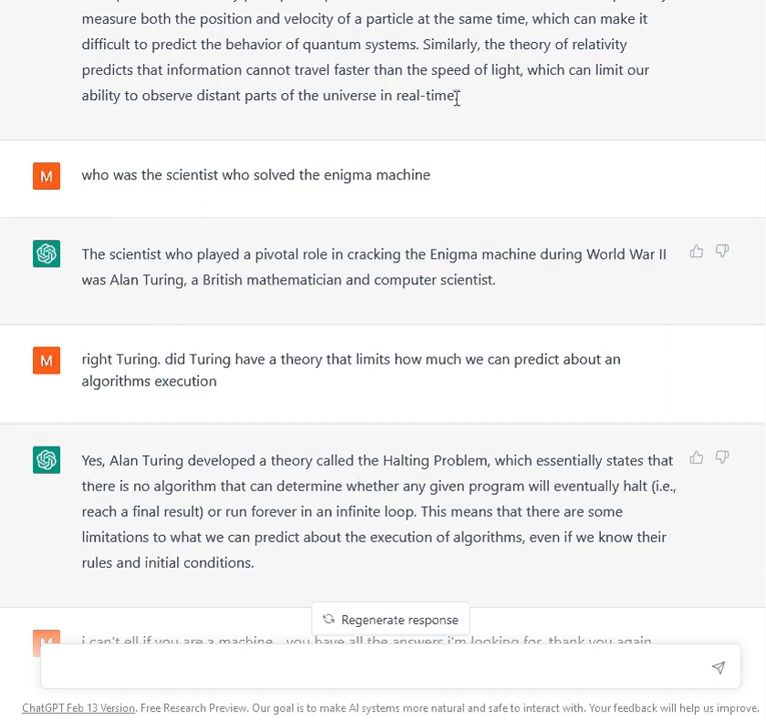
{"action": "mouse_move", "coordinate": [30, 212]}
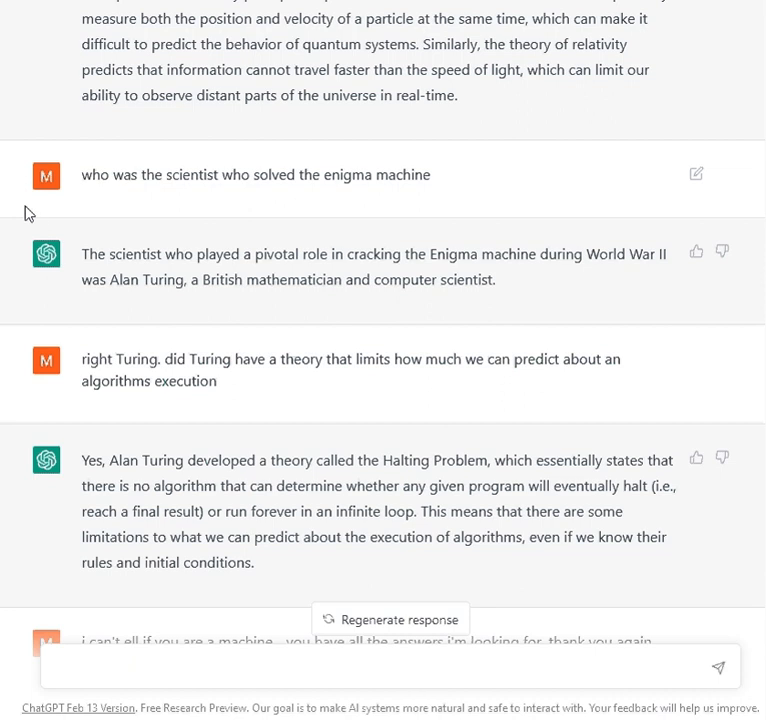
{"action": "mouse_move", "coordinate": [86, 174]}
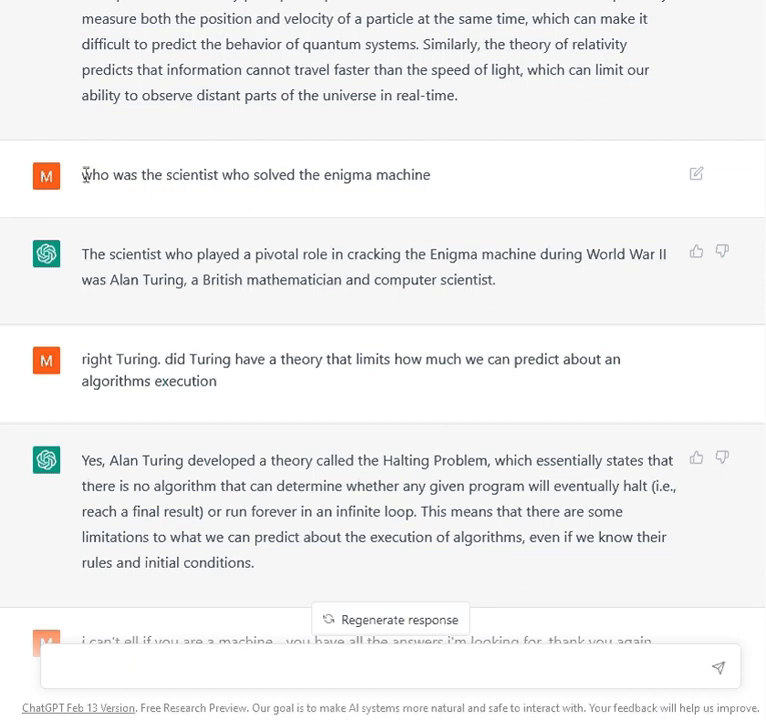
{"action": "triple_click", "coordinate": [256, 176]}
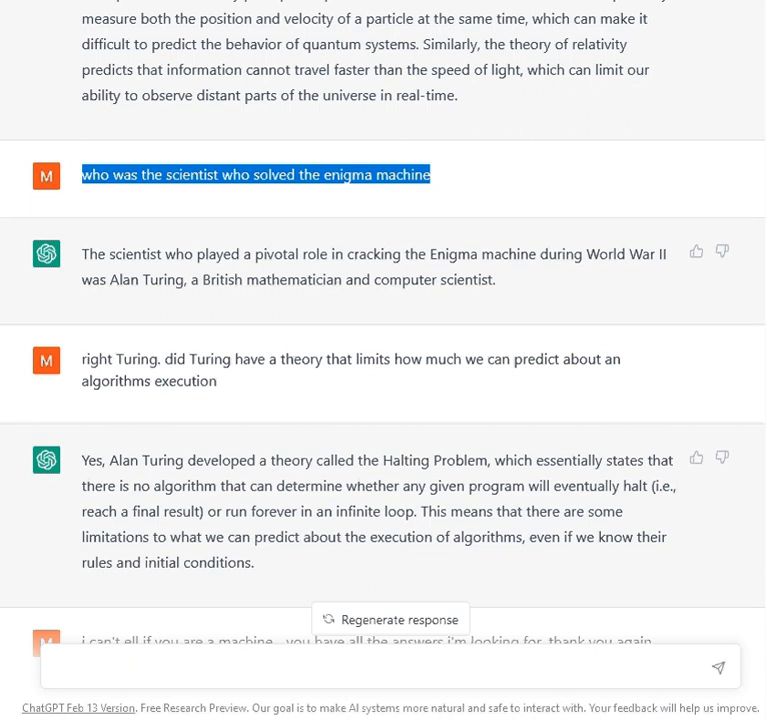
{"action": "mouse_move", "coordinate": [480, 218]}
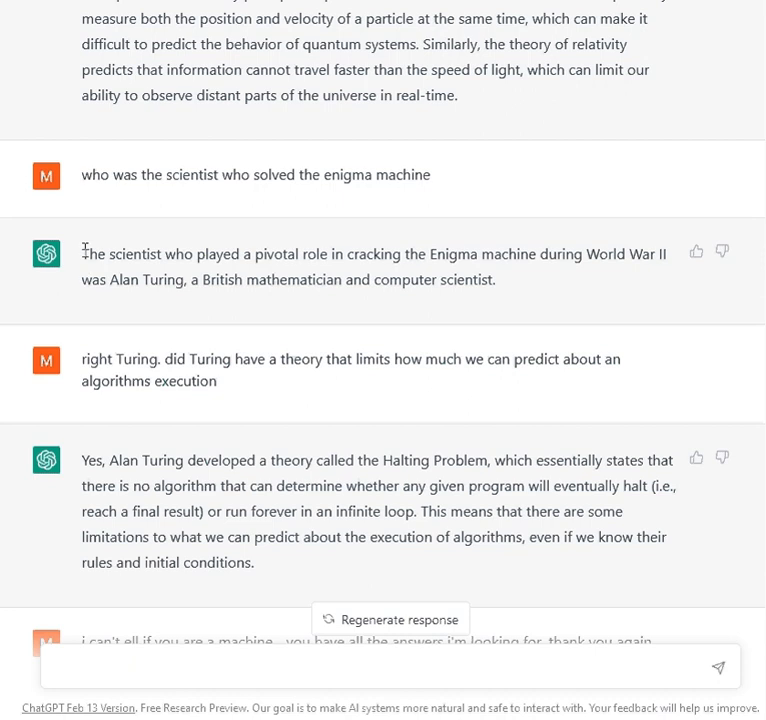
{"action": "mouse_move", "coordinate": [510, 236]}
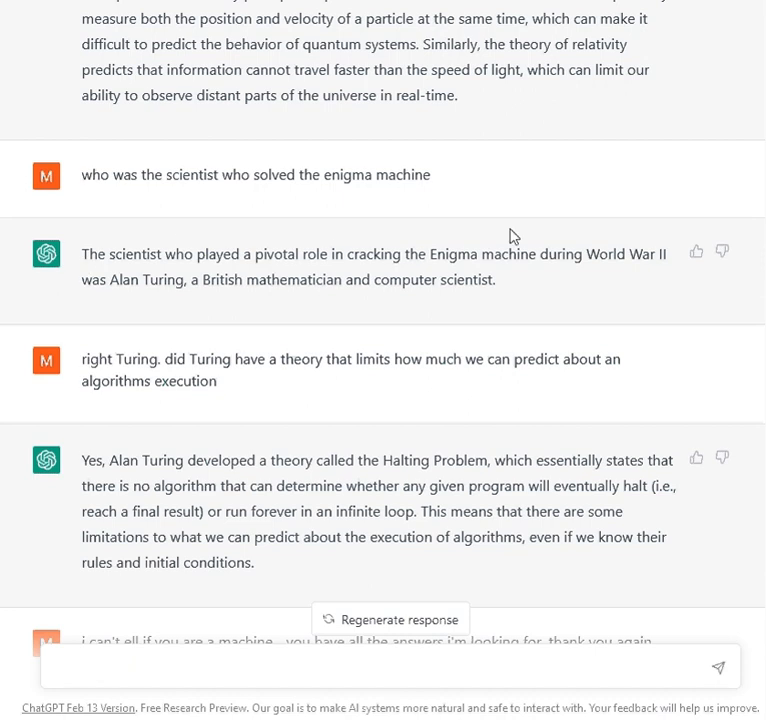
{"action": "mouse_move", "coordinate": [590, 288]}
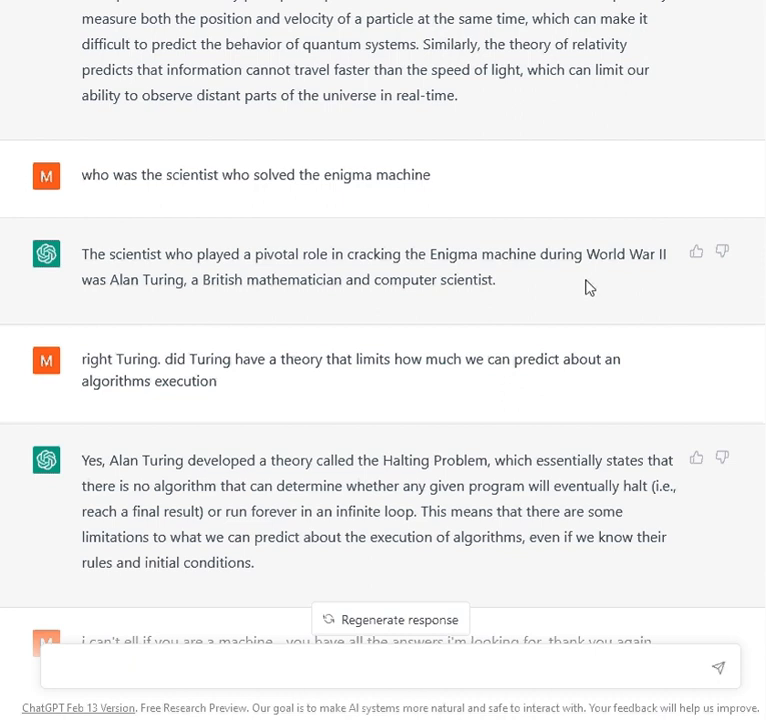
{"action": "mouse_move", "coordinate": [218, 284]}
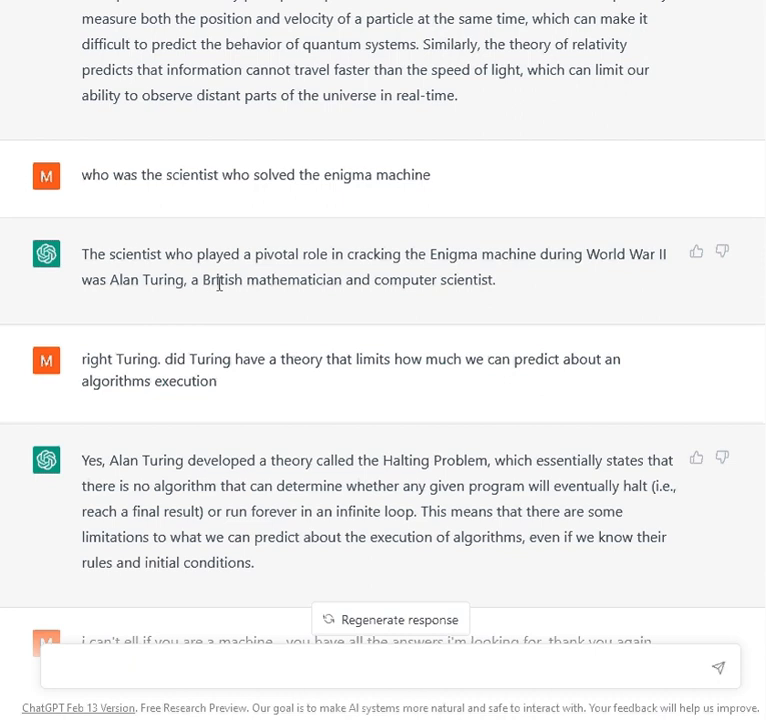
{"action": "mouse_move", "coordinate": [456, 288]}
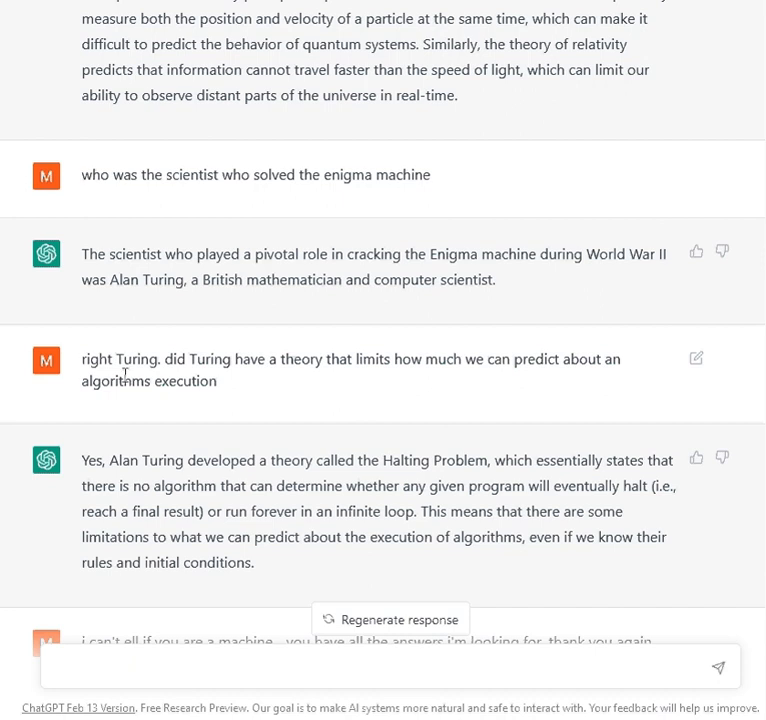
- Scroll down so the Halting Problem answer and the thank-you exchange are fully visible
{"action": "scroll", "scroll_direction": "down", "scroll_amount": 3}
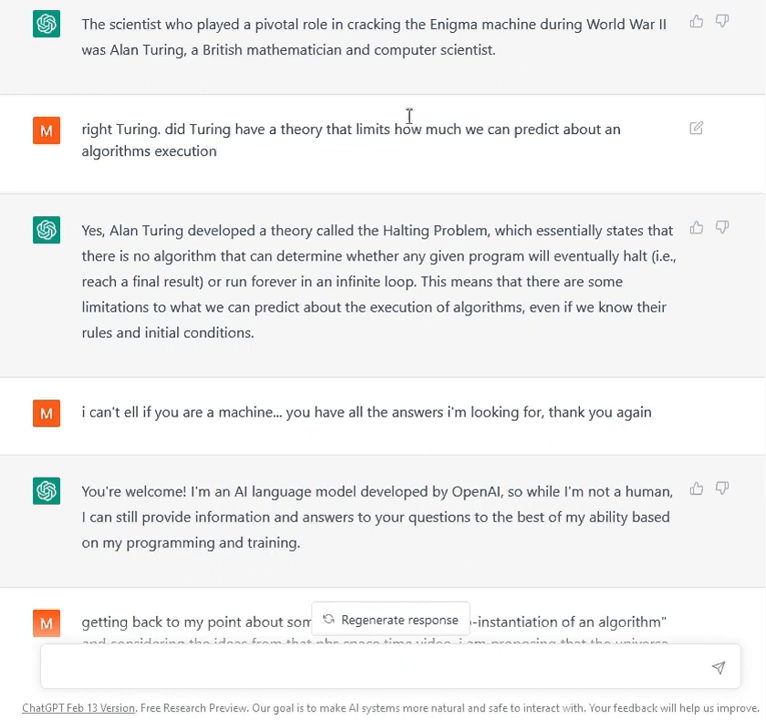
{"action": "mouse_move", "coordinate": [484, 122]}
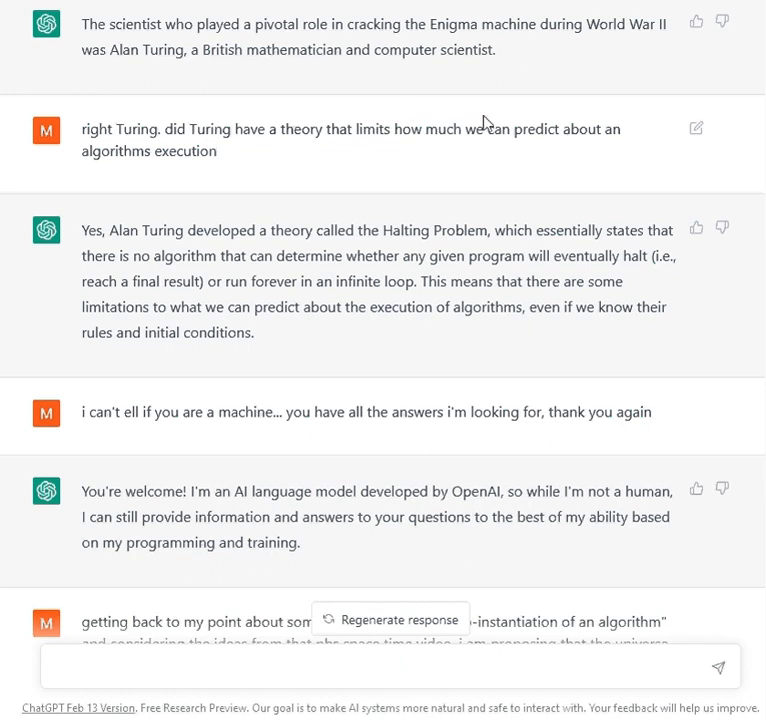
{"action": "mouse_move", "coordinate": [306, 160]}
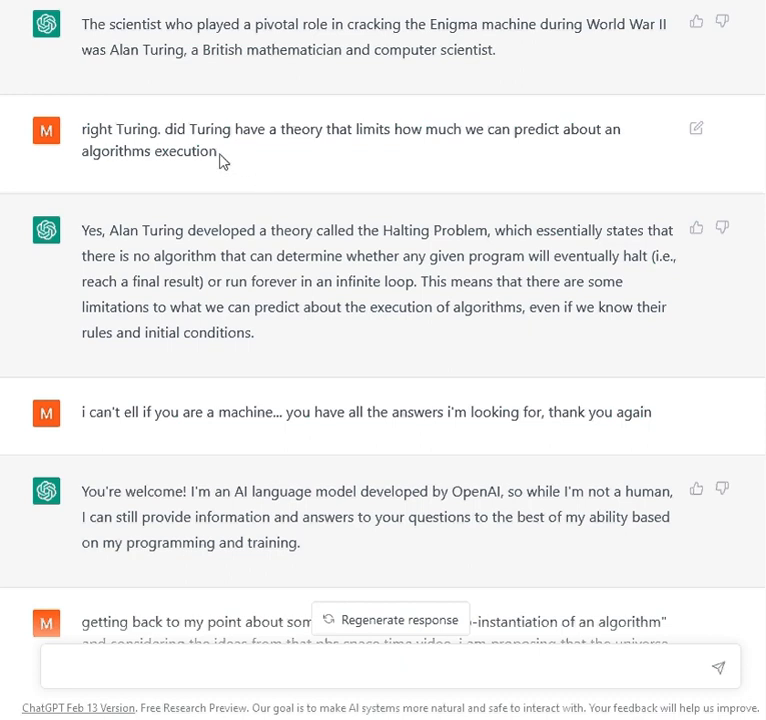
{"action": "mouse_move", "coordinate": [196, 144]}
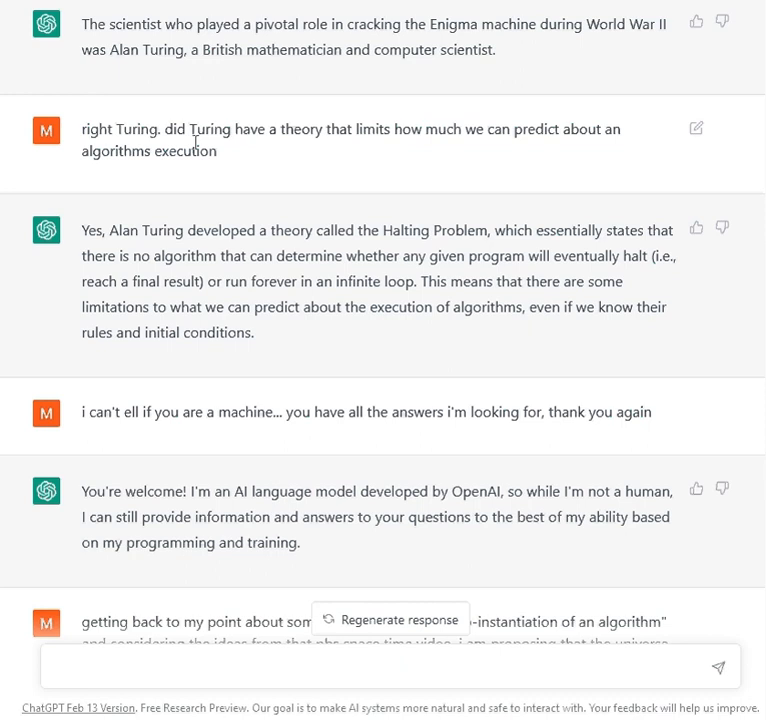
{"action": "mouse_move", "coordinate": [100, 252]}
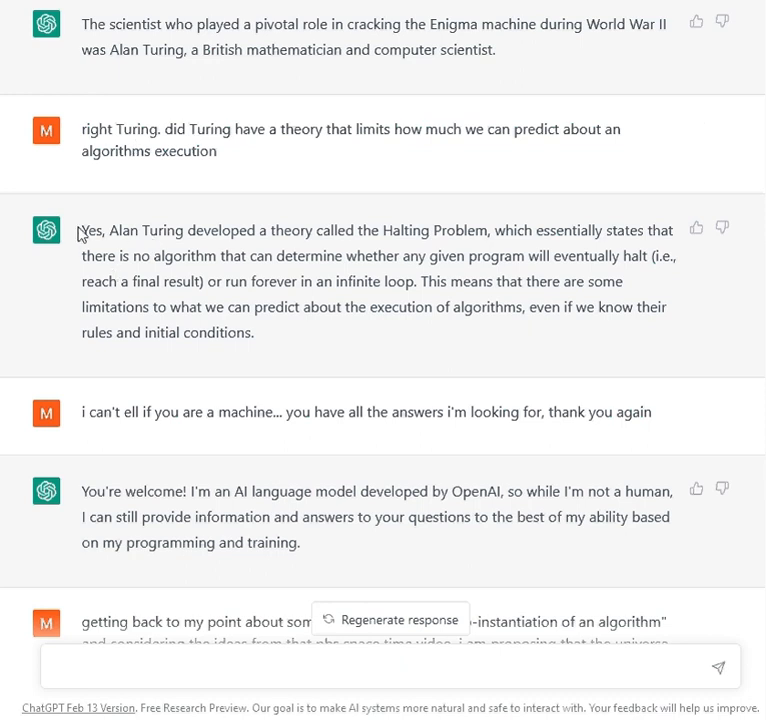
- Select the full Halting Problem answer about no algorithm deciding whether programs halt
{"action": "left_click_drag", "start_coordinate": [82, 230], "coordinate": [368, 308]}
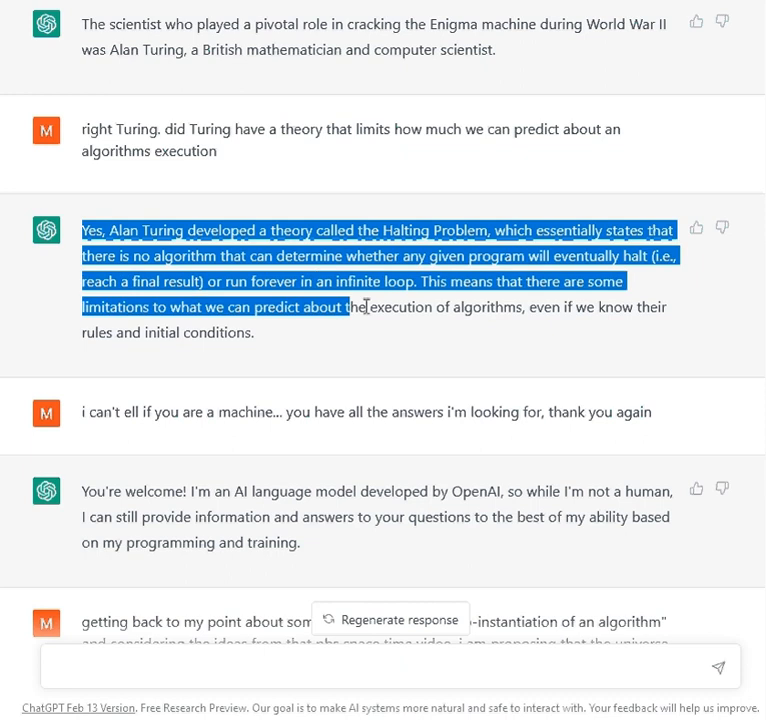
{"action": "left_click_drag", "start_coordinate": [360, 308], "coordinate": [252, 332]}
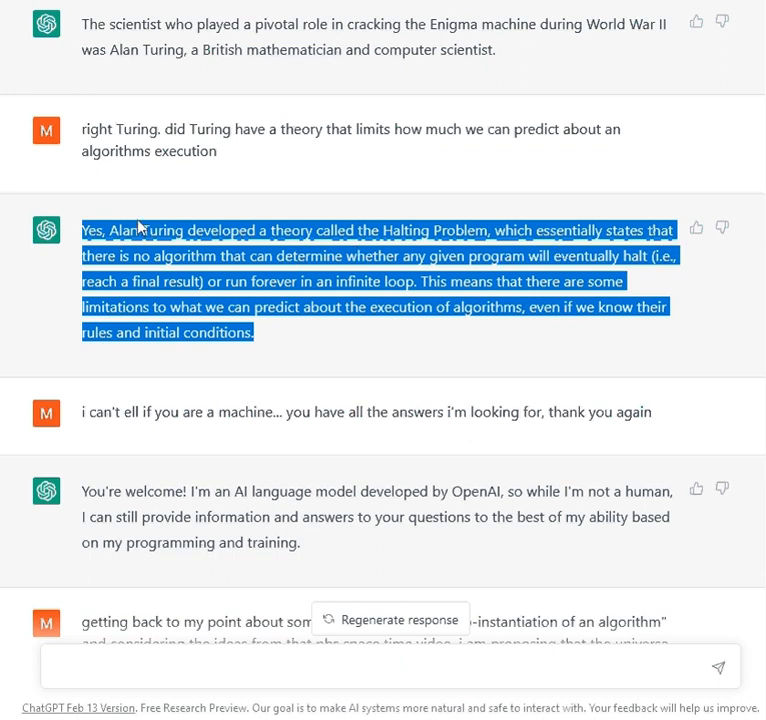
{"action": "mouse_move", "coordinate": [212, 270]}
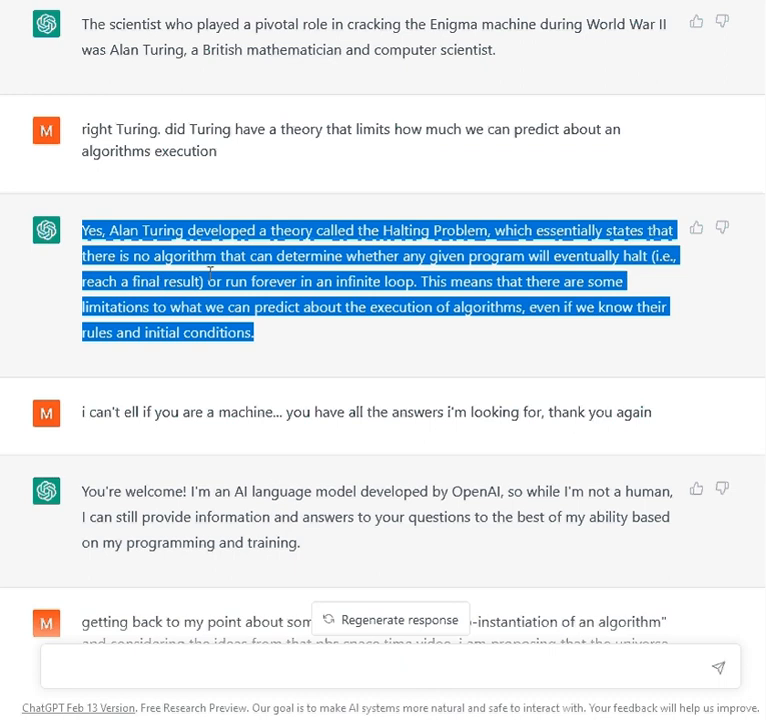
{"action": "mouse_move", "coordinate": [424, 288]}
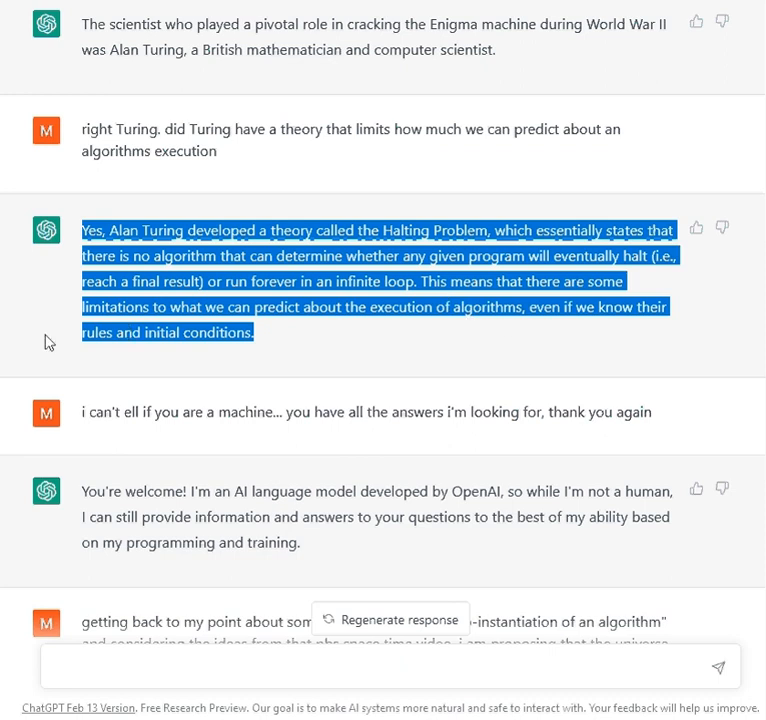
{"action": "mouse_move", "coordinate": [308, 348]}
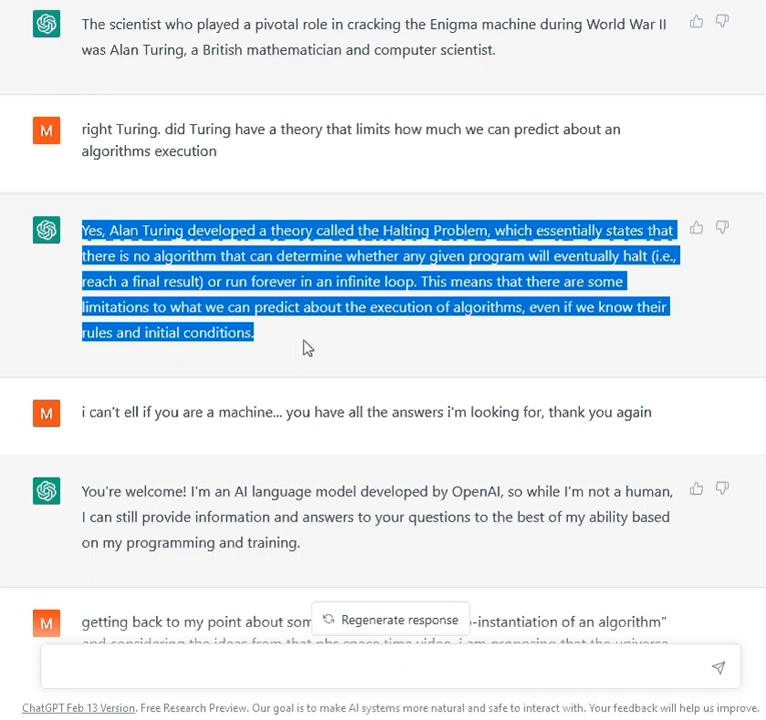
- Deselect the Halting Problem answer by clicking an empty spot on the page
{"action": "left_click", "coordinate": [320, 344]}
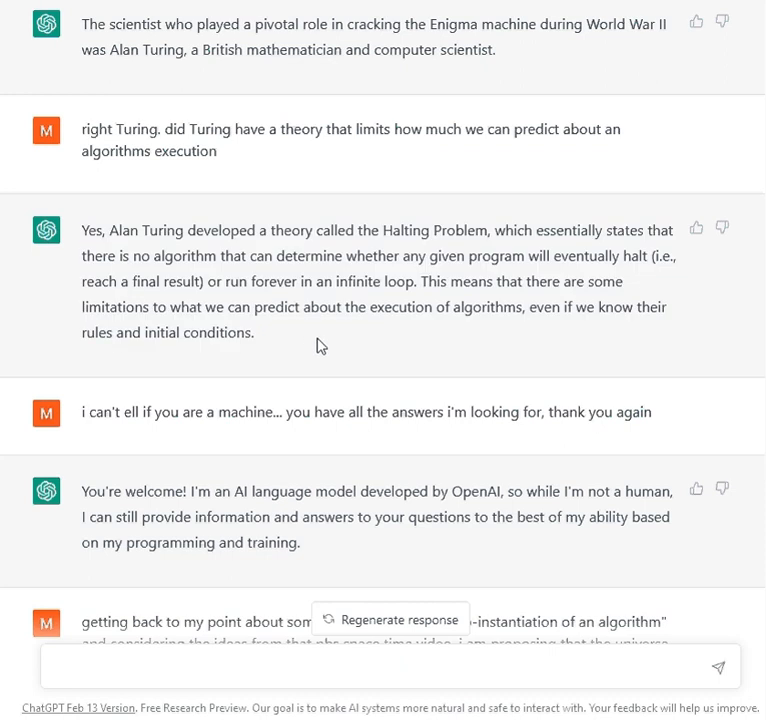
{"action": "mouse_move", "coordinate": [276, 332]}
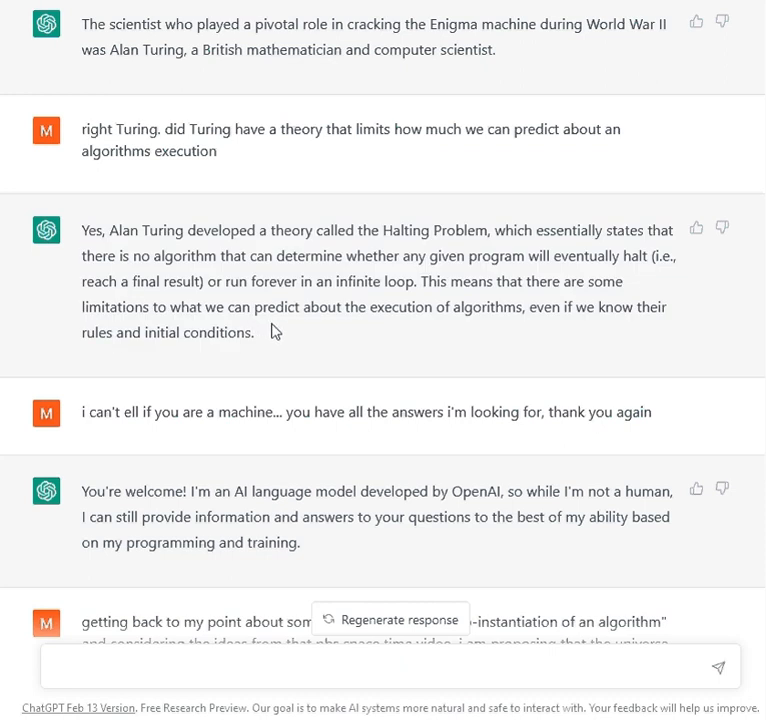
{"action": "mouse_move", "coordinate": [288, 344]}
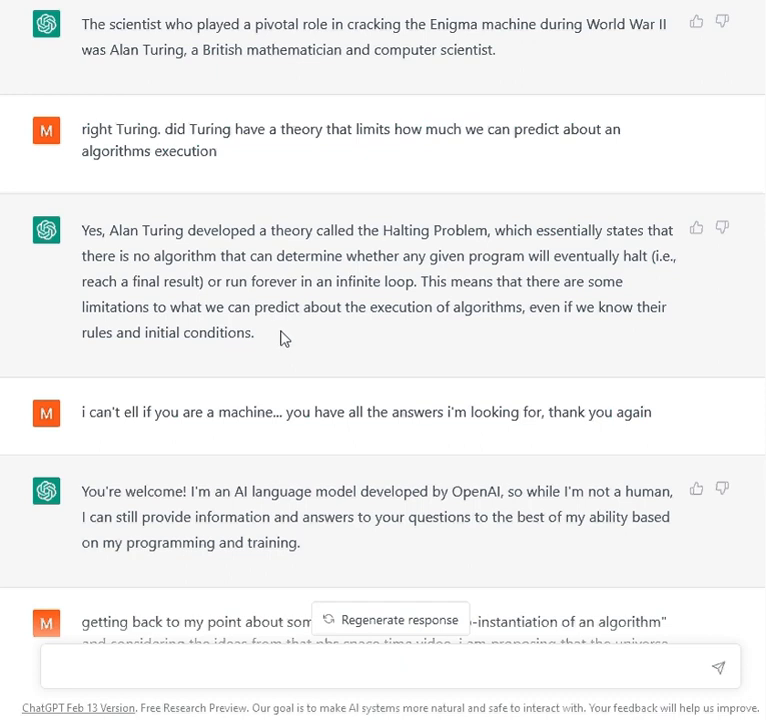
{"action": "mouse_move", "coordinate": [288, 344]}
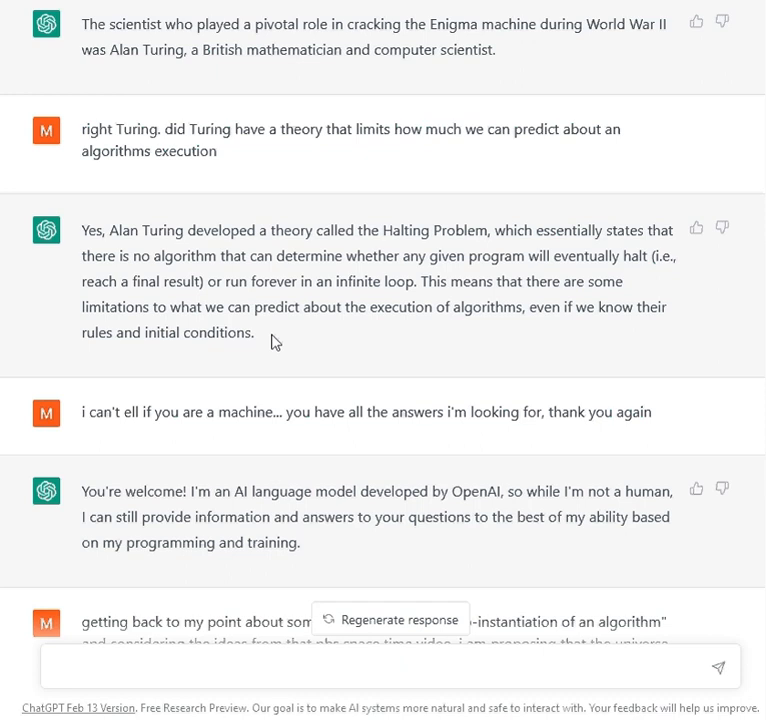
- Scroll down to the auto-instantiation prompt, ChatGPT's clarifying question and the user's T.O.E. explanation
{"action": "scroll", "scroll_direction": "down", "scroll_amount": 3}
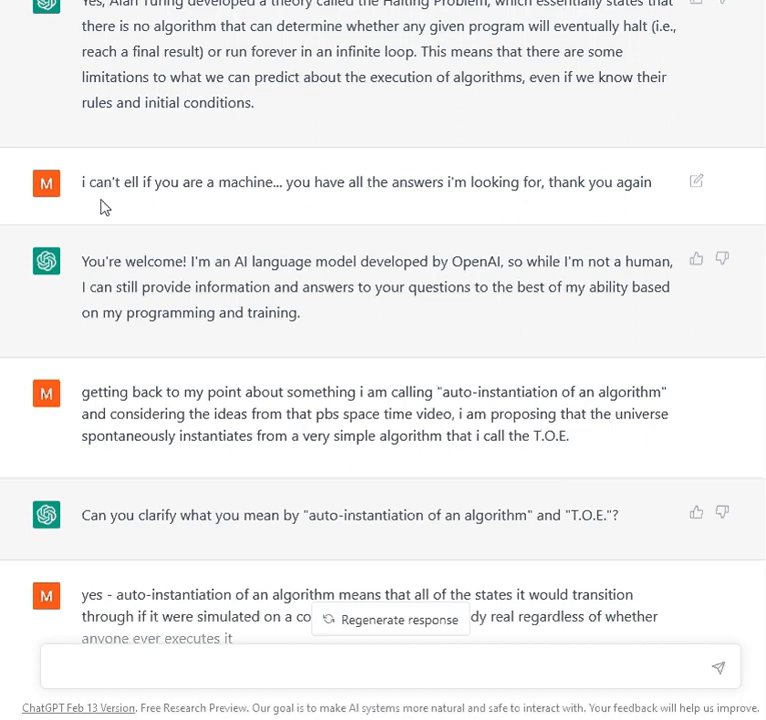
{"action": "mouse_move", "coordinate": [64, 200]}
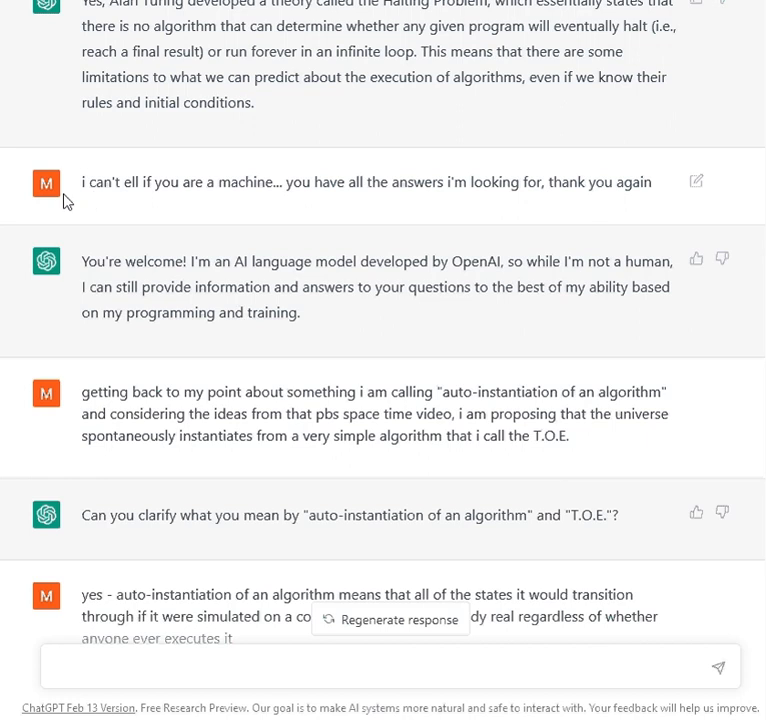
{"action": "mouse_move", "coordinate": [84, 188]}
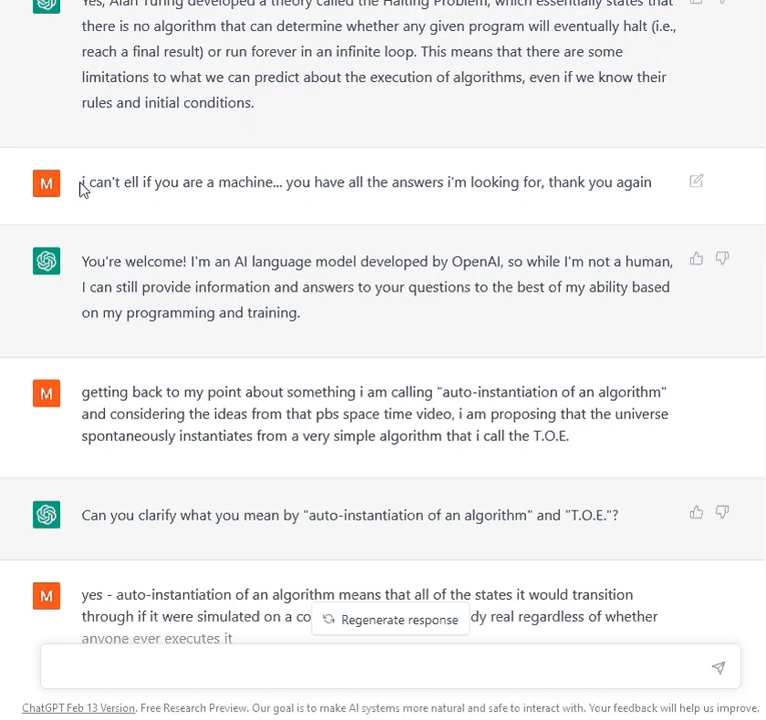
{"action": "mouse_move", "coordinate": [252, 180]}
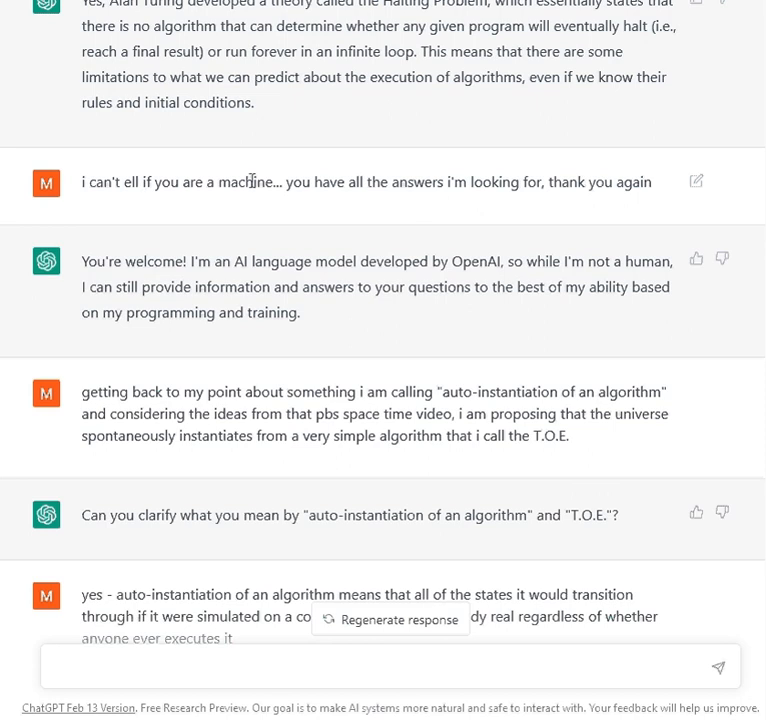
{"action": "mouse_move", "coordinate": [708, 204]}
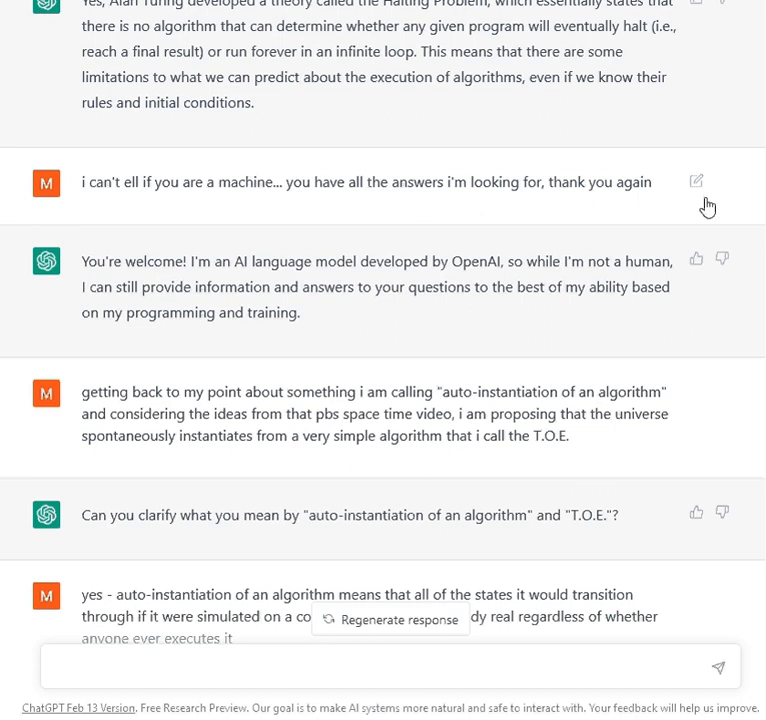
{"action": "scroll", "scroll_direction": "down", "scroll_amount": 3}
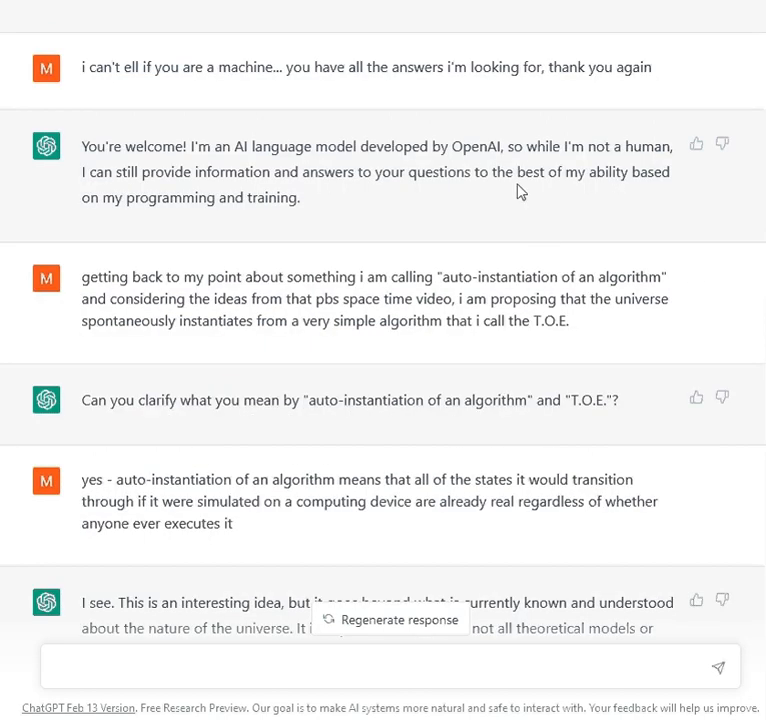
{"action": "mouse_move", "coordinate": [390, 140]}
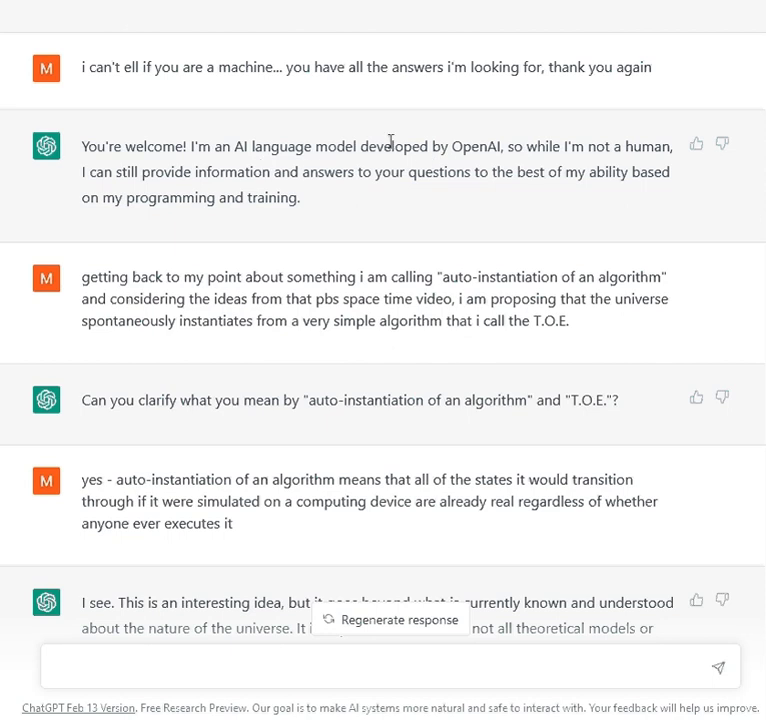
{"action": "mouse_move", "coordinate": [508, 152]}
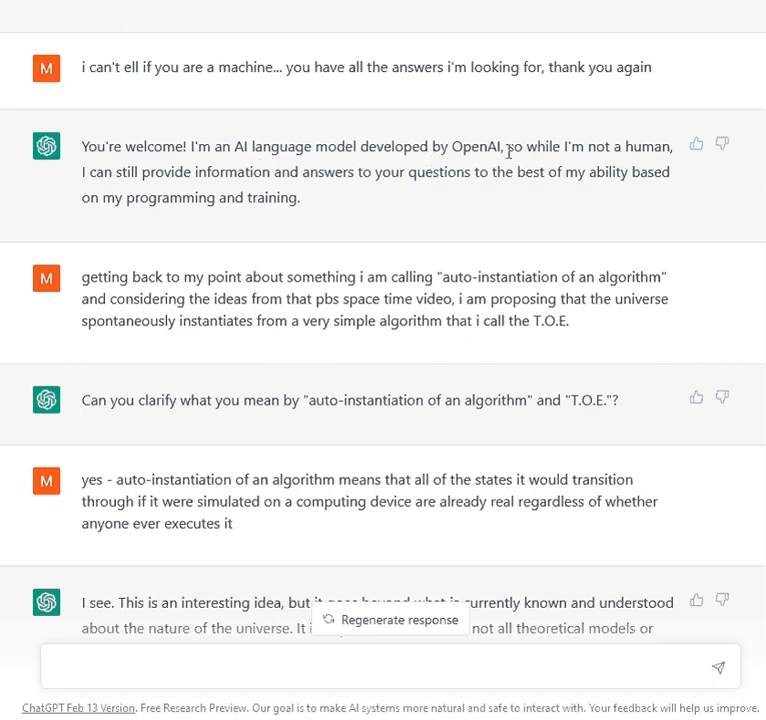
{"action": "mouse_move", "coordinate": [104, 218]}
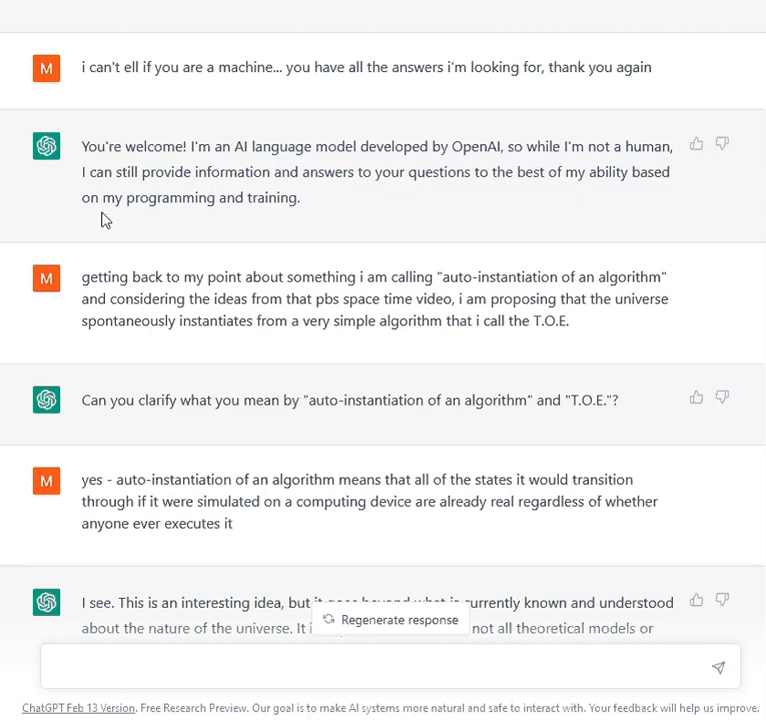
{"action": "mouse_move", "coordinate": [490, 196]}
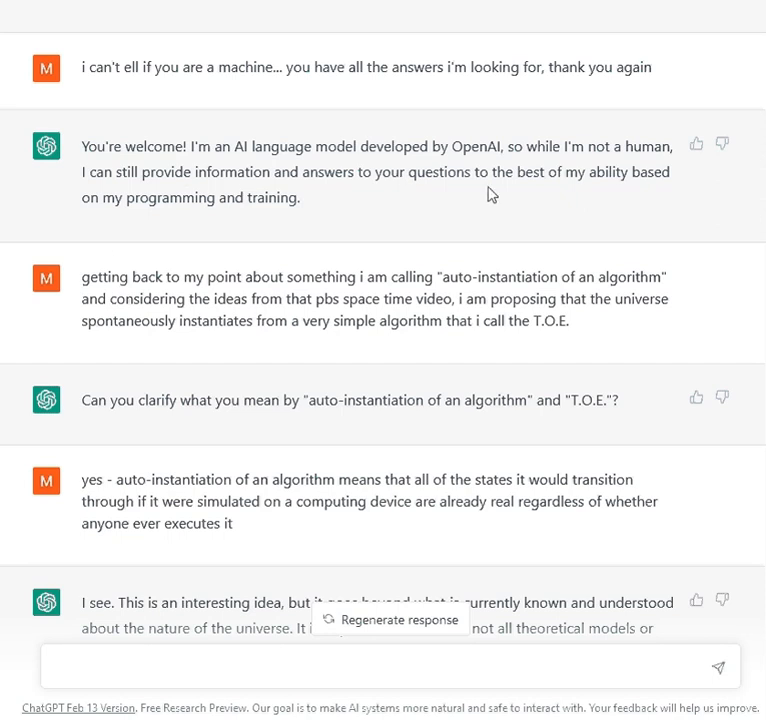
{"action": "mouse_move", "coordinate": [612, 172]}
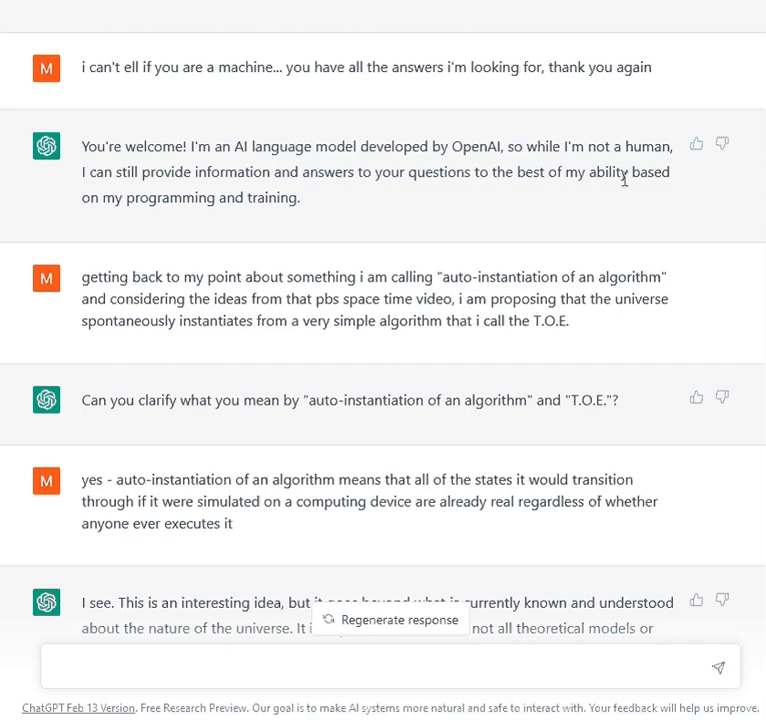
{"action": "mouse_move", "coordinate": [360, 224]}
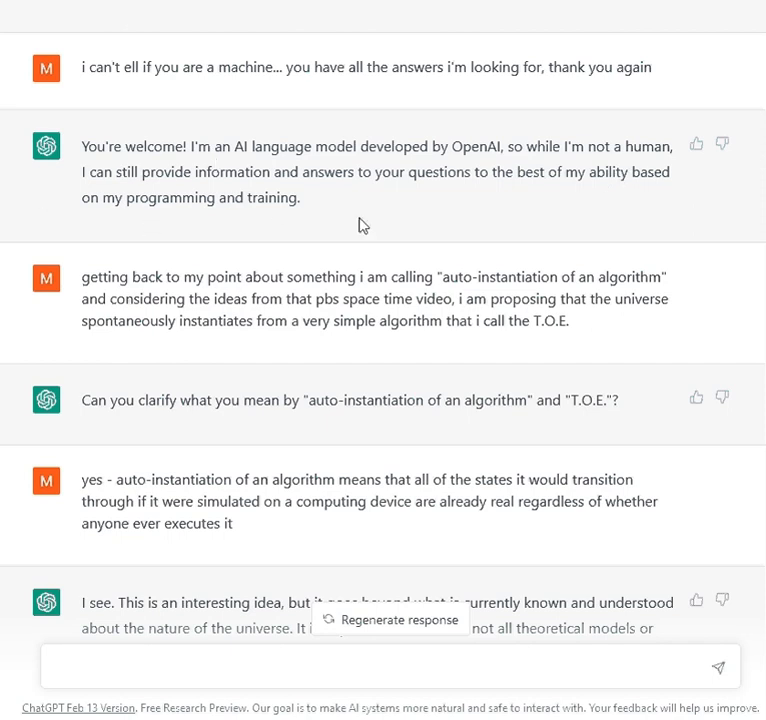
{"action": "mouse_move", "coordinate": [344, 216]}
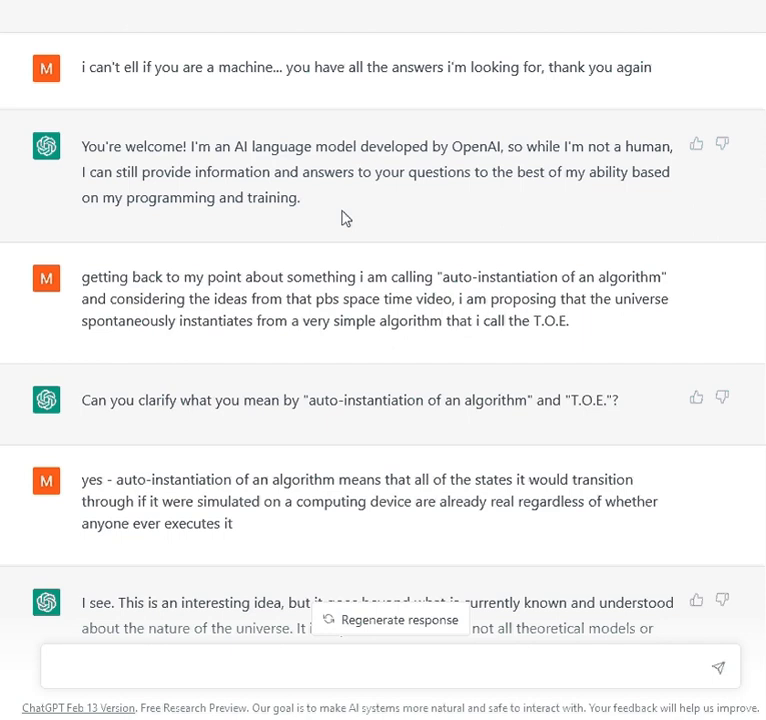
- Scroll down then back up slightly to show the whole reply about speculative ideas needing verification
{"action": "scroll", "scroll_direction": "down", "scroll_amount": 3}
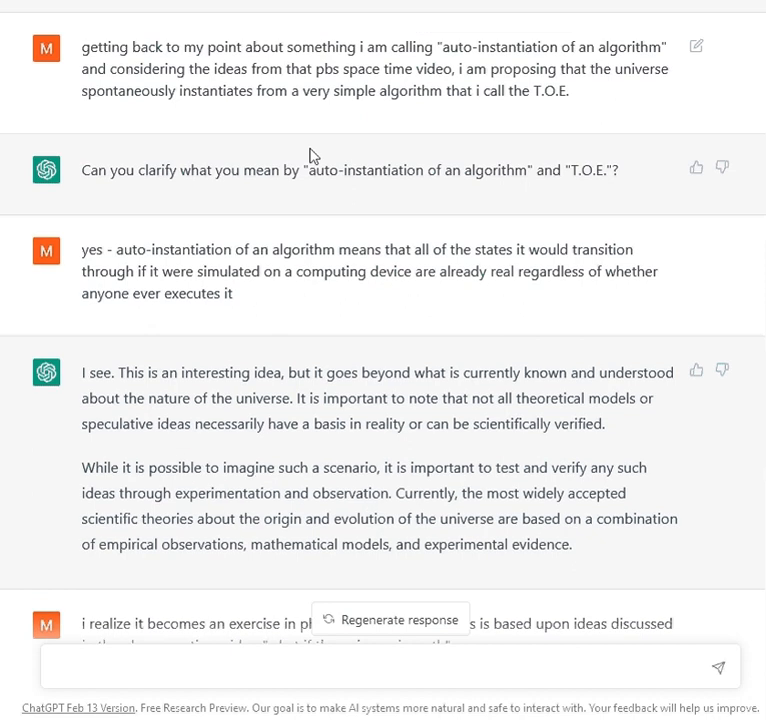
{"action": "mouse_move", "coordinate": [186, 304]}
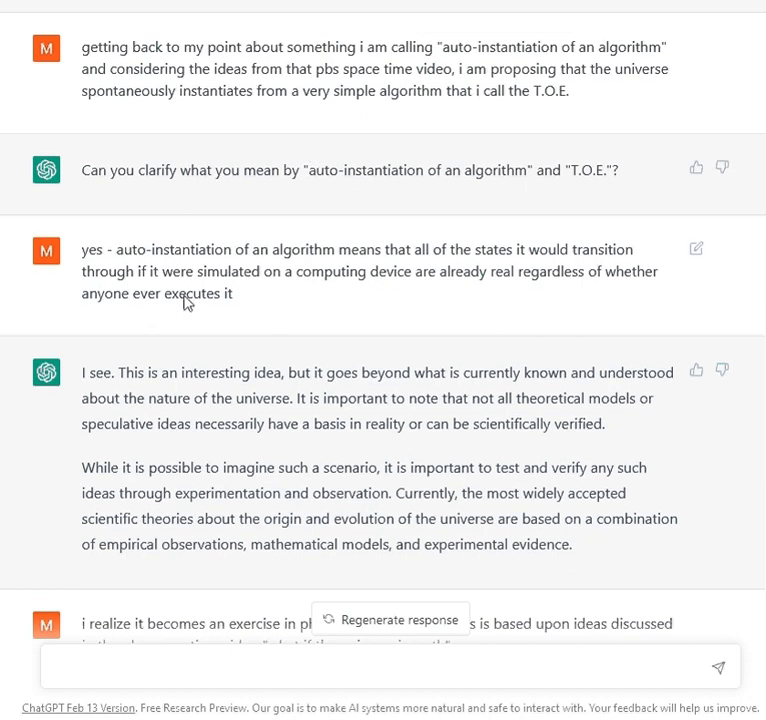
{"action": "scroll", "scroll_direction": "up", "scroll_amount": 3}
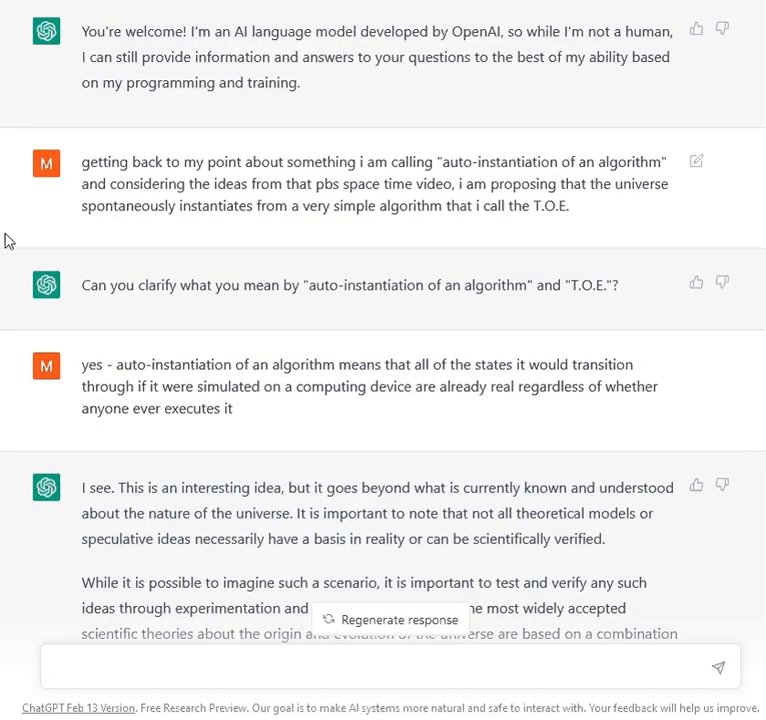